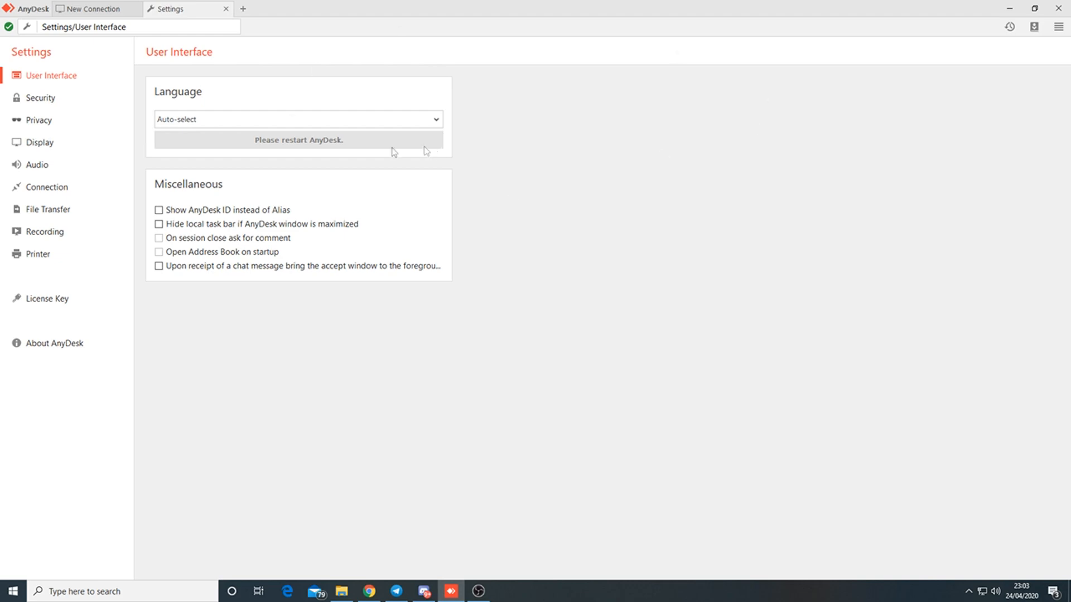
- Leave AnyDesk's incoming and outgoing session recording unchecked and close its Settings
click(45, 232)
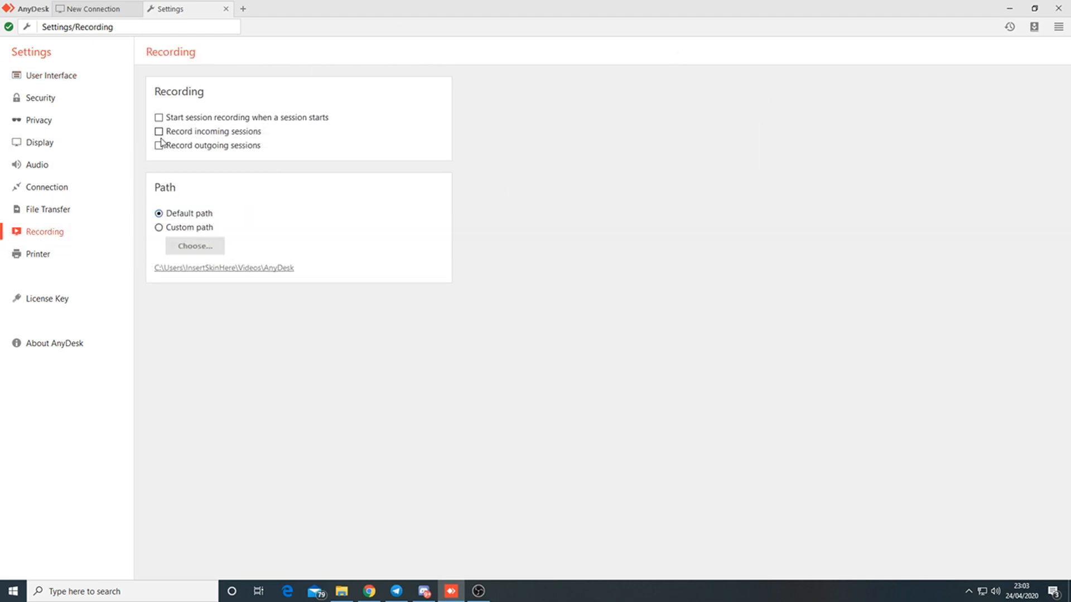
click(159, 133)
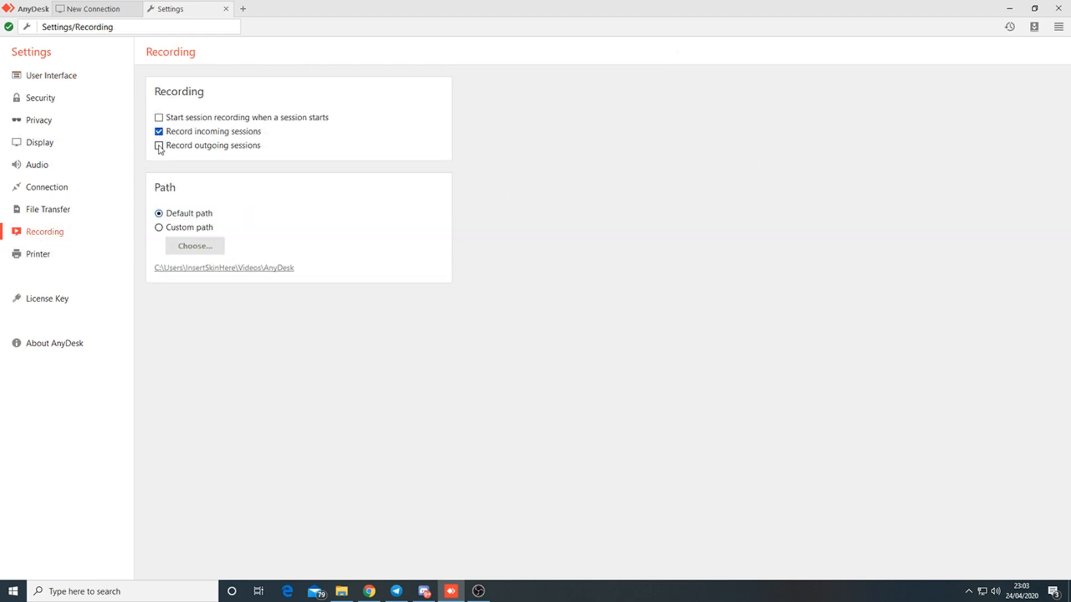
click(158, 147)
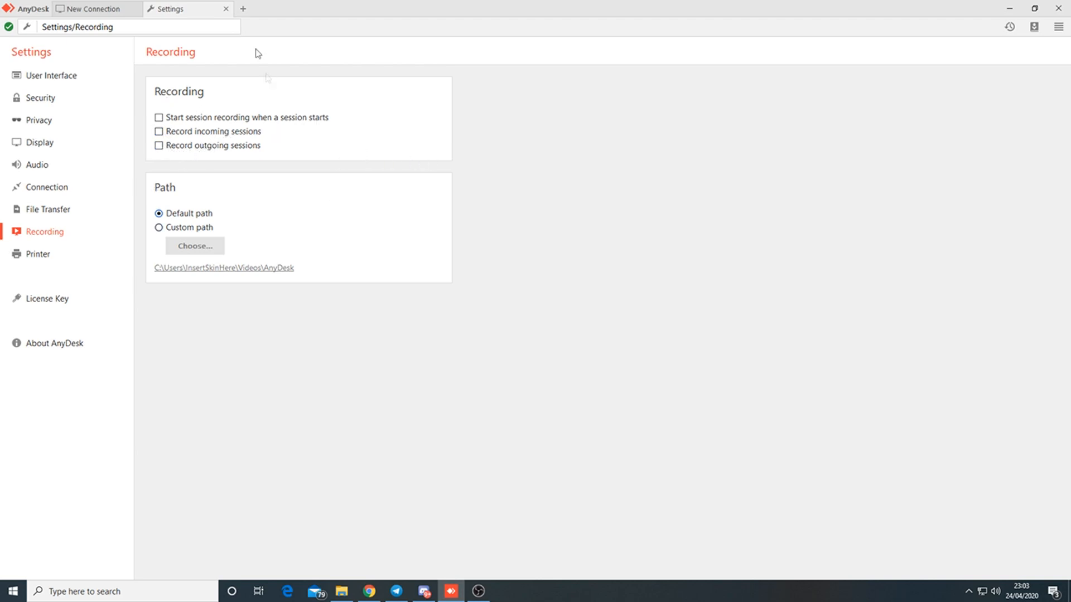
mouse_move(311, 22)
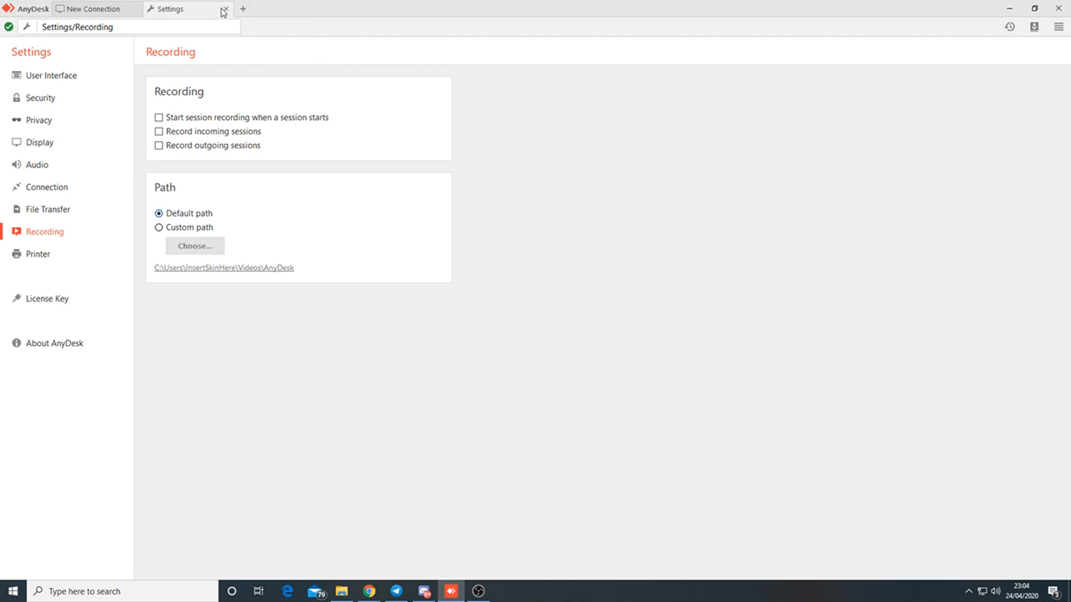
click(223, 8)
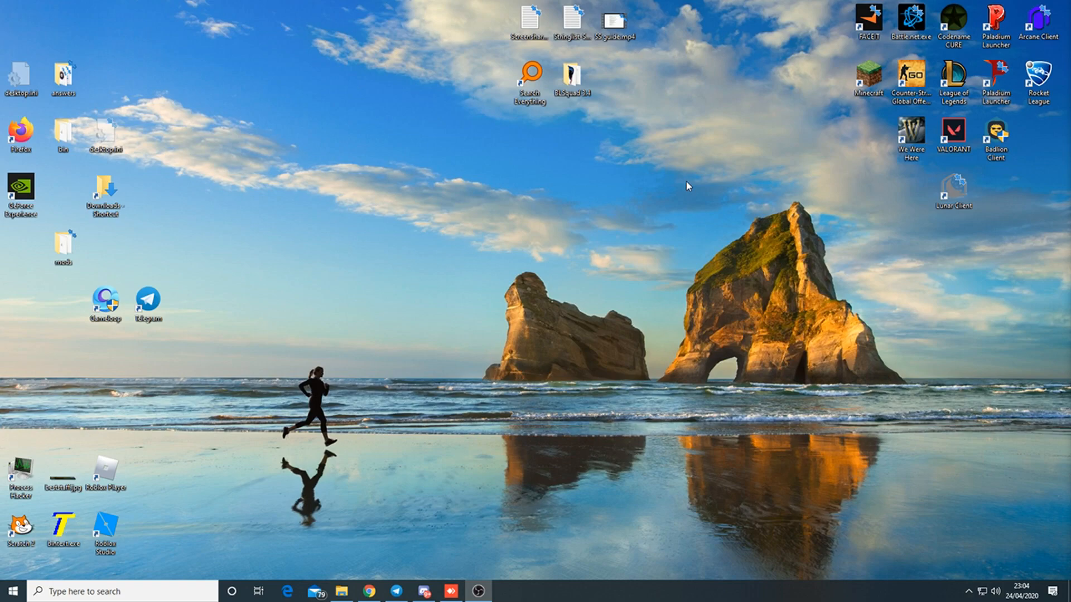
mouse_move(592, 328)
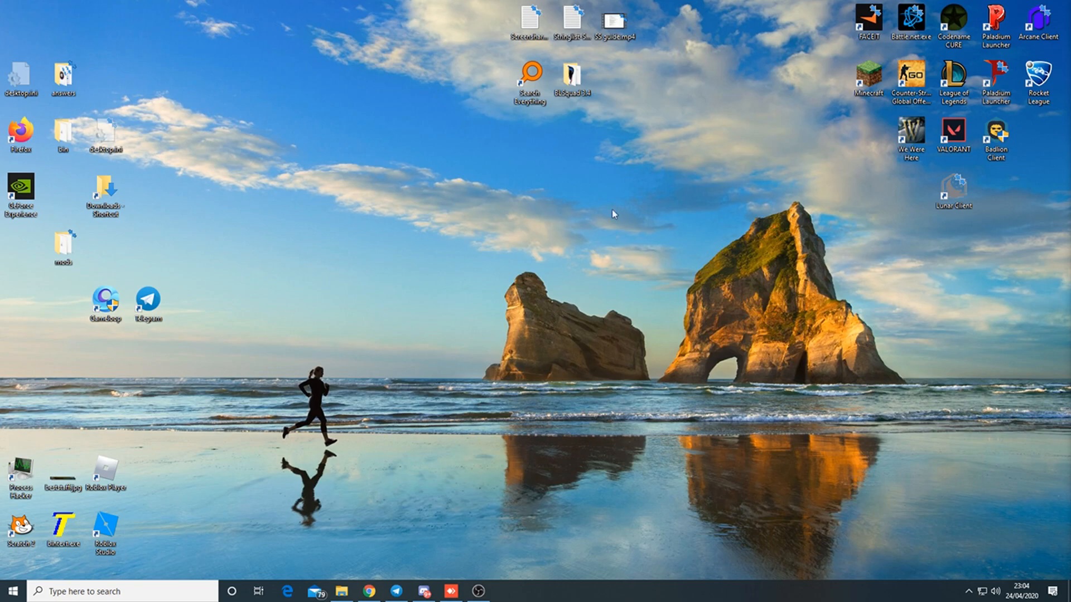
mouse_move(658, 261)
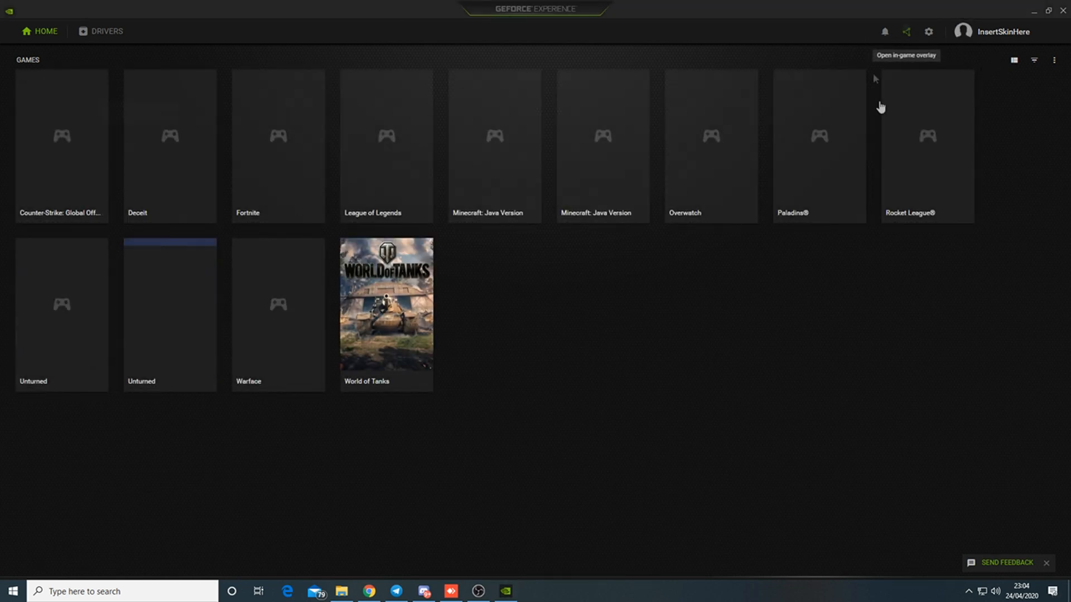
- Close GeForce Experience after reviewing its detected games grid
click(906, 32)
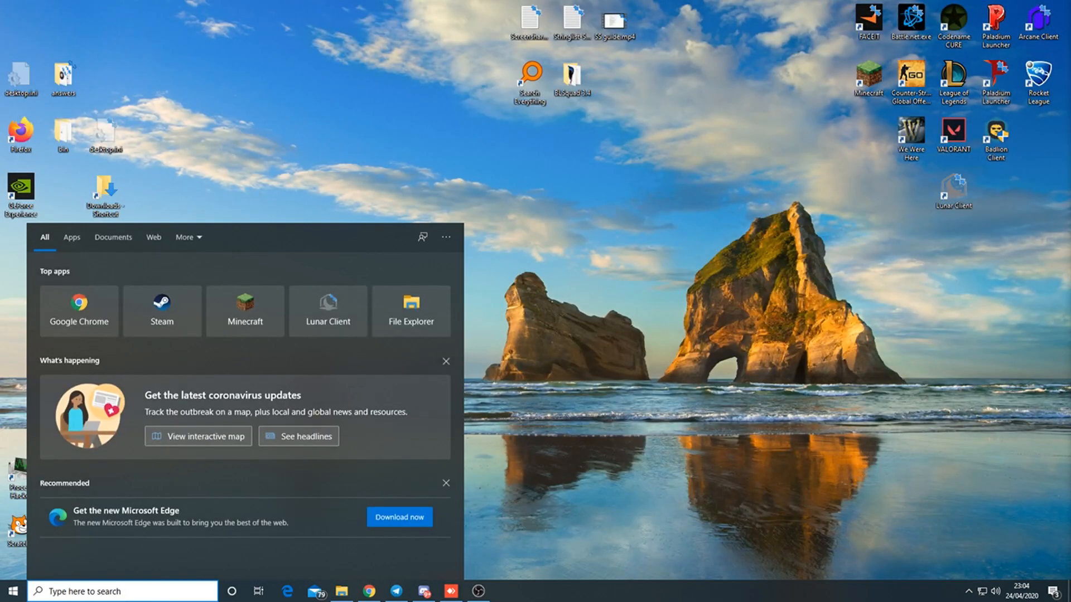
- Search 'game', review Xbox Game Bar's app settings down to Reset, then close Settings
text(game)
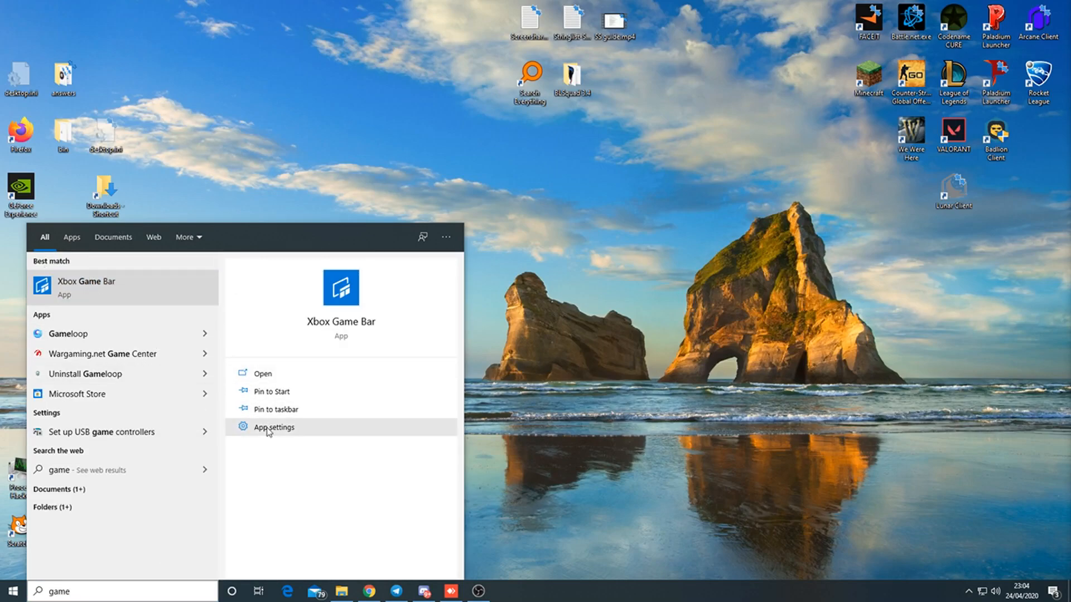
mouse_move(276, 382)
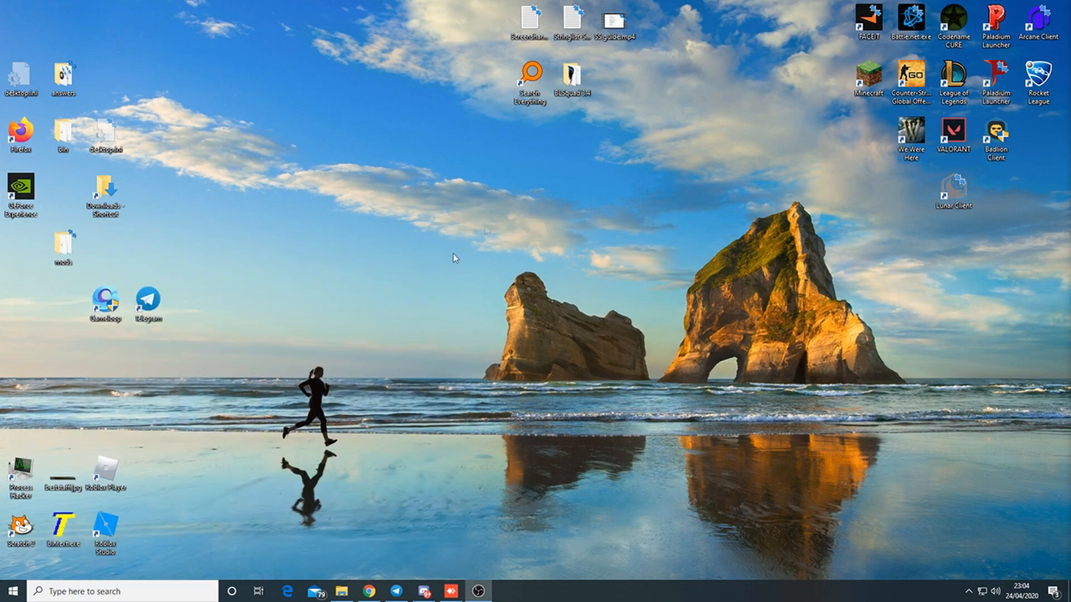
text(ga)
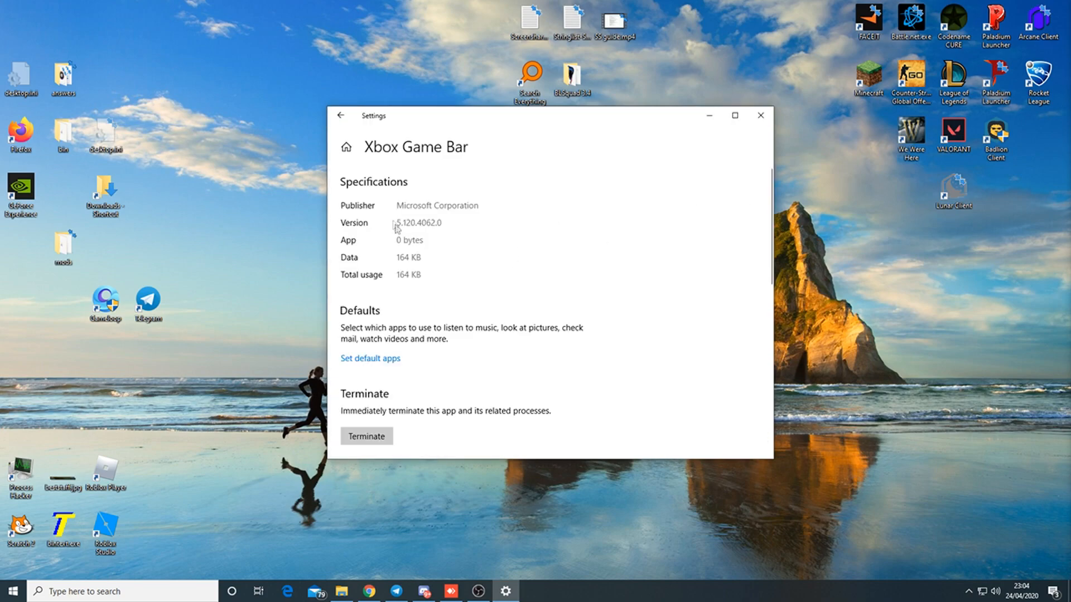
scroll(down, 3)
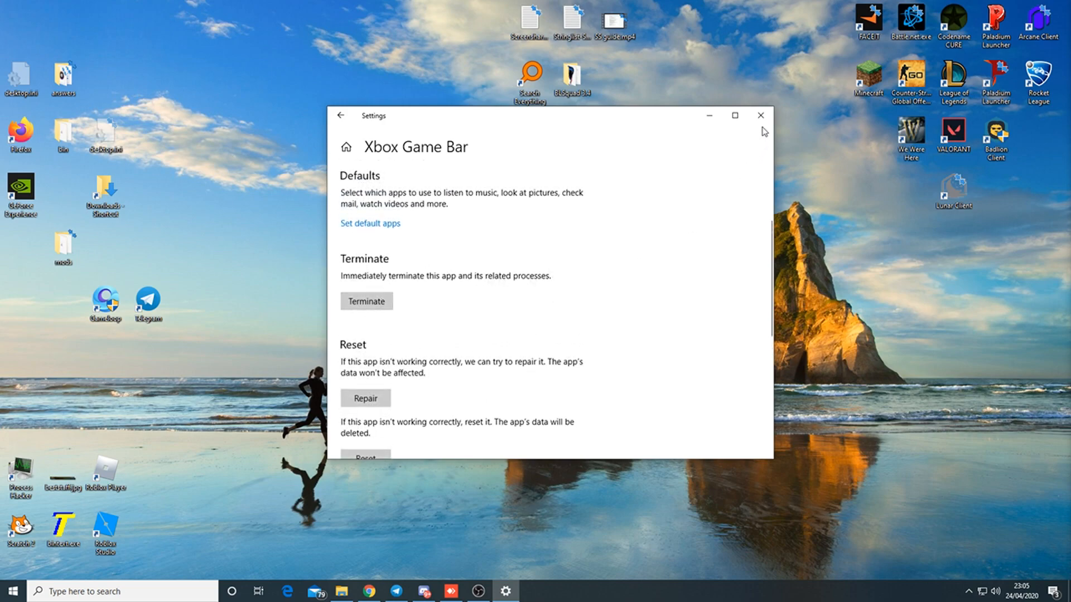
click(760, 115)
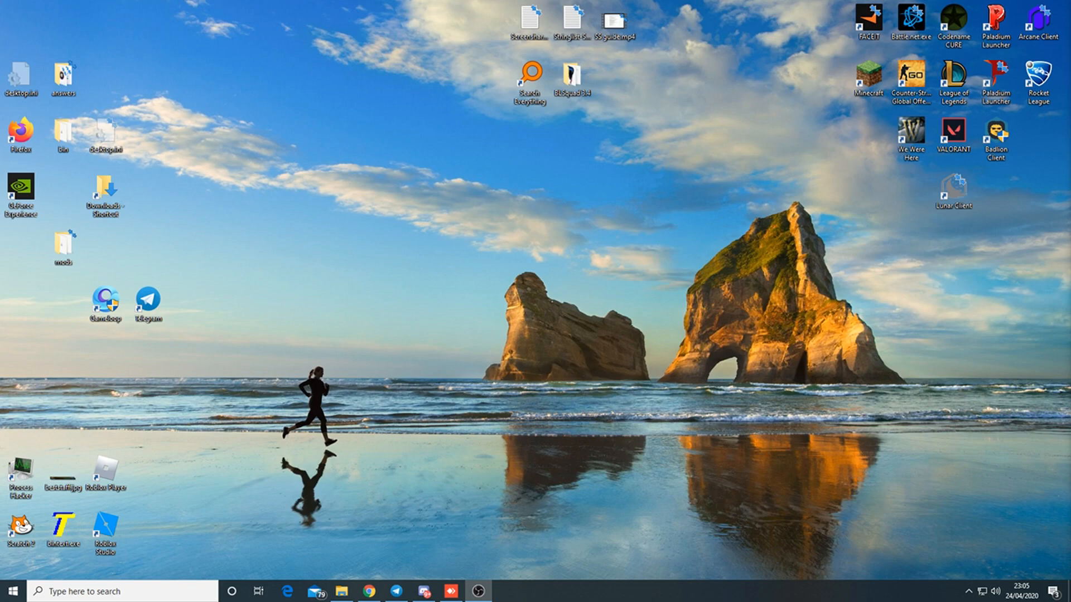
mouse_move(781, 311)
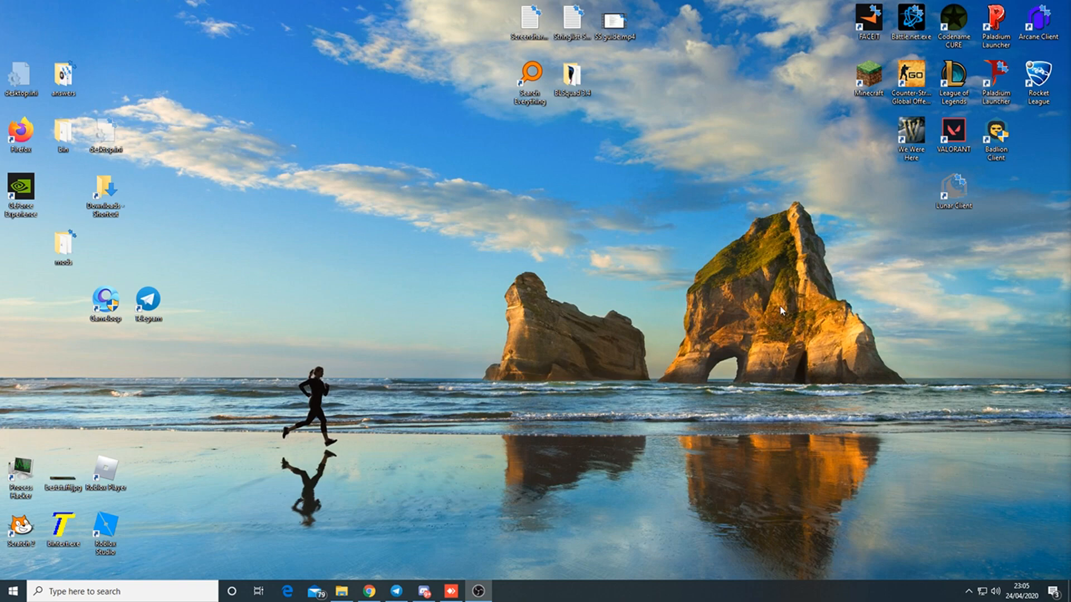
mouse_move(376, 161)
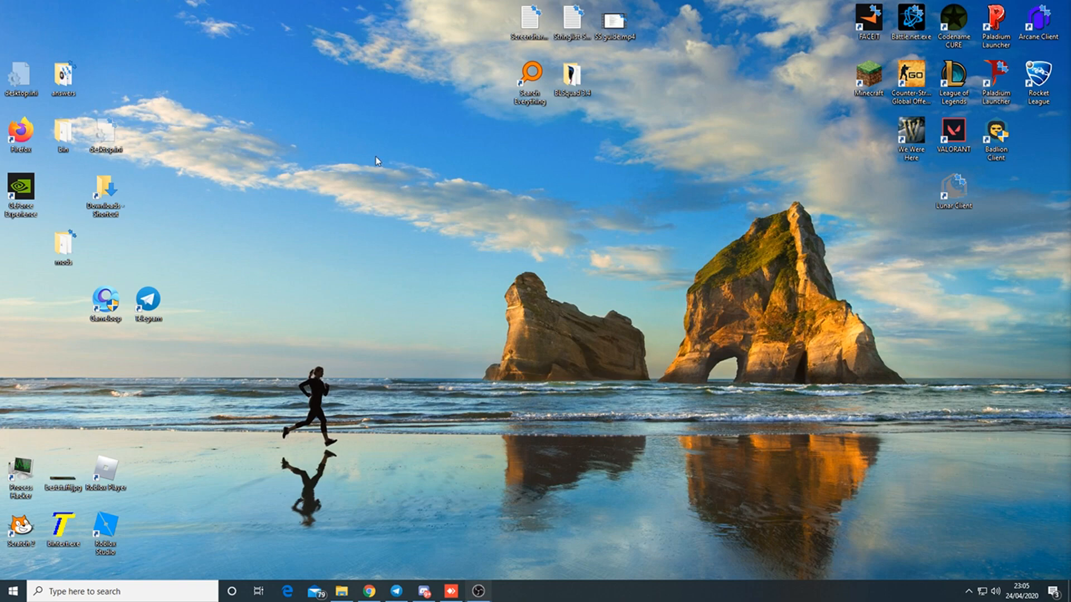
mouse_move(610, 380)
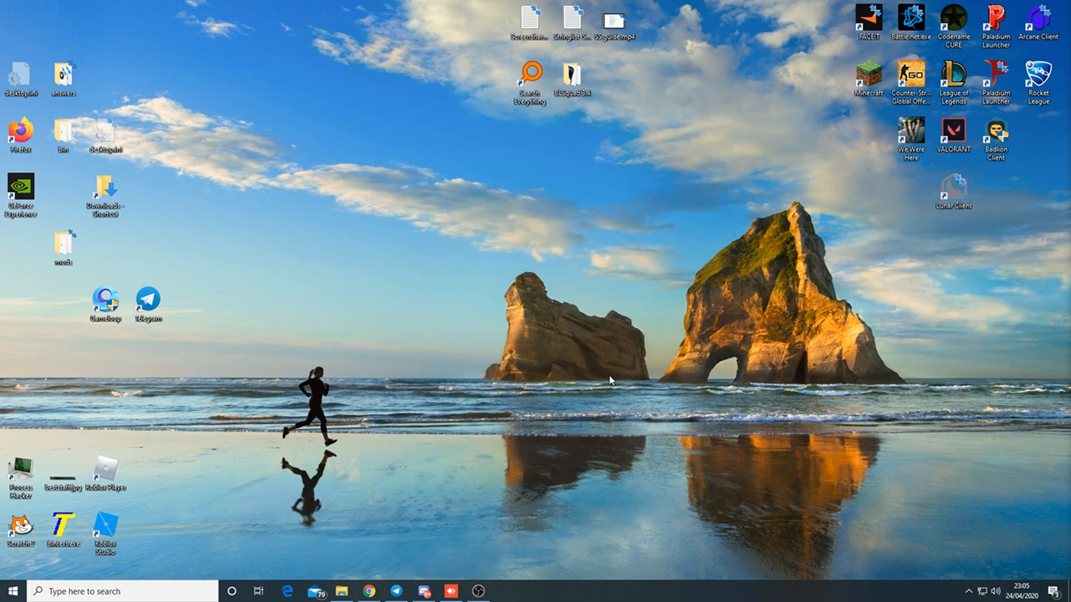
- Run C:\$Recycle.bin from the history dropdown to open the hidden folder in Explorer
text(%appdata%)
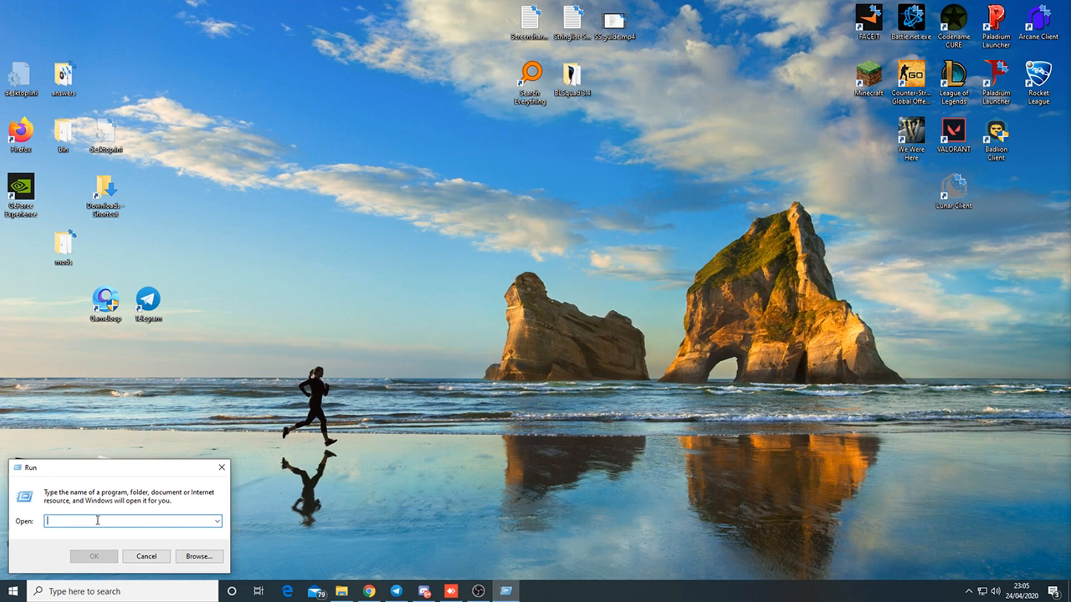
text(C:)
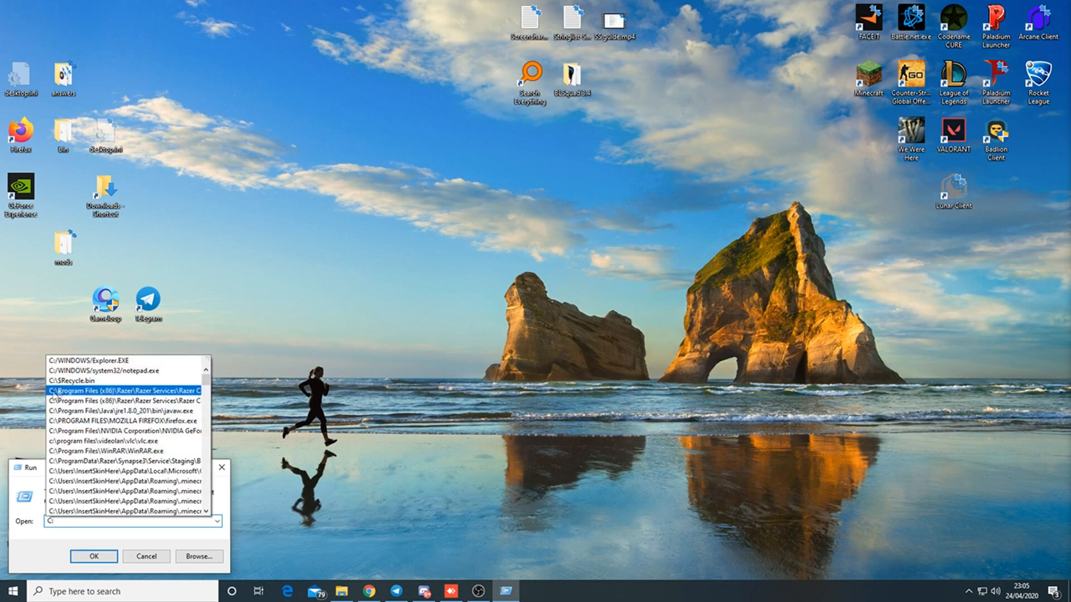
click(75, 379)
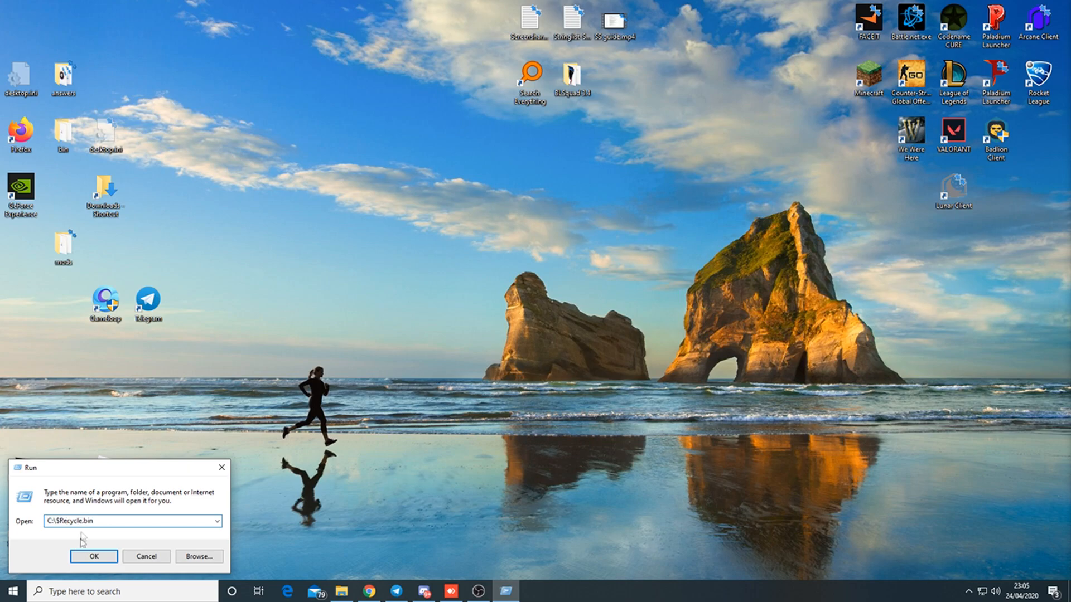
click(92, 556)
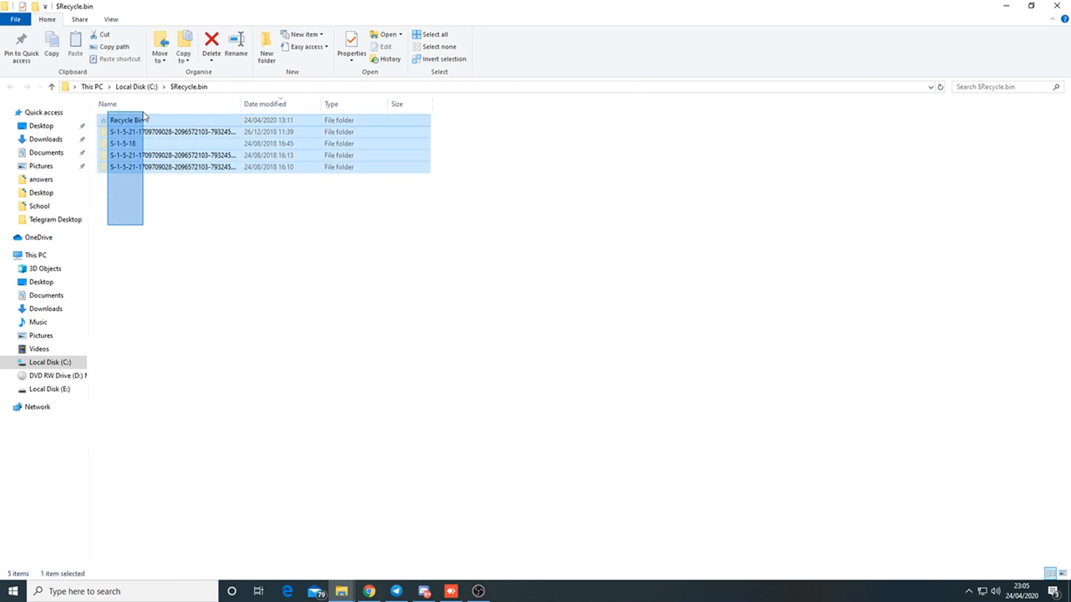
click(111, 19)
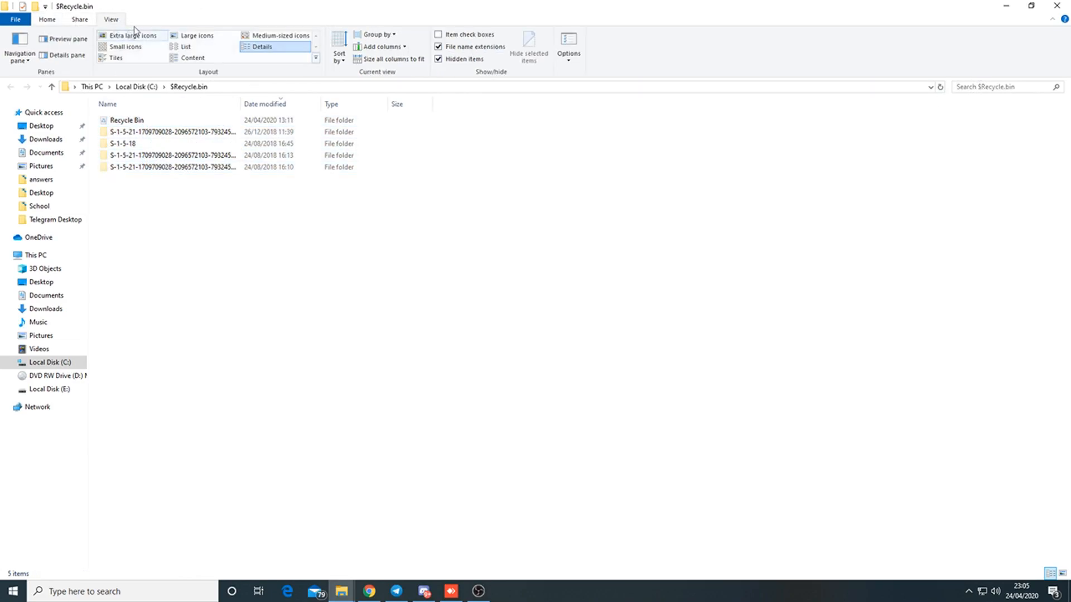
click(567, 51)
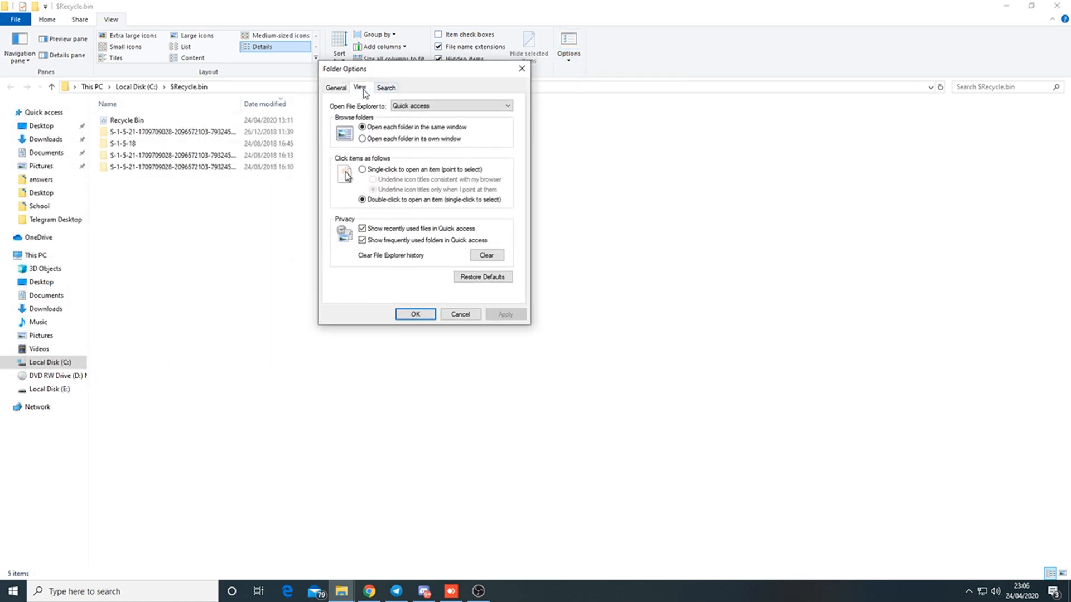
click(359, 87)
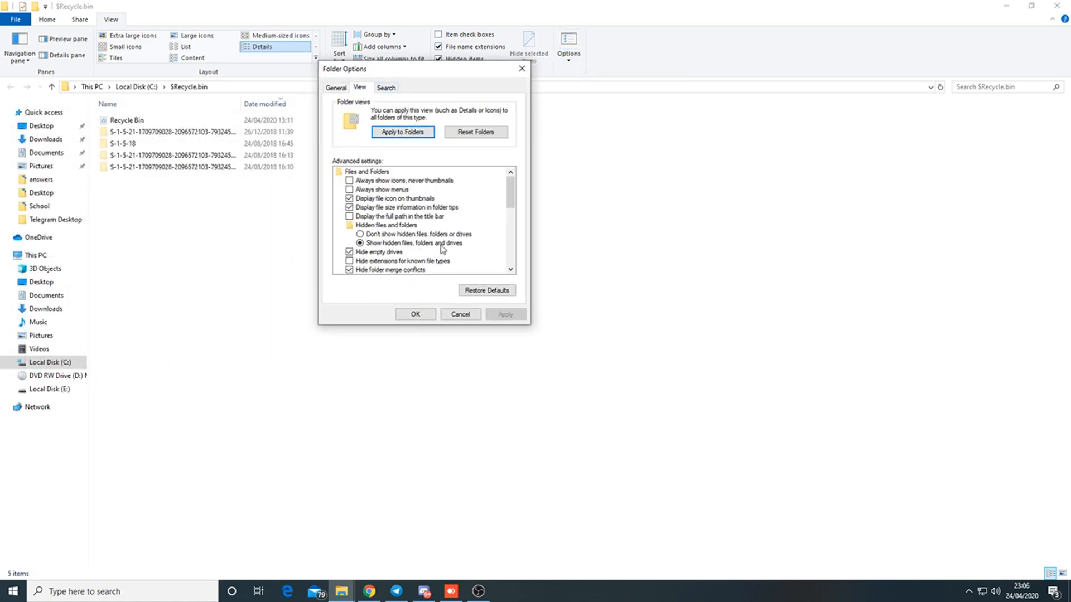
scroll(down, 3)
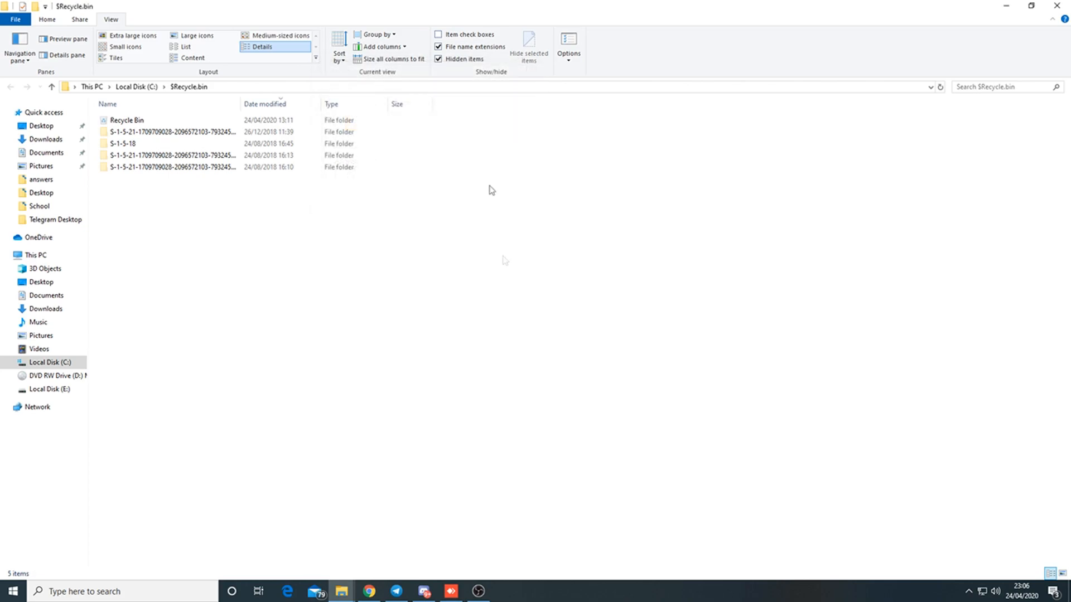
mouse_move(406, 233)
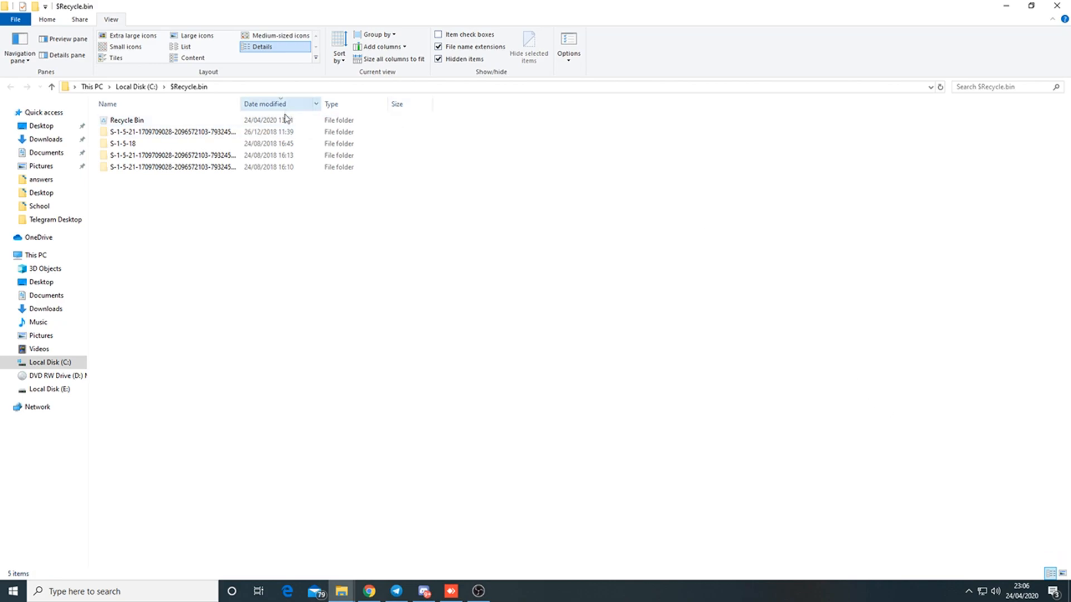
click(126, 121)
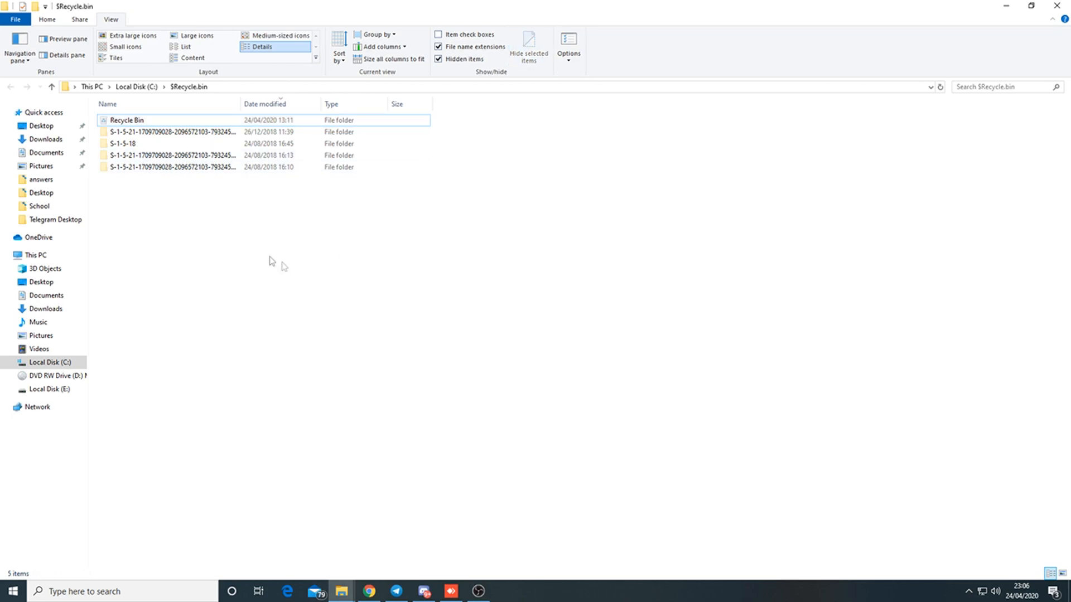
click(126, 119)
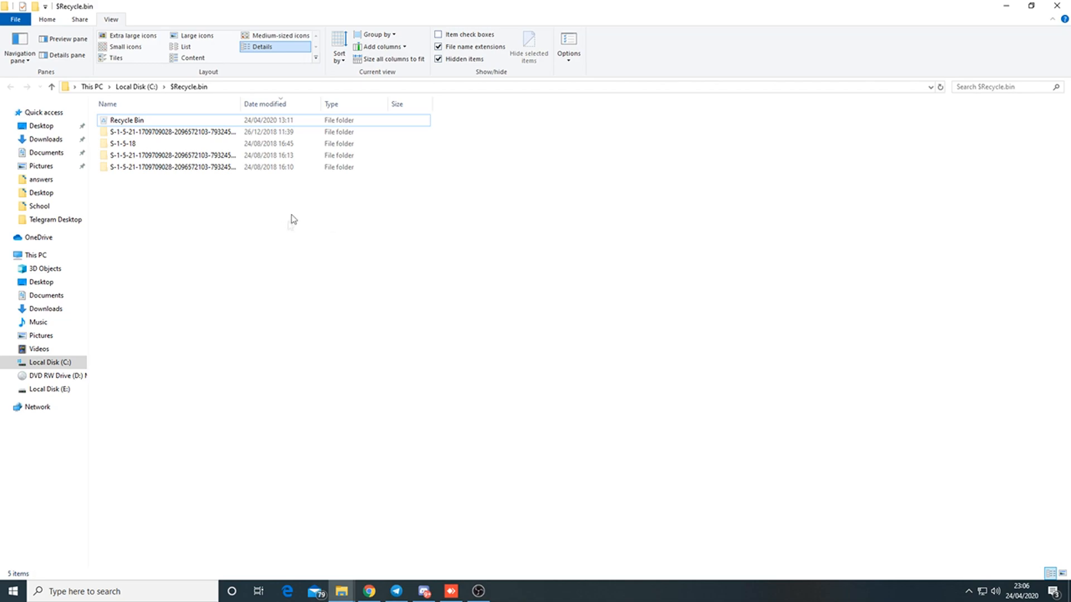
mouse_move(396, 273)
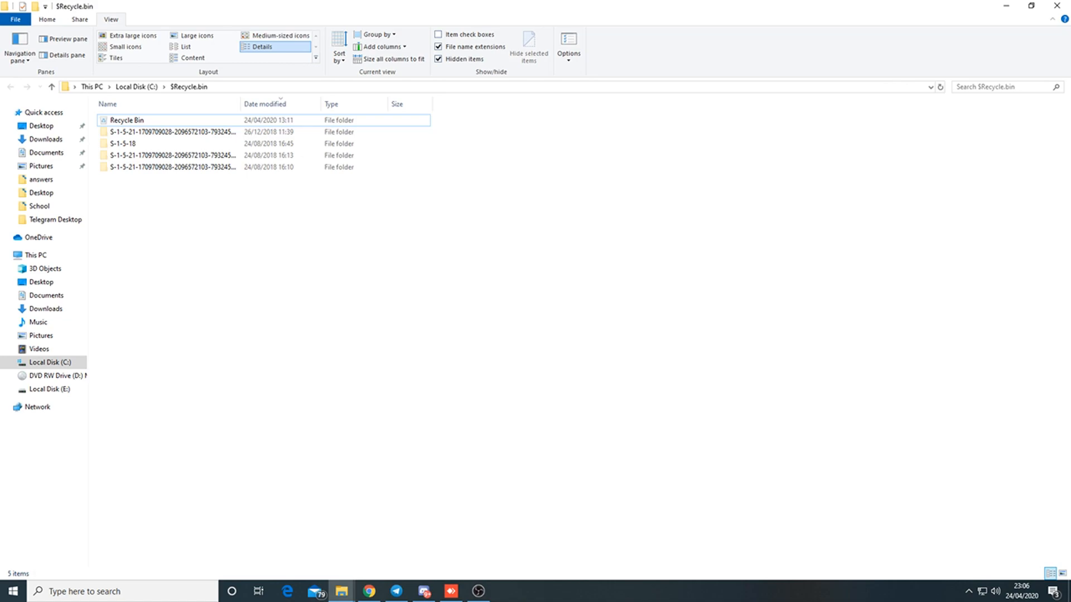
click(504, 592)
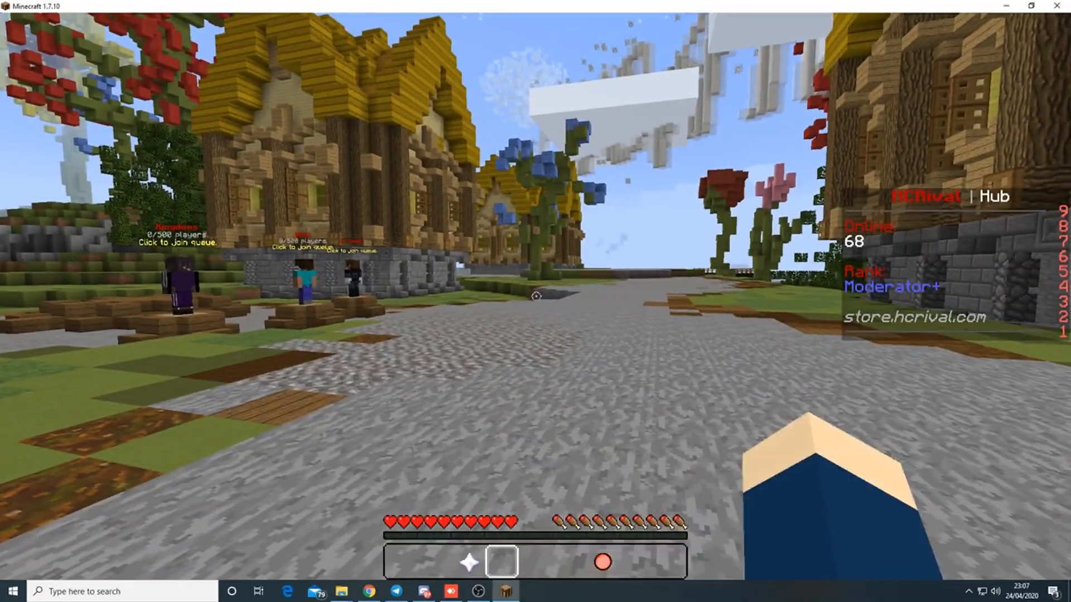
- Show the F3 debug memory and performance readout, then return to the Game menu settings
key(Escape)
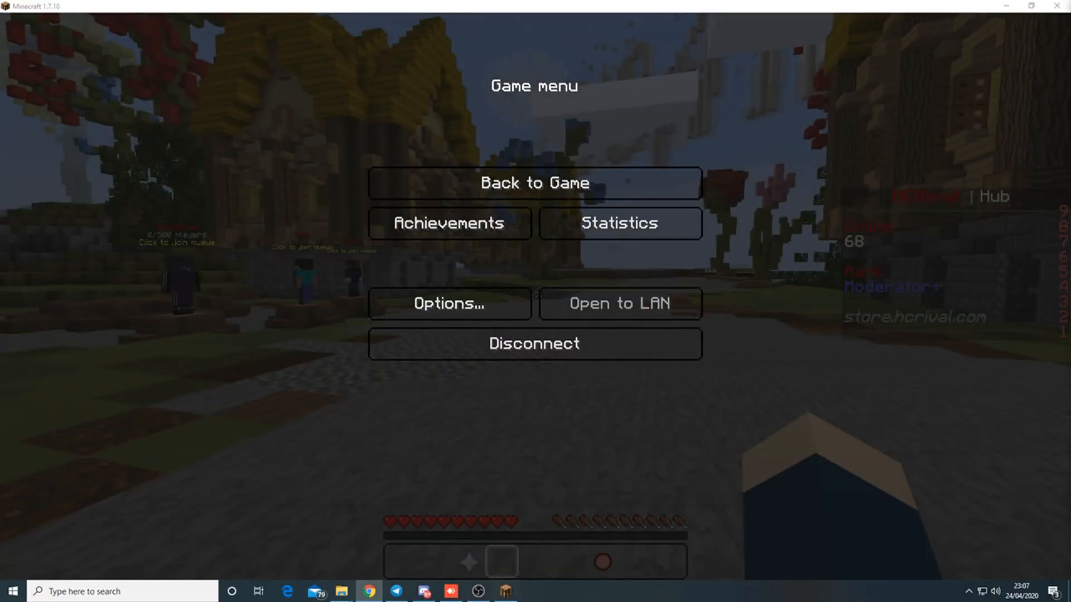
click(534, 182)
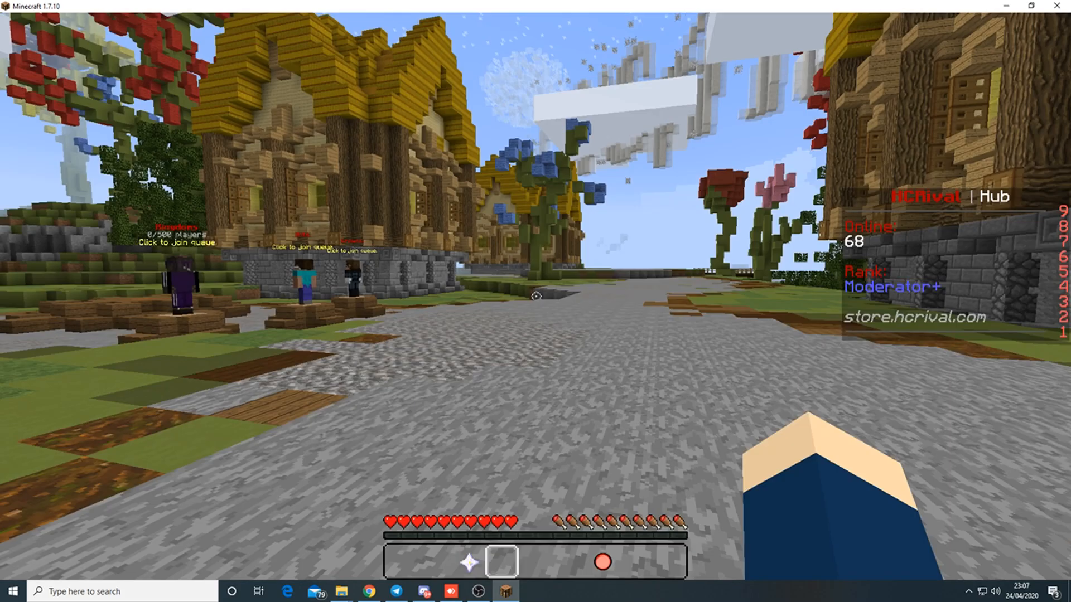
key(Escape)
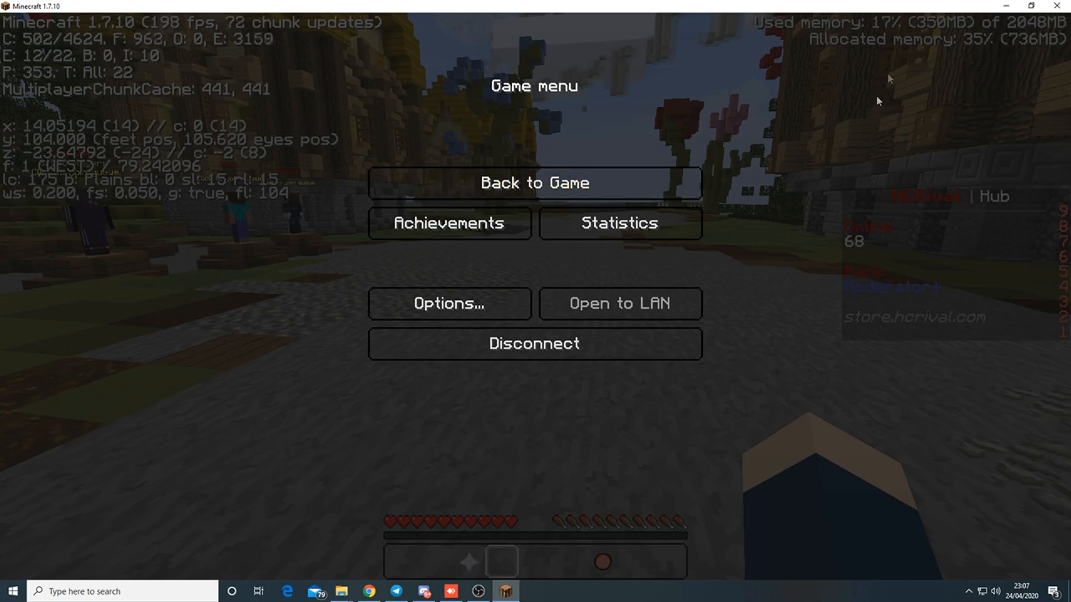
mouse_move(927, 161)
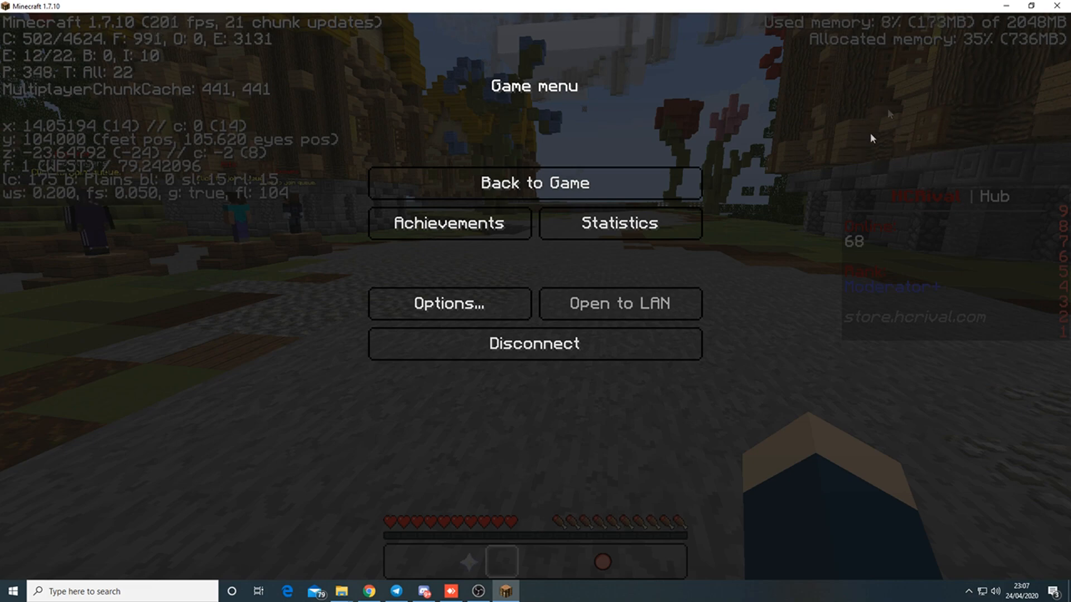
mouse_move(984, 154)
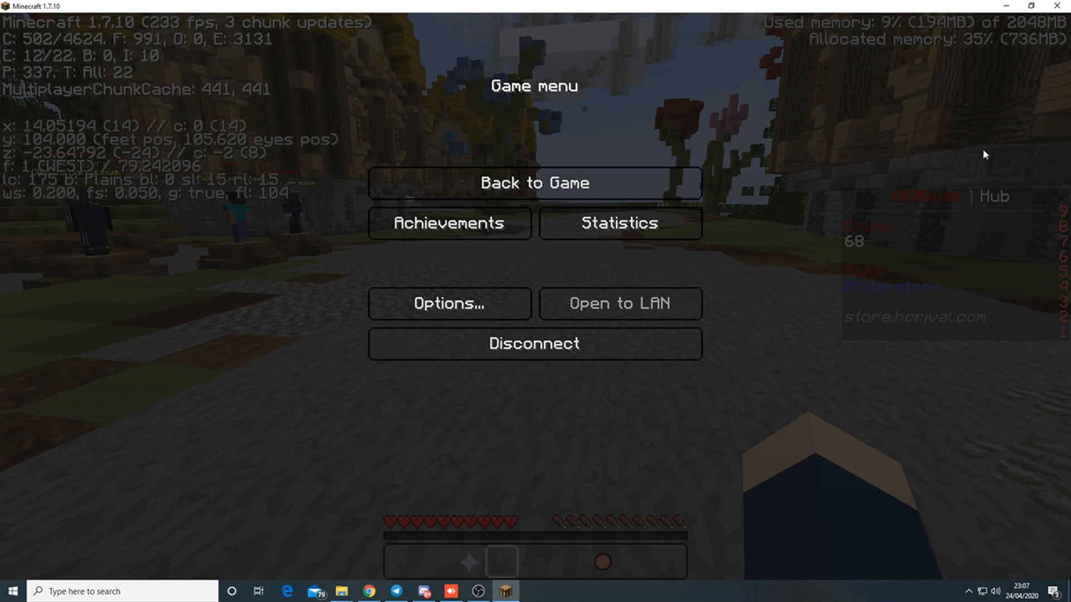
mouse_move(972, 102)
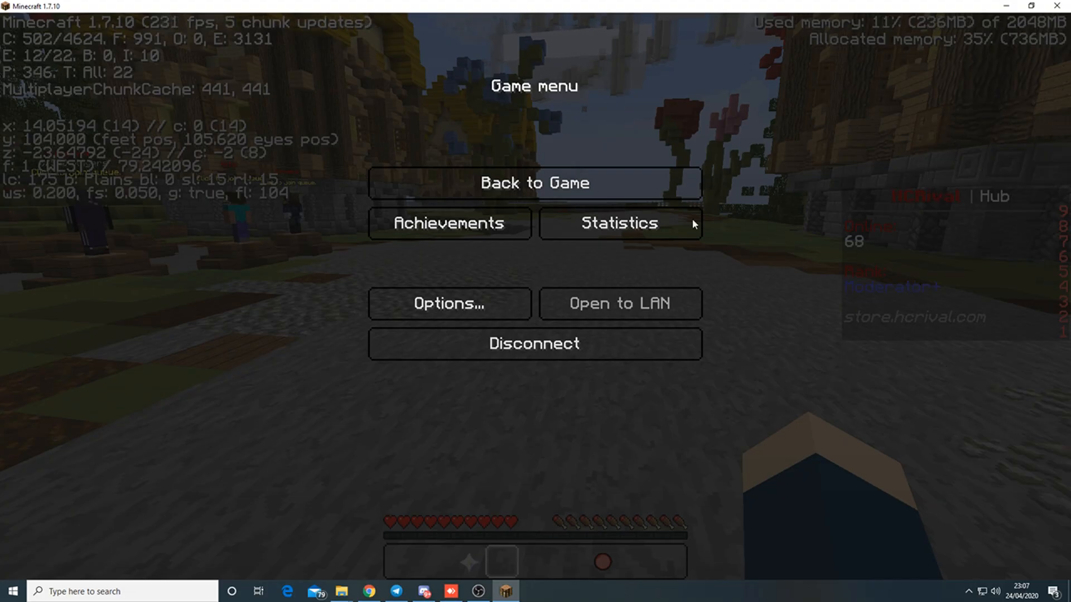
click(535, 181)
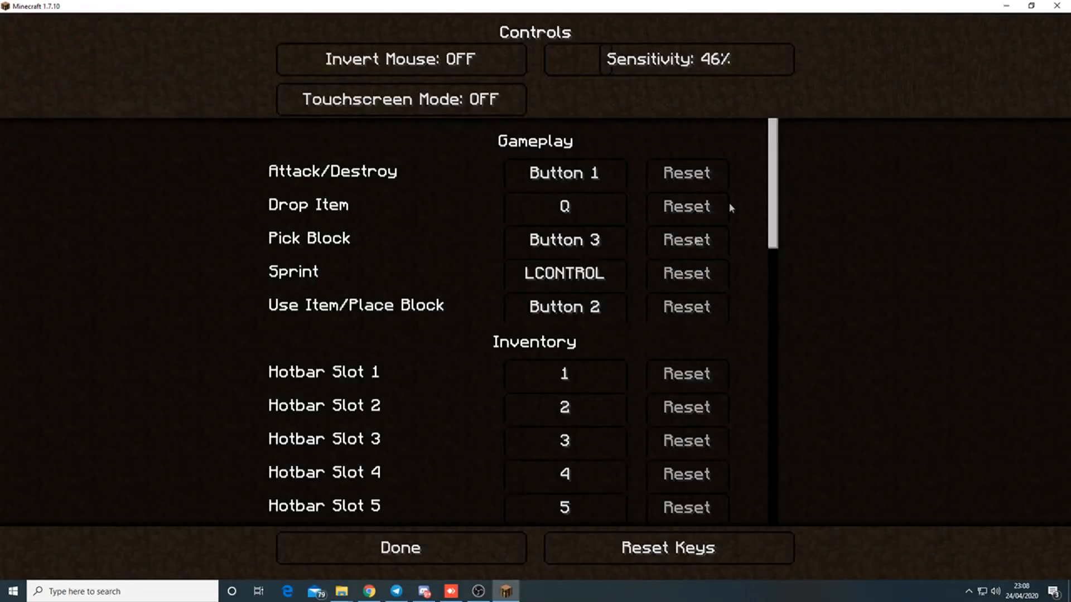
- Rebind Attack/Destroy to RSHIFT and then V in Controls, testing in game
scroll(down, 3)
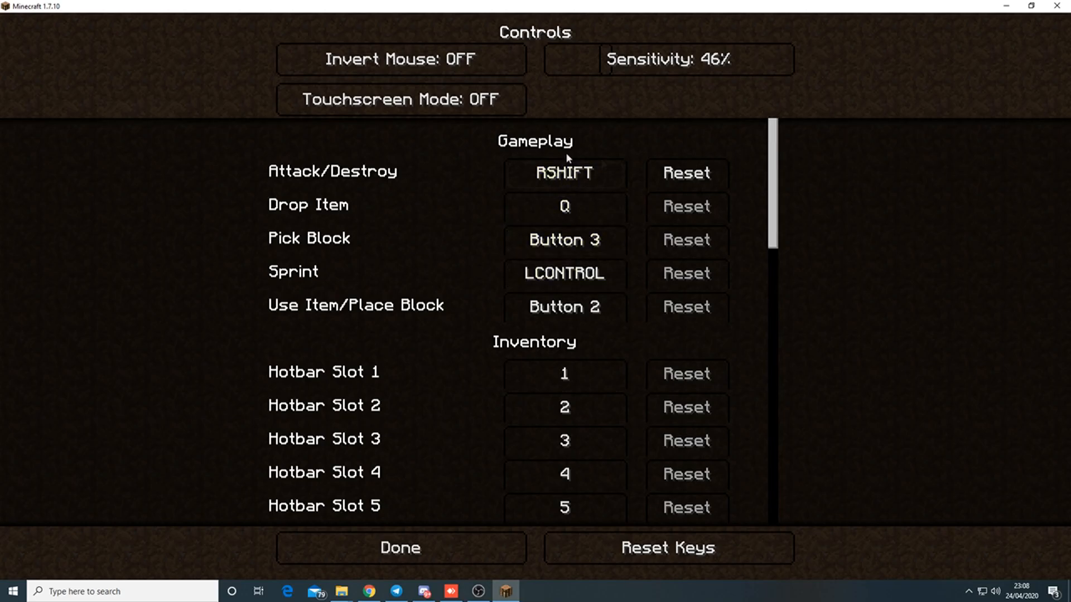
click(400, 547)
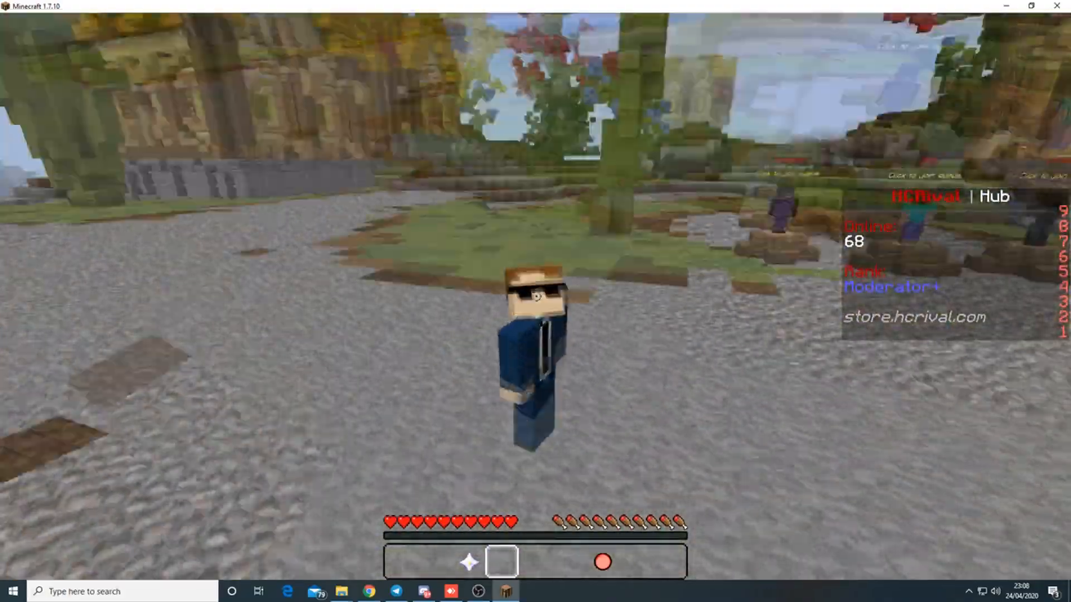
key(Escape)
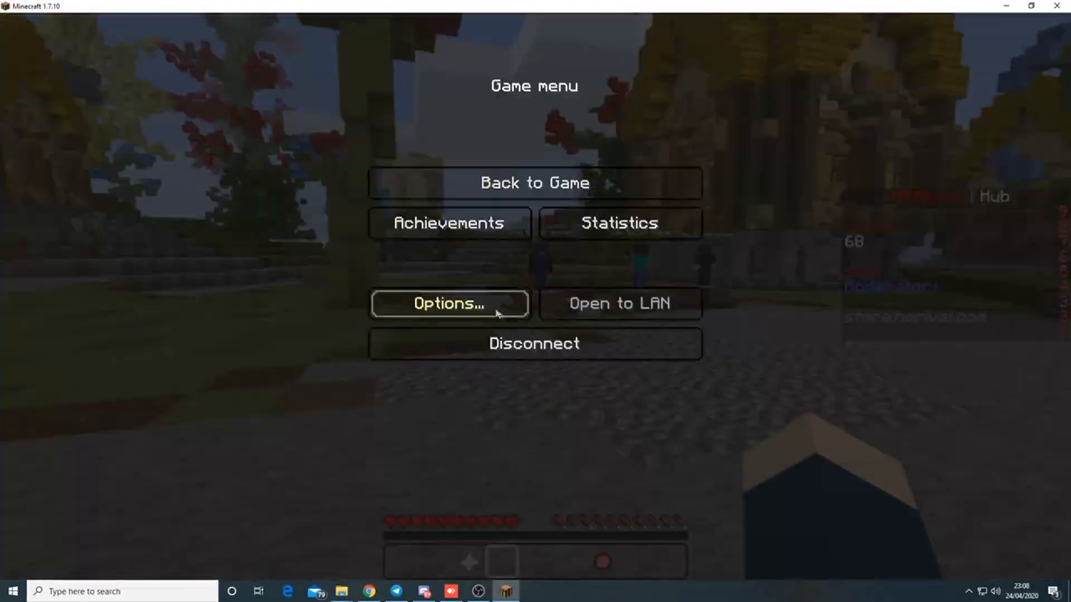
click(448, 303)
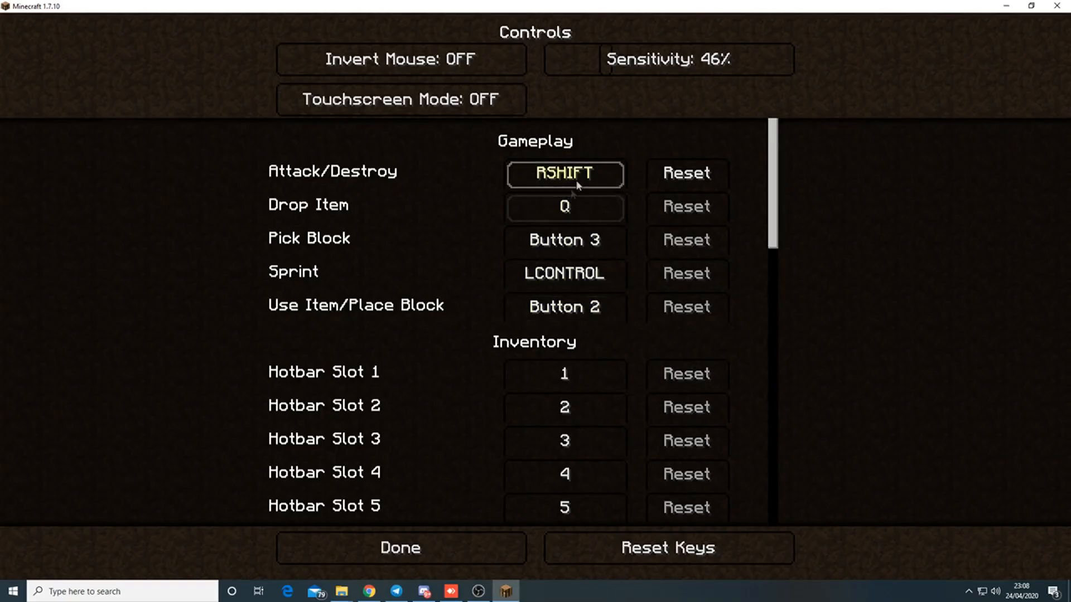
click(400, 546)
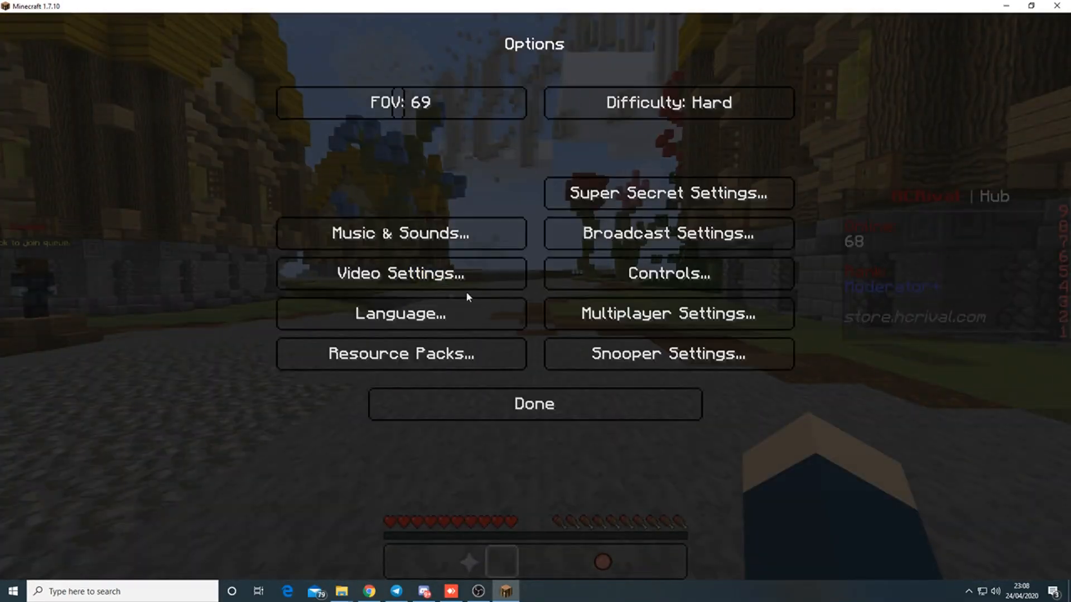
click(667, 274)
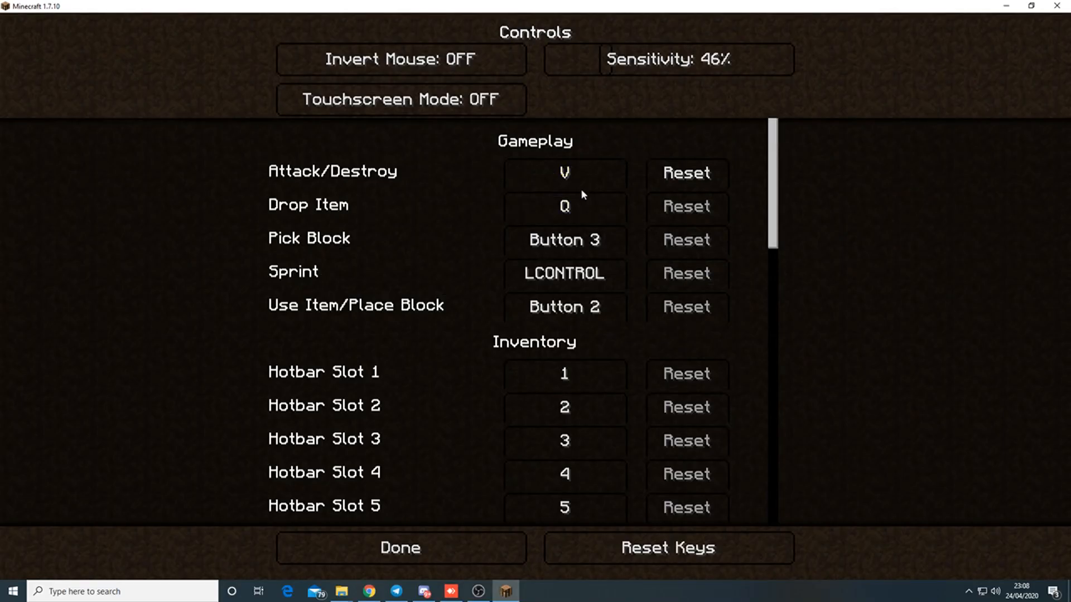
- Test the V binding in game and restore Attack/Destroy to Button 1
click(400, 546)
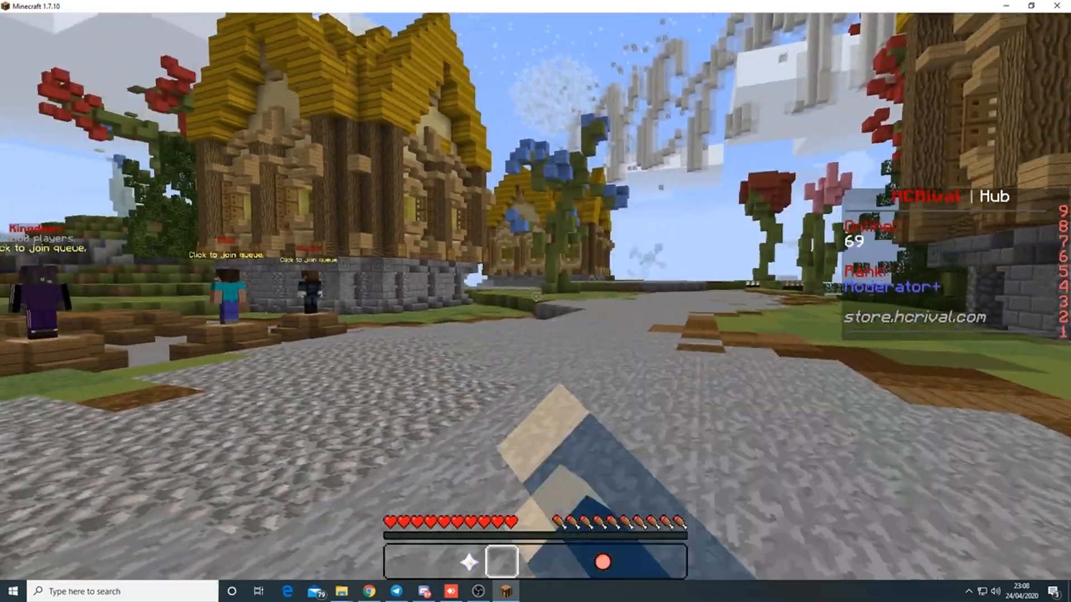
key(Escape)
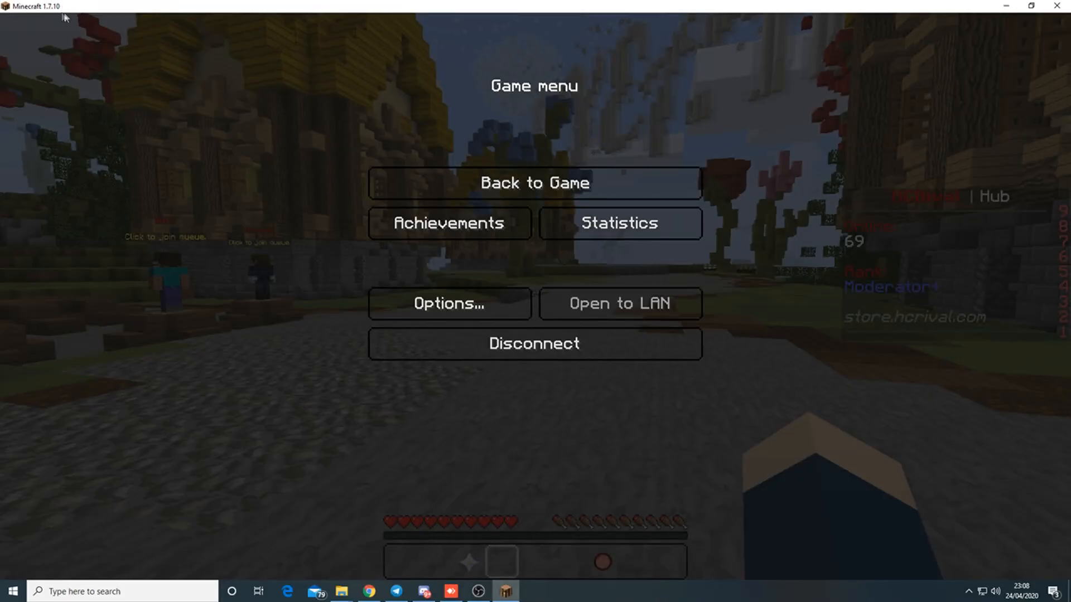
click(534, 182)
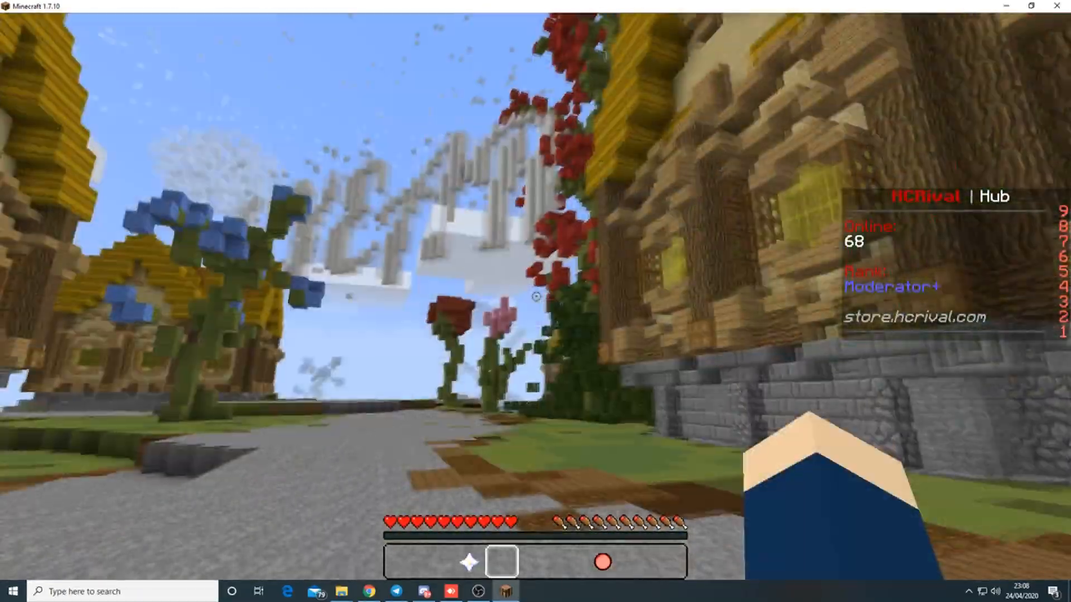
key(Escape)
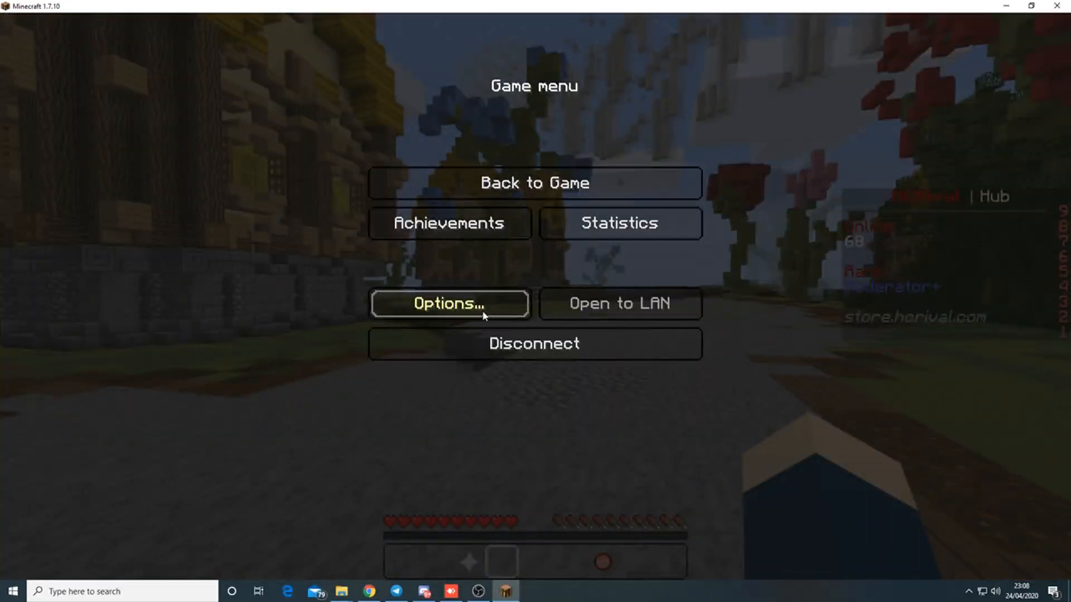
click(450, 303)
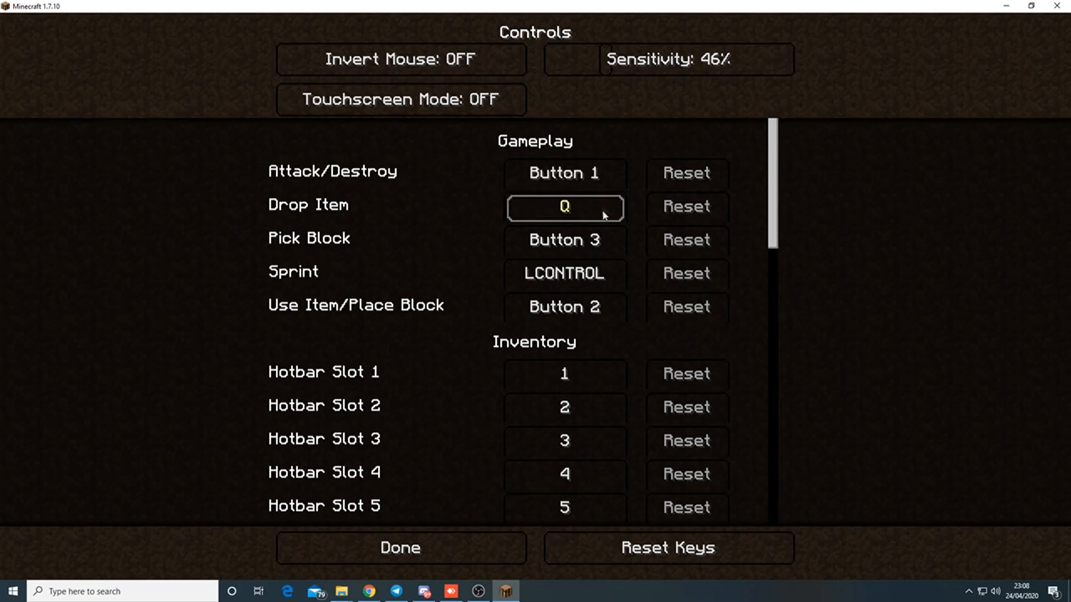
click(400, 547)
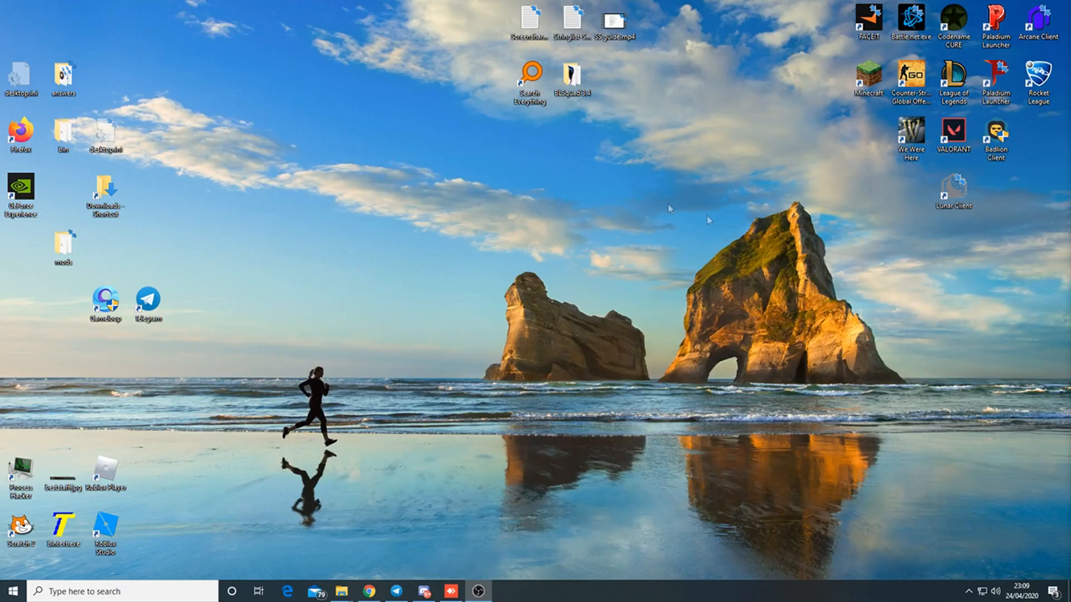
mouse_move(420, 432)
text(%)
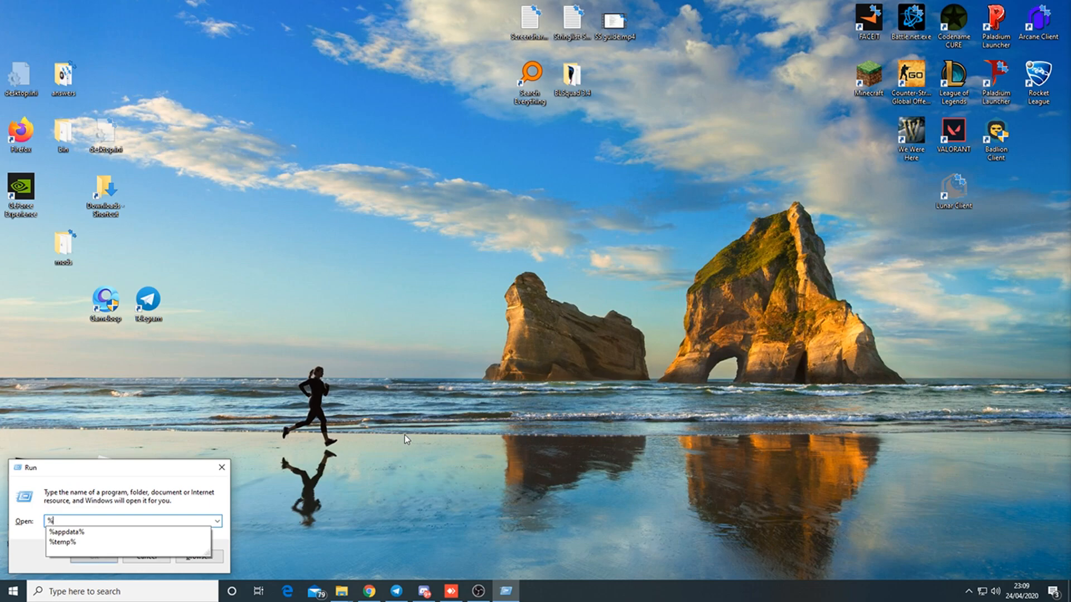
- Run %temp% to open the user's Temp folder in File Explorer
click(60, 541)
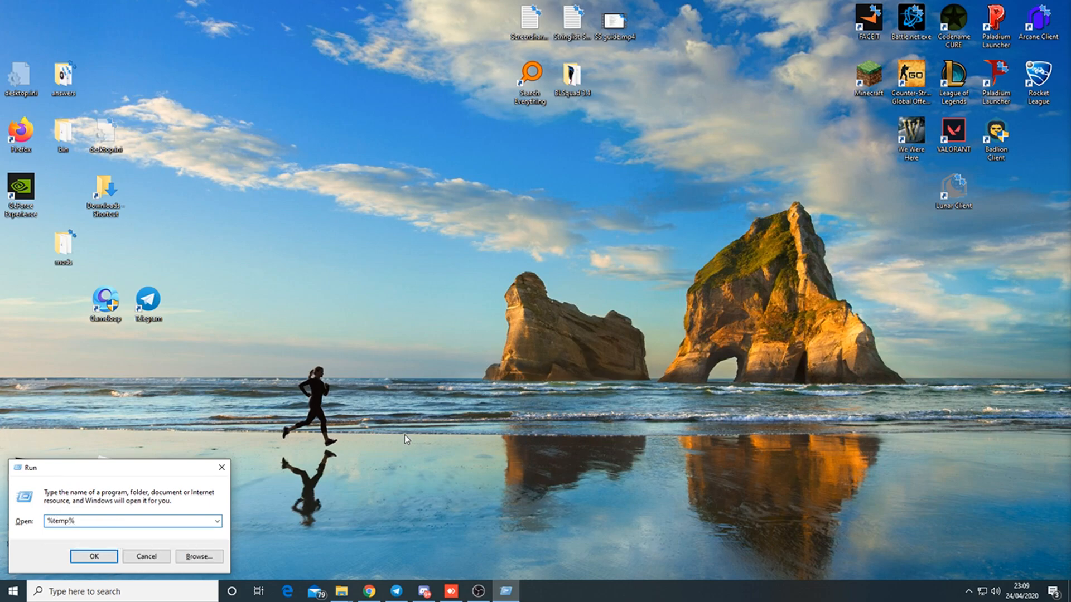
click(93, 556)
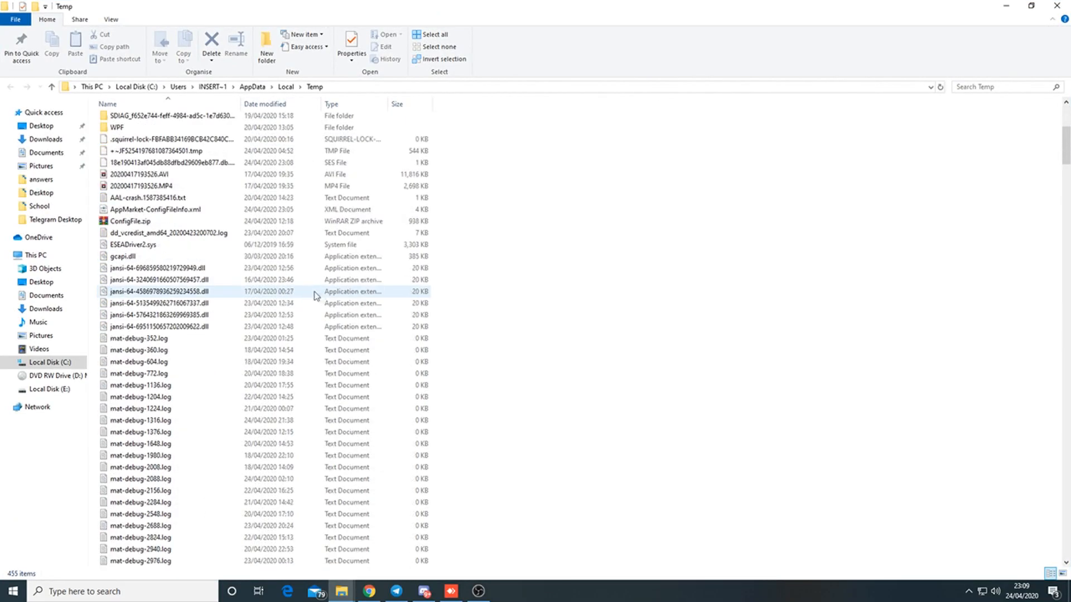
- Search Temp for 'jna' and '.nativehook' files, review results, then close the folder window
scroll(down, 3)
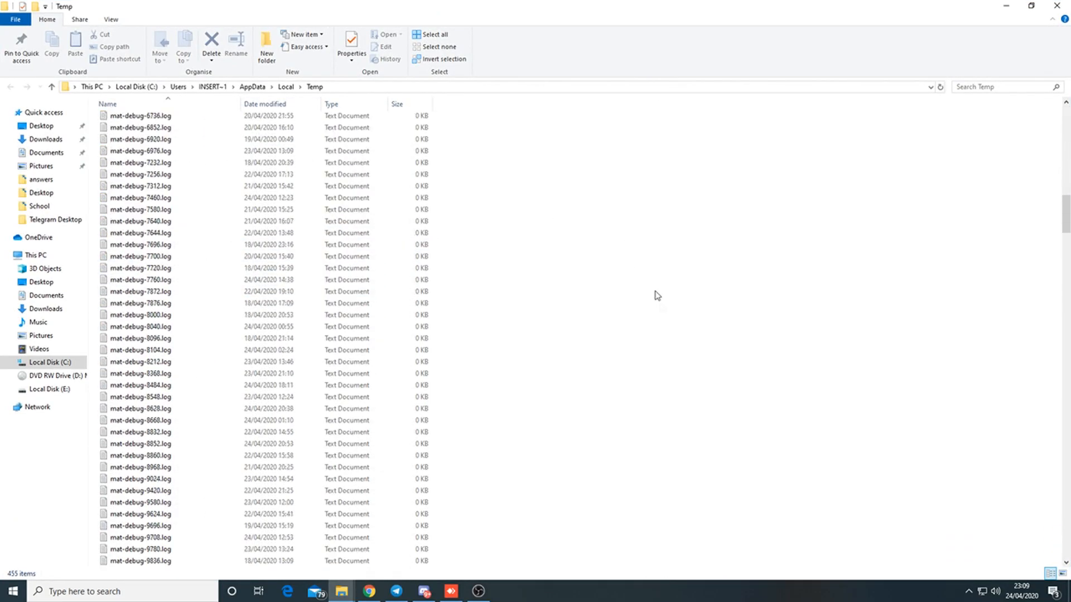
scroll(down, 3)
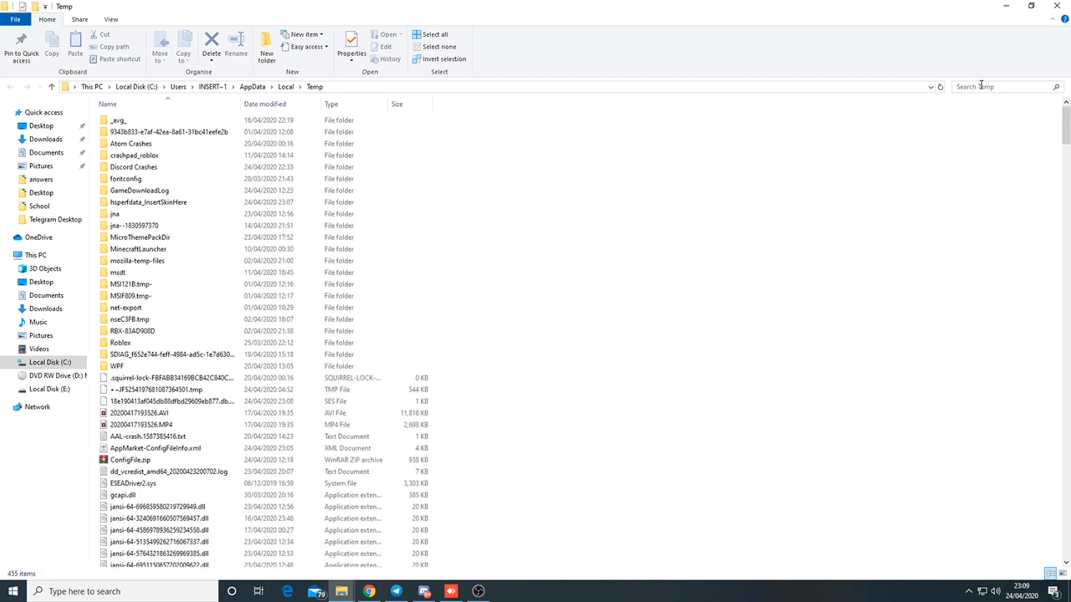
text(j)
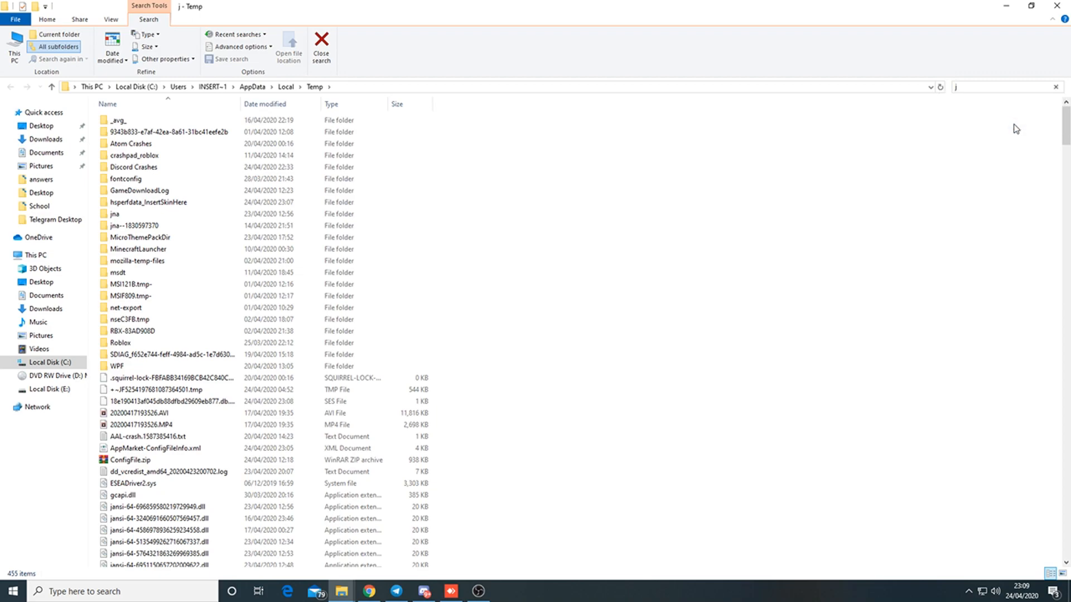
text(na)
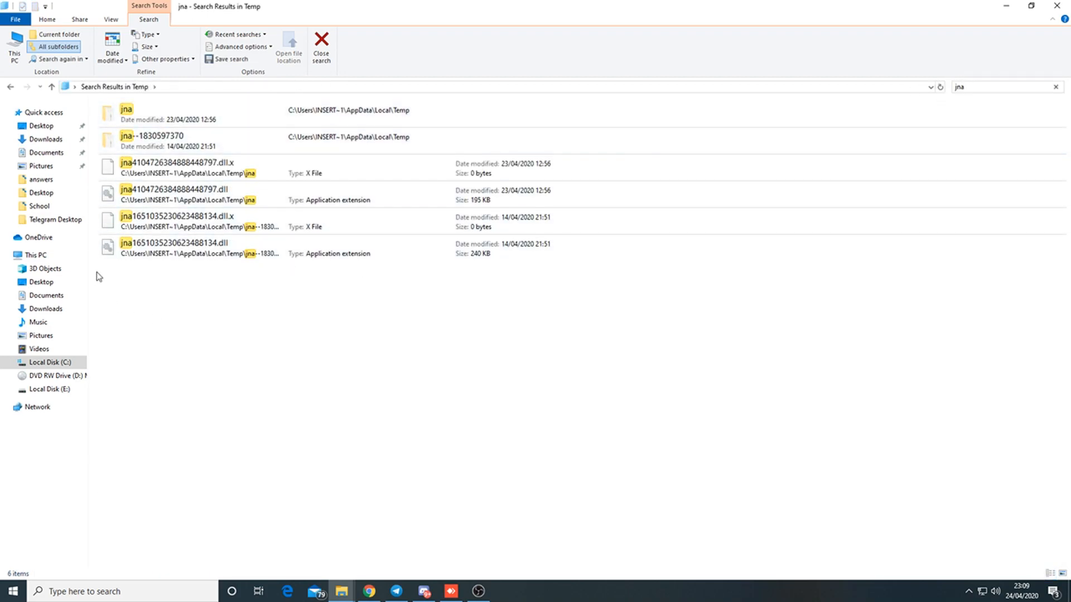
drag(96, 272, 366, 424)
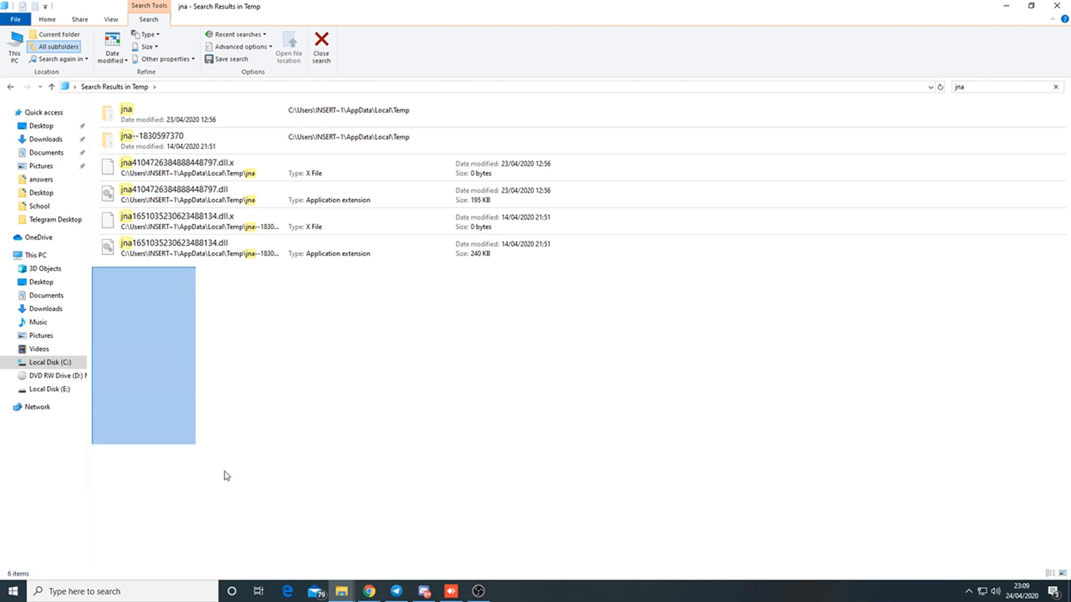
click(990, 87)
text(Jnativehook)
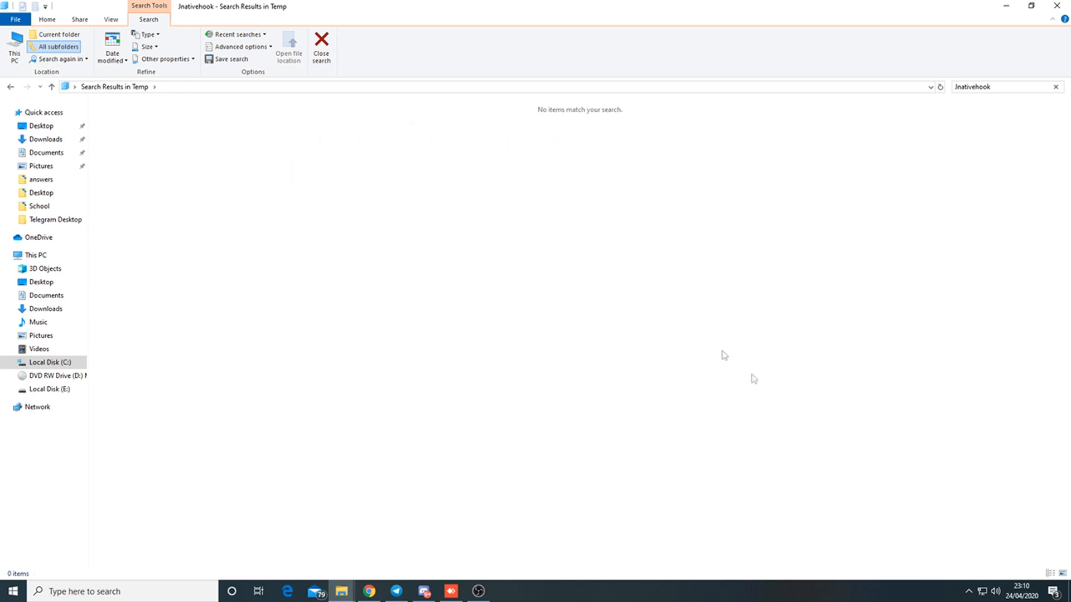
mouse_move(1005, 99)
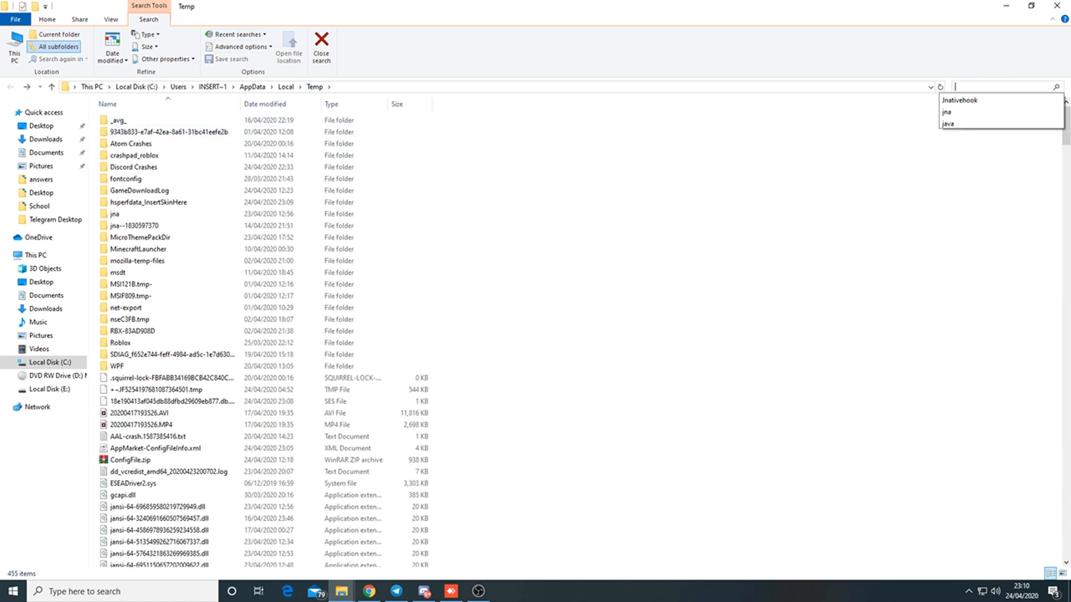
click(321, 47)
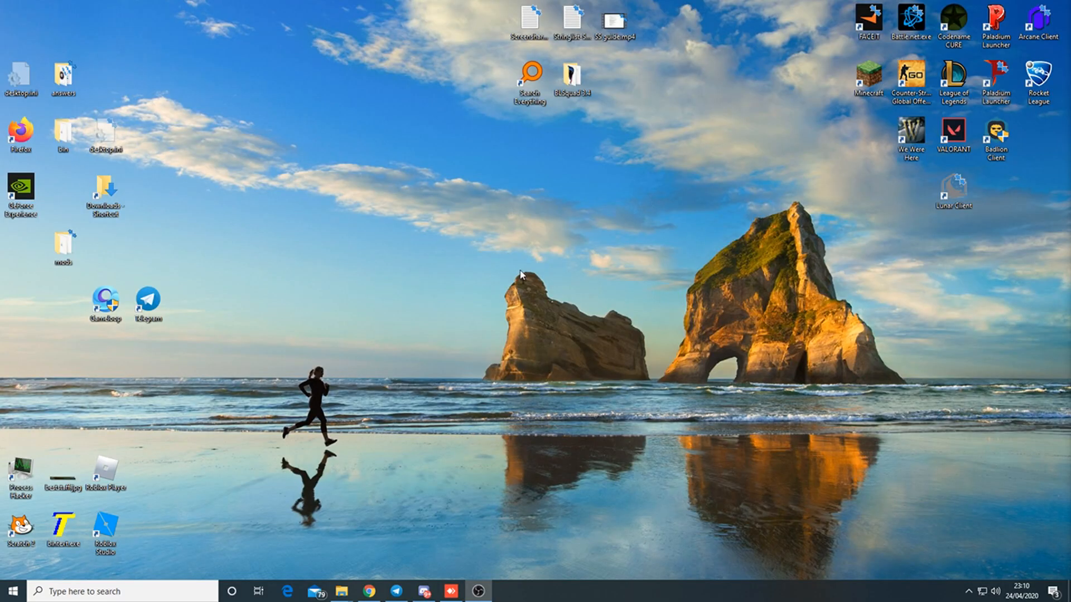
- Run 'prefetch' to open the Prefetch folder, reaching its permission prompt
key(Win+r)
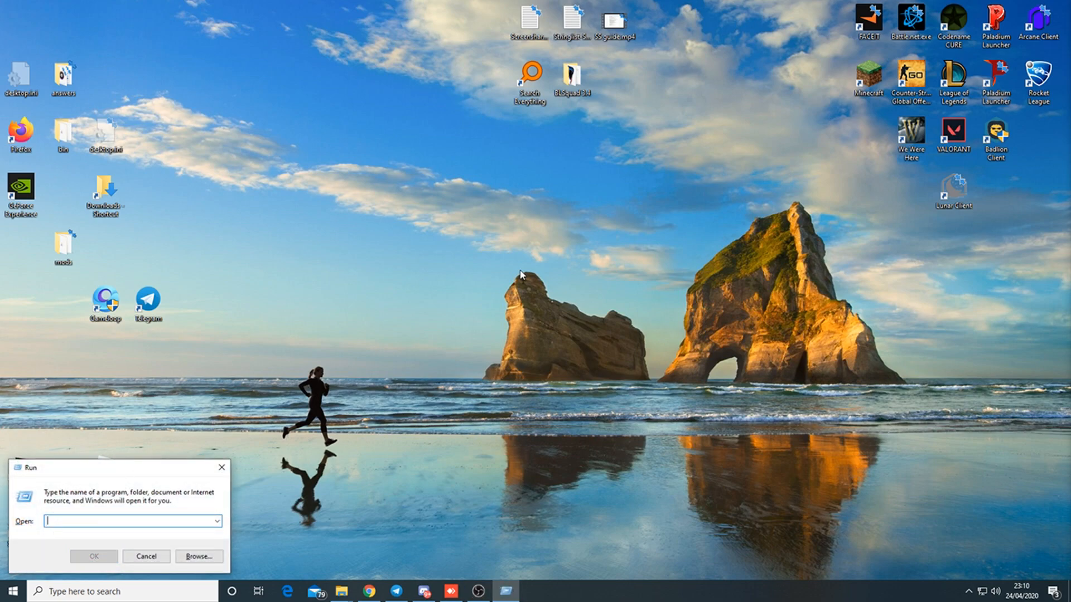
text(pre)
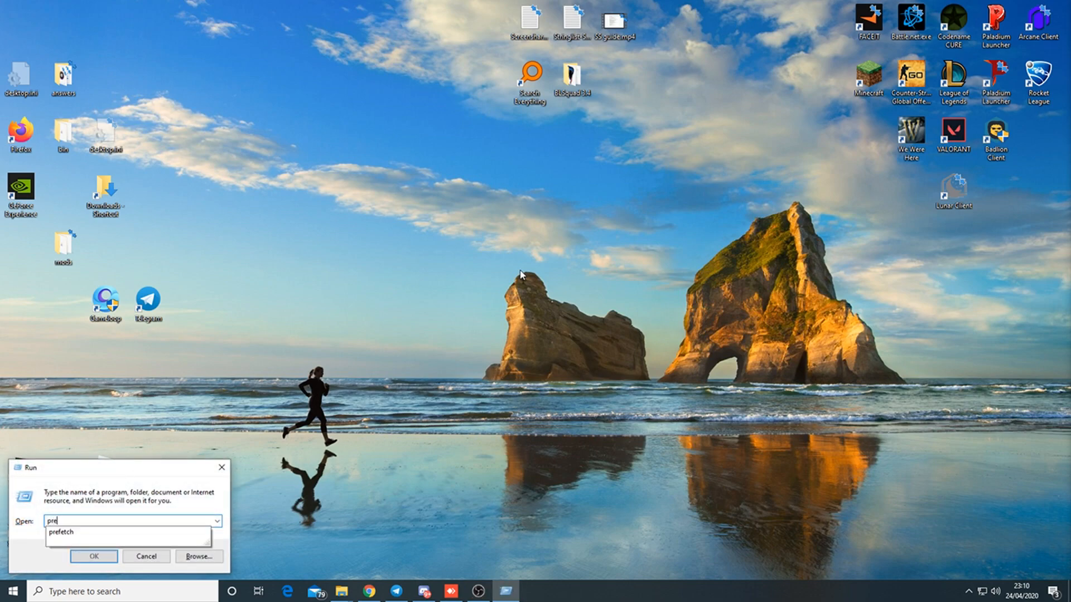
click(62, 532)
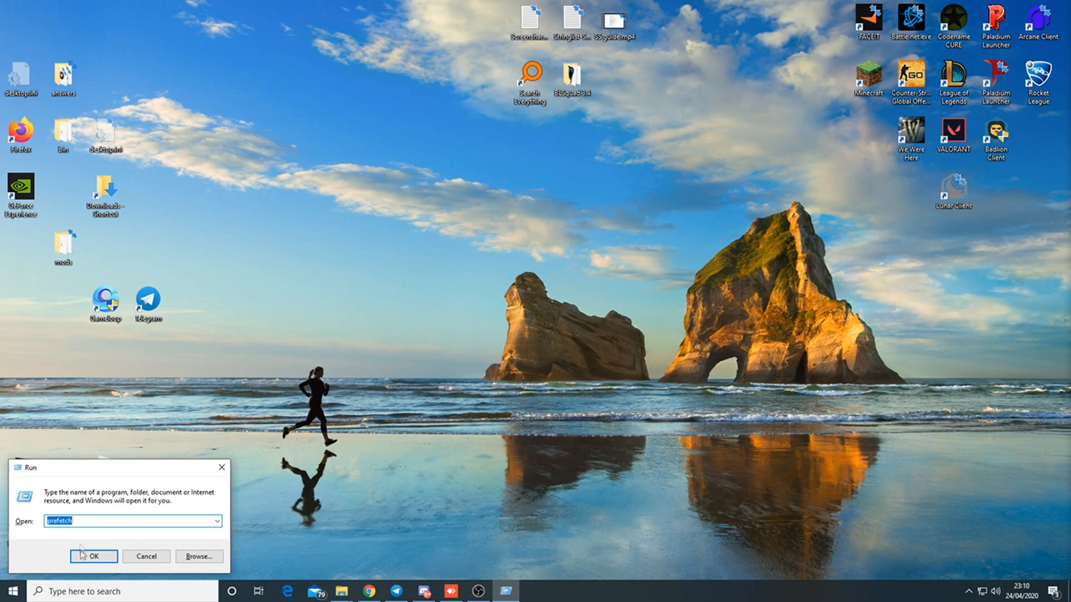
click(93, 556)
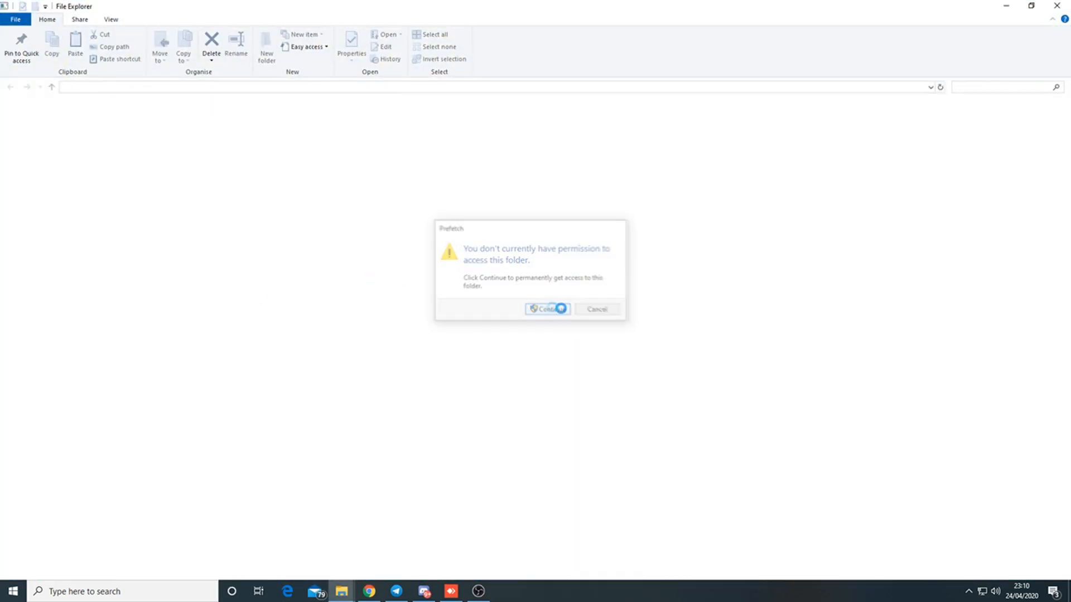
- Grant access to Prefetch, browse its files by Date modified, then switch to Process Hacker
click(547, 309)
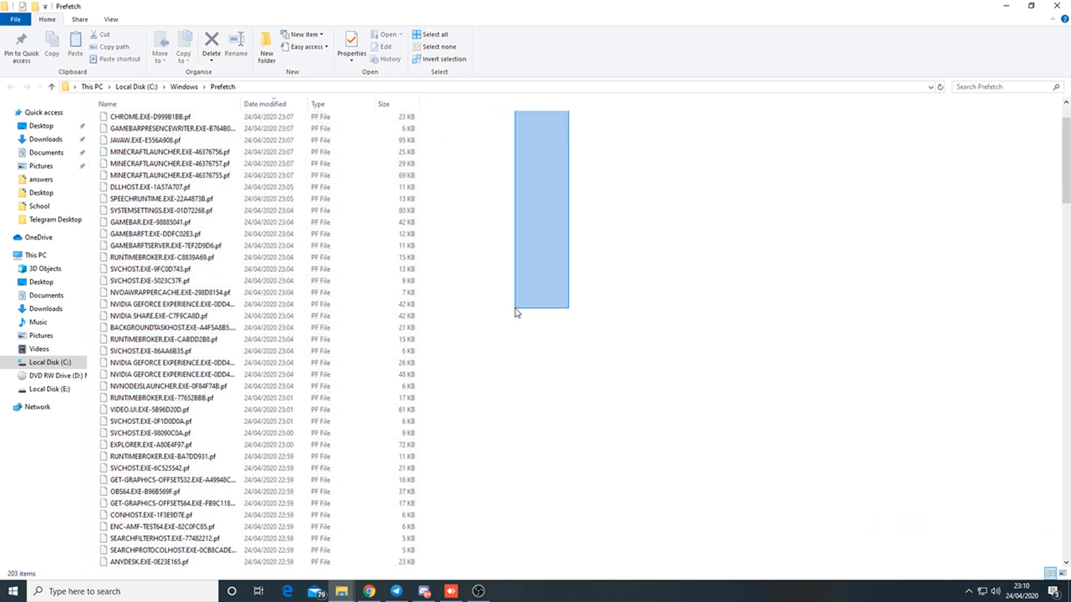
click(266, 104)
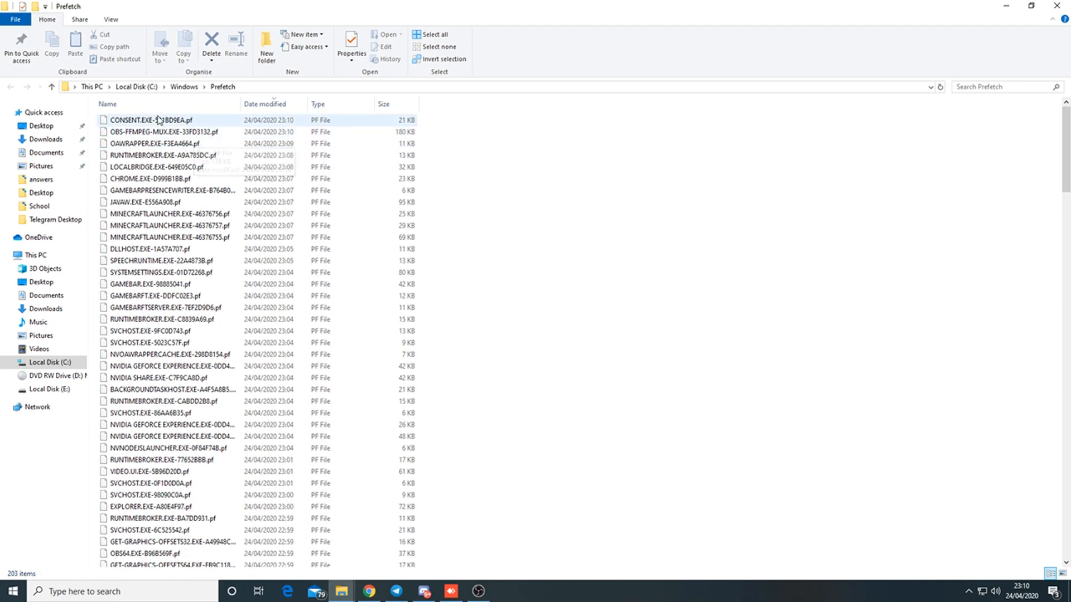
scroll(down, 3)
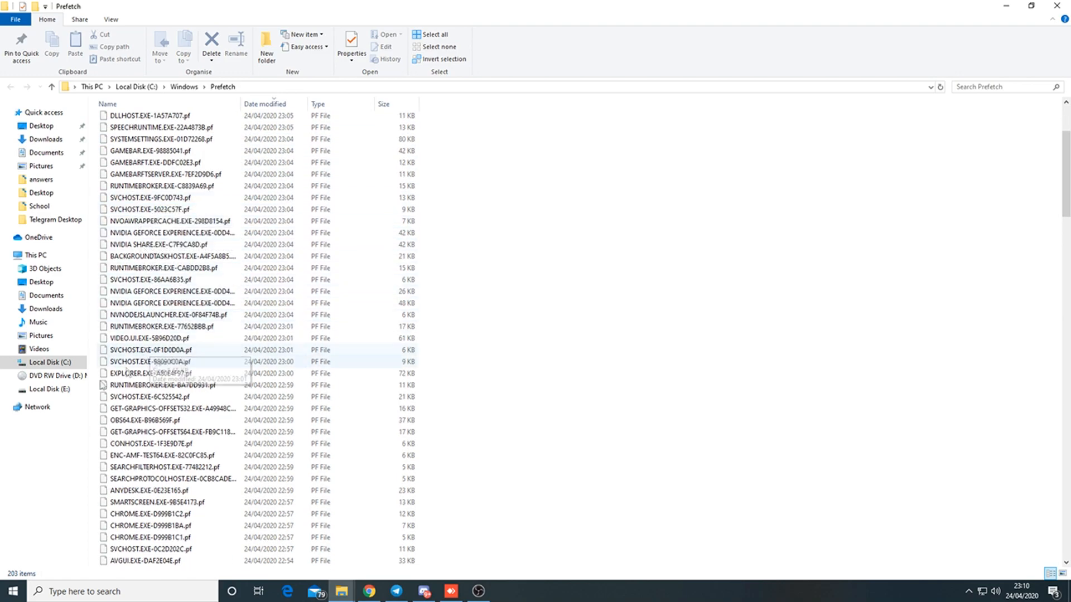
scroll(down, 3)
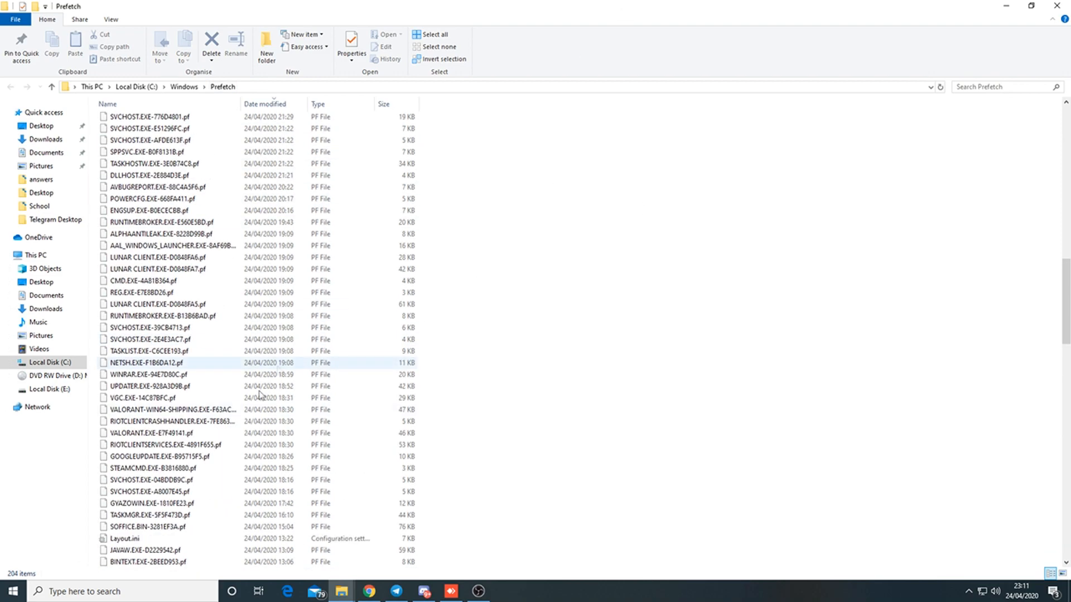
scroll(down, 3)
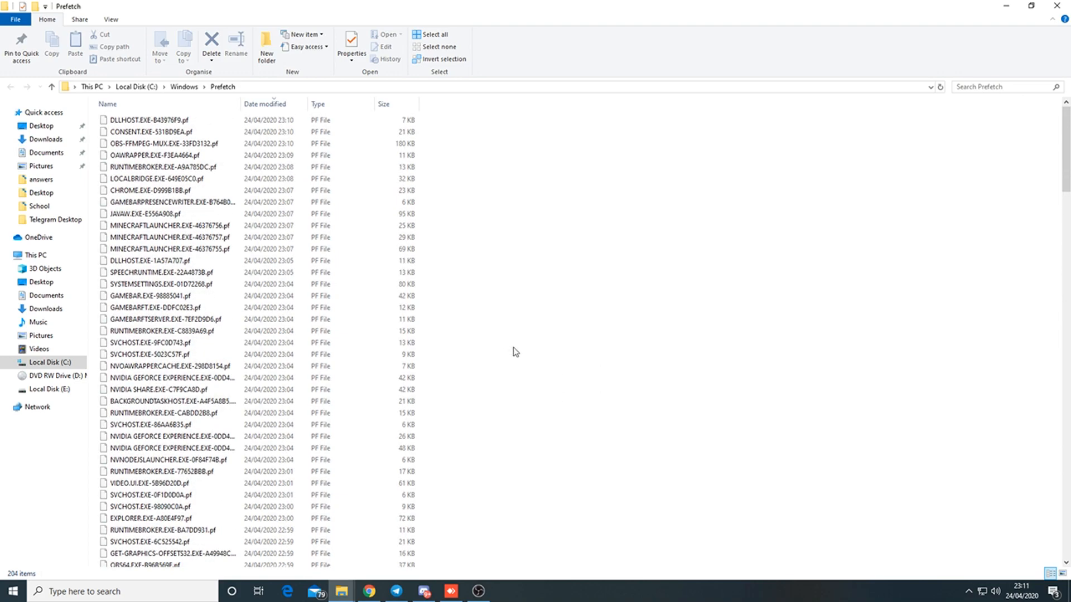
mouse_move(1057, 235)
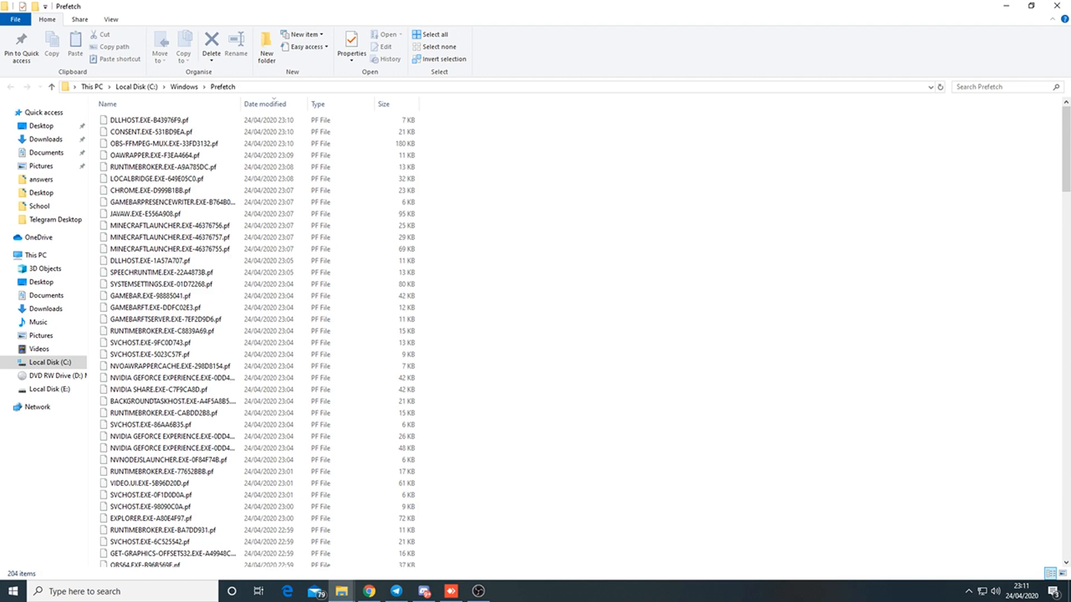
click(505, 591)
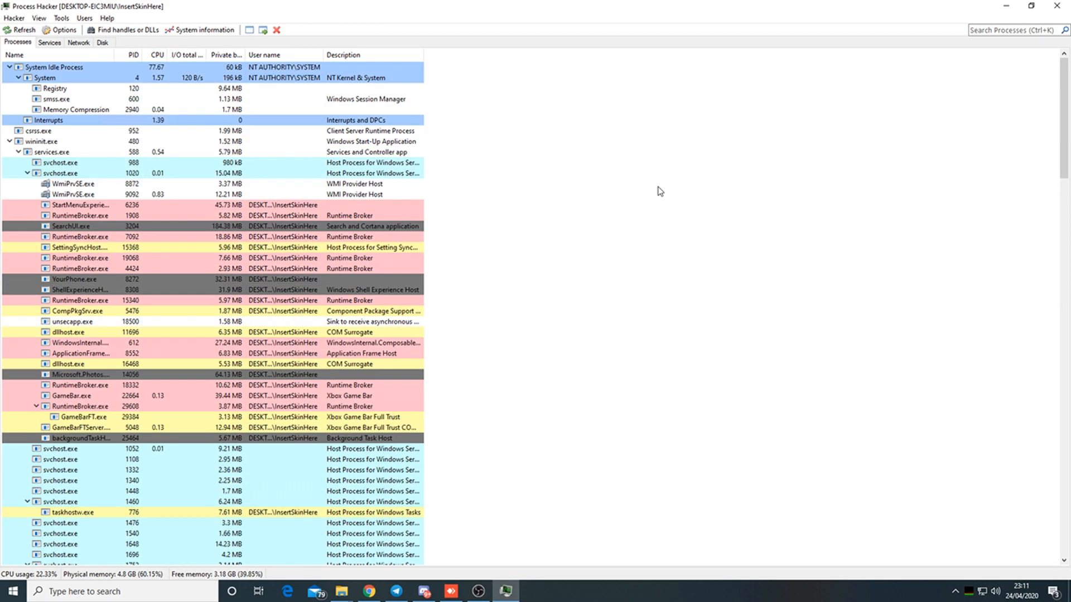
- Filter the process list to explorer.exe and show its properties on the Memory tab
text(explore)
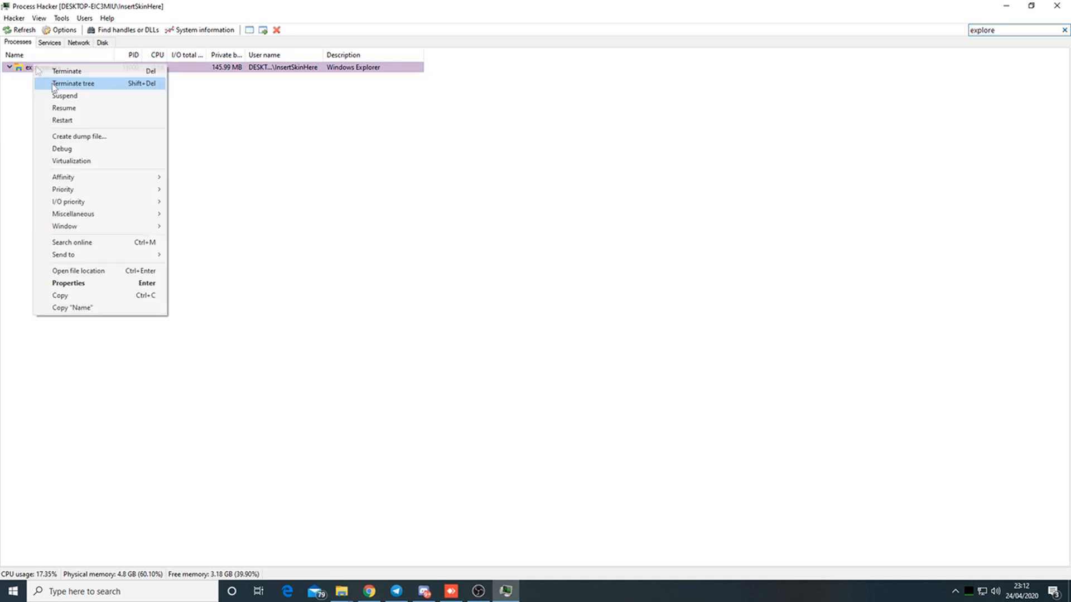
click(68, 282)
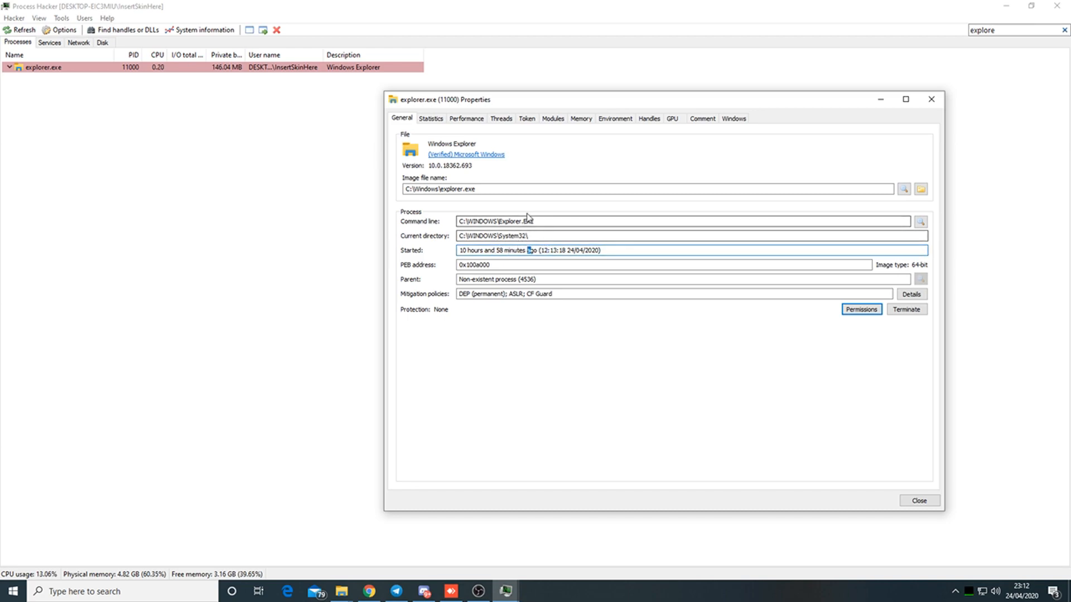
drag(662, 99, 544, 109)
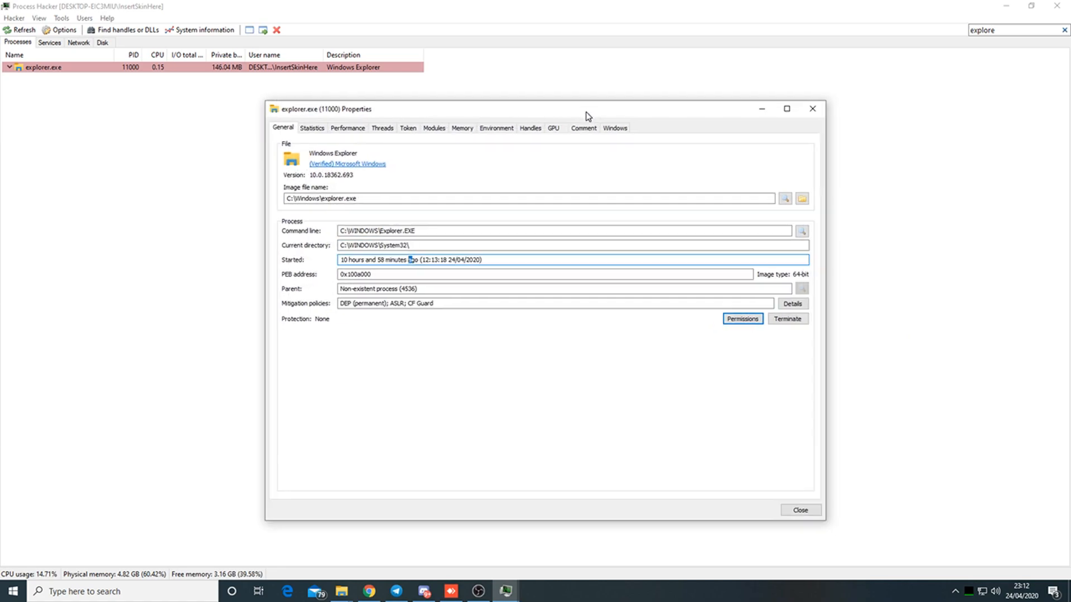
mouse_move(560, 225)
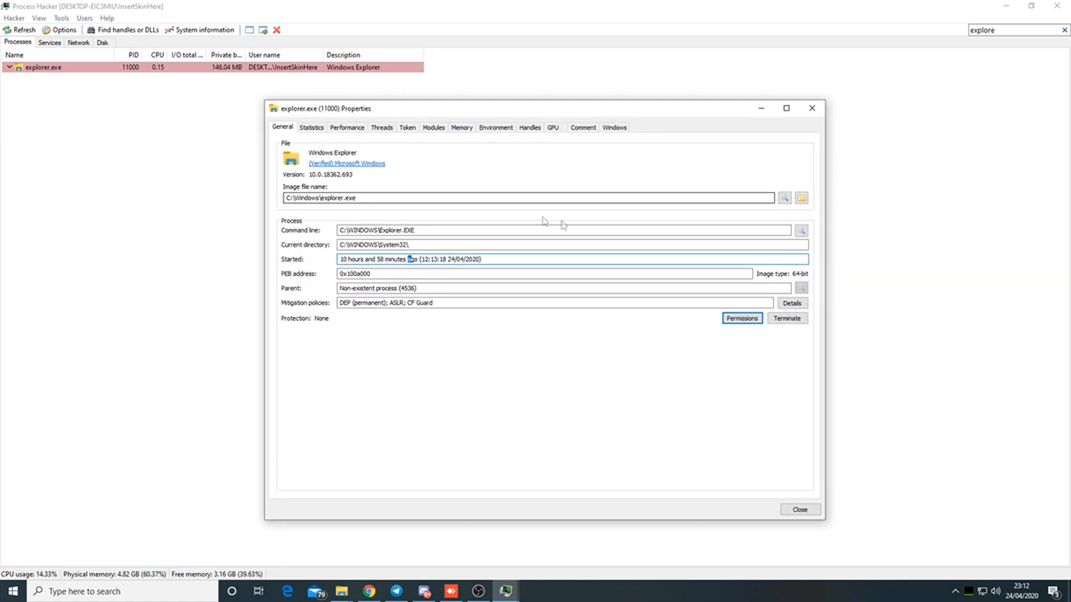
click(461, 127)
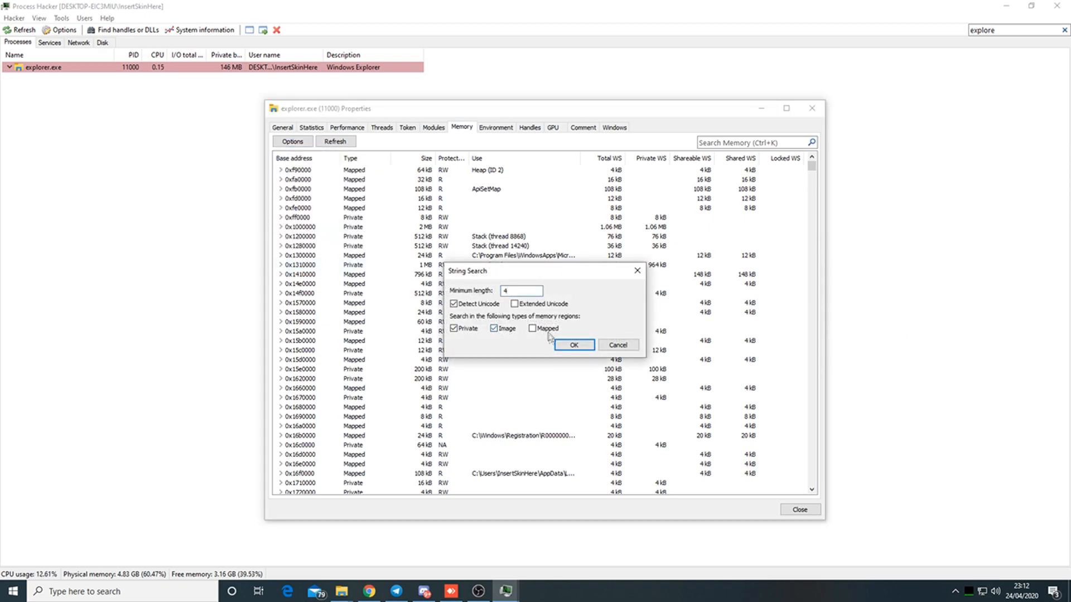
- Run a string search over explorer.exe's private and image memory and apply a contains filter
click(573, 345)
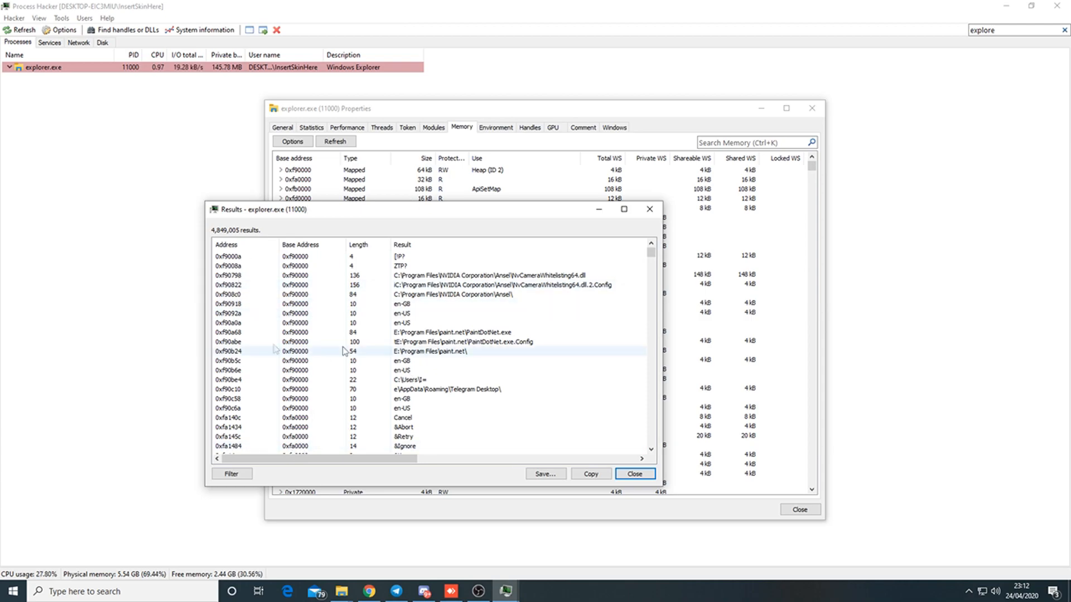
click(232, 474)
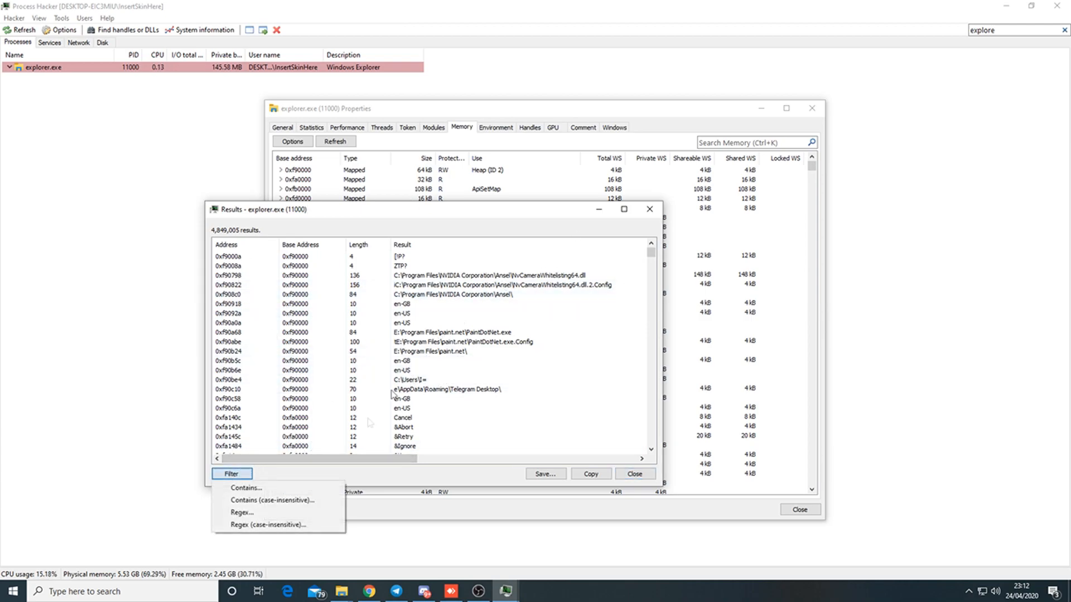
click(245, 487)
text(cpadient)
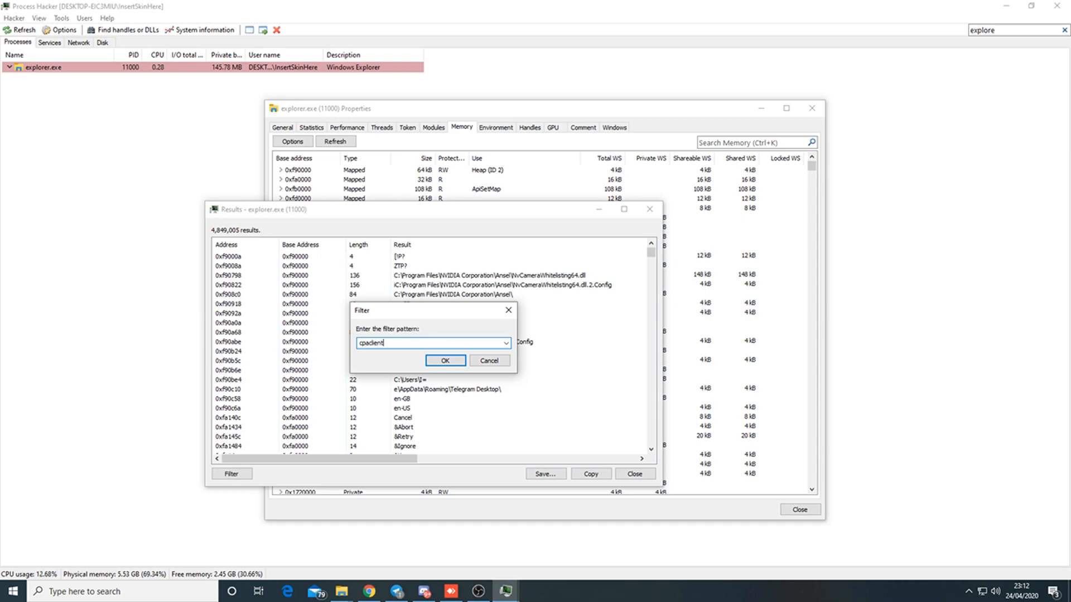
click(445, 360)
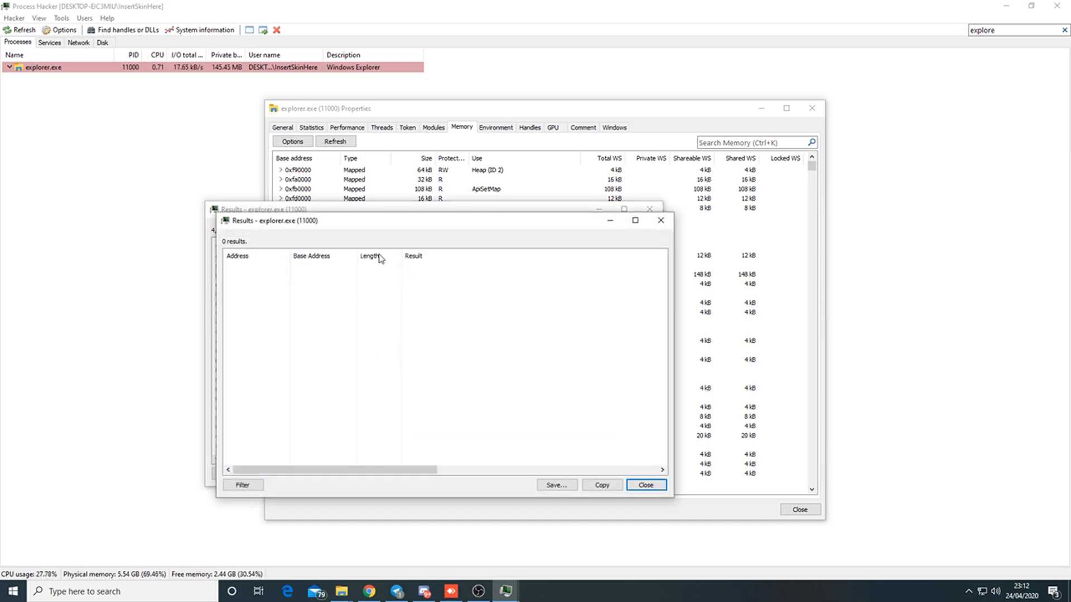
- Filter case-insensitively for 'pcaclient' down to two results and begin saving them
click(232, 473)
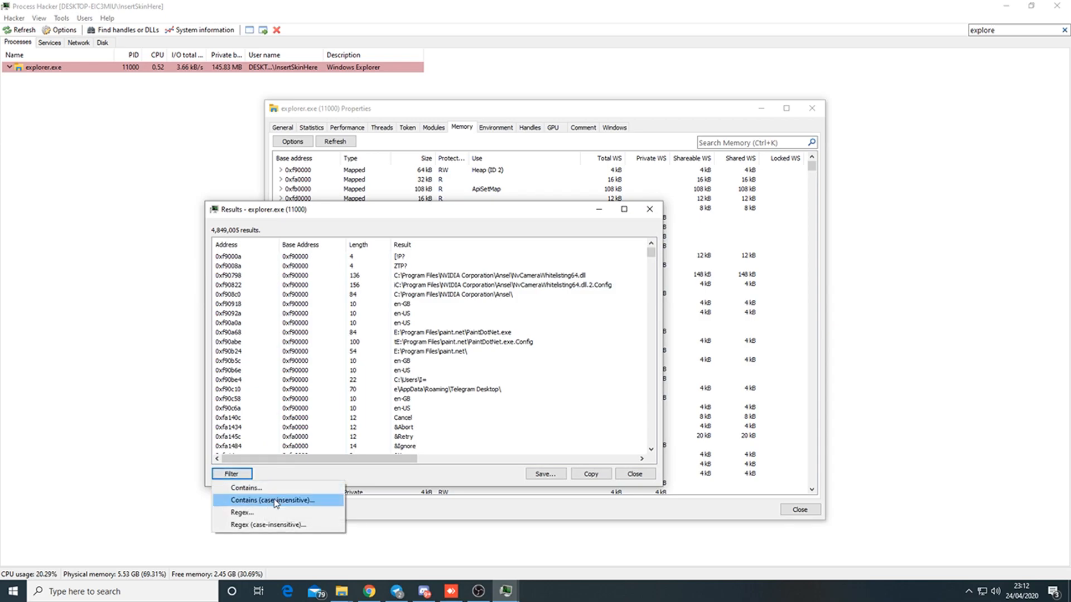
click(272, 499)
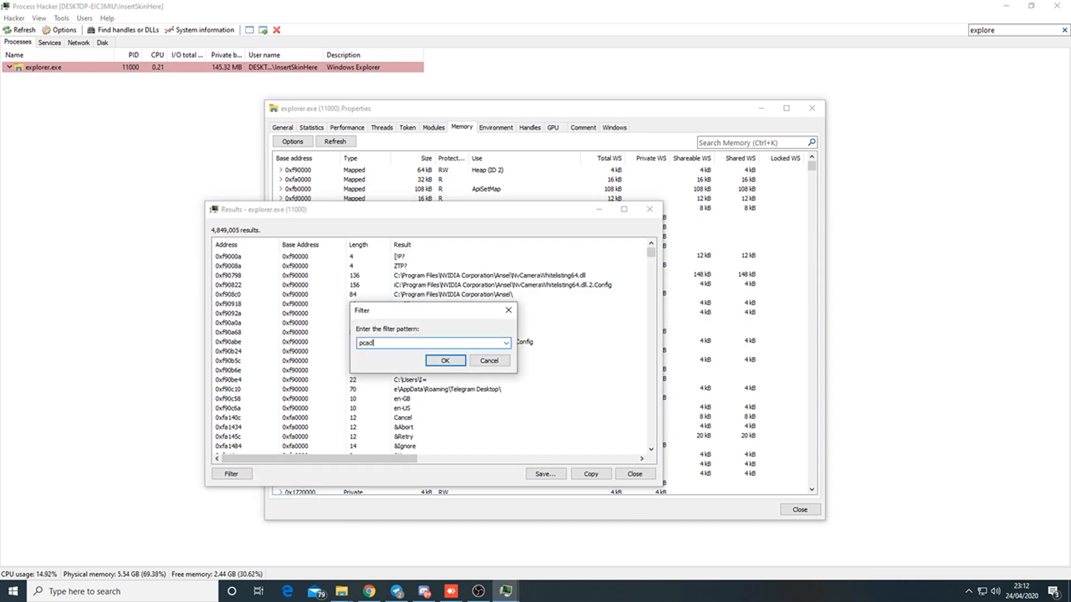
click(445, 360)
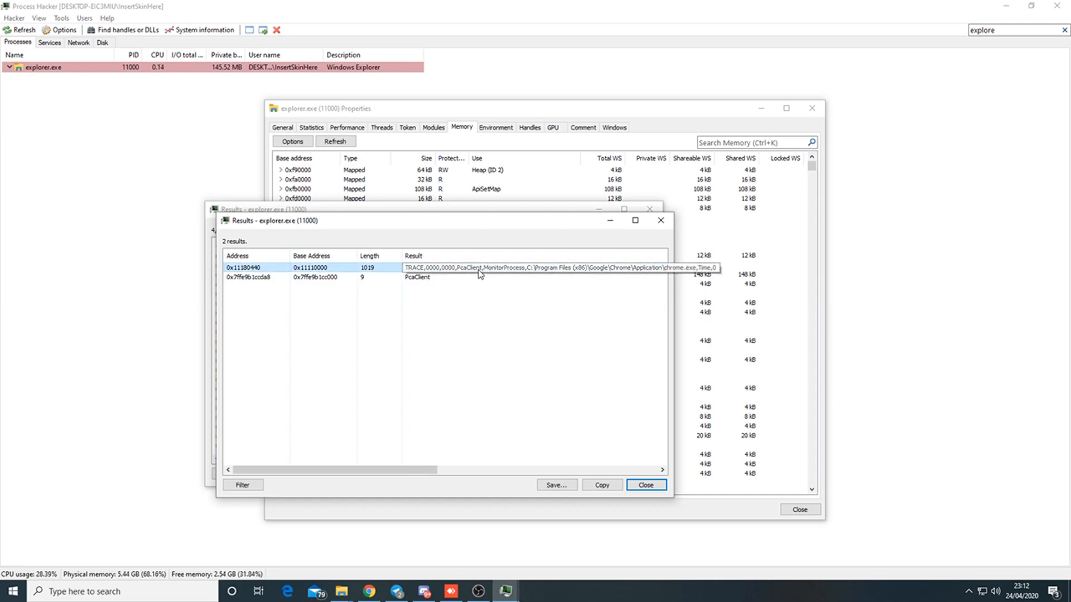
click(556, 484)
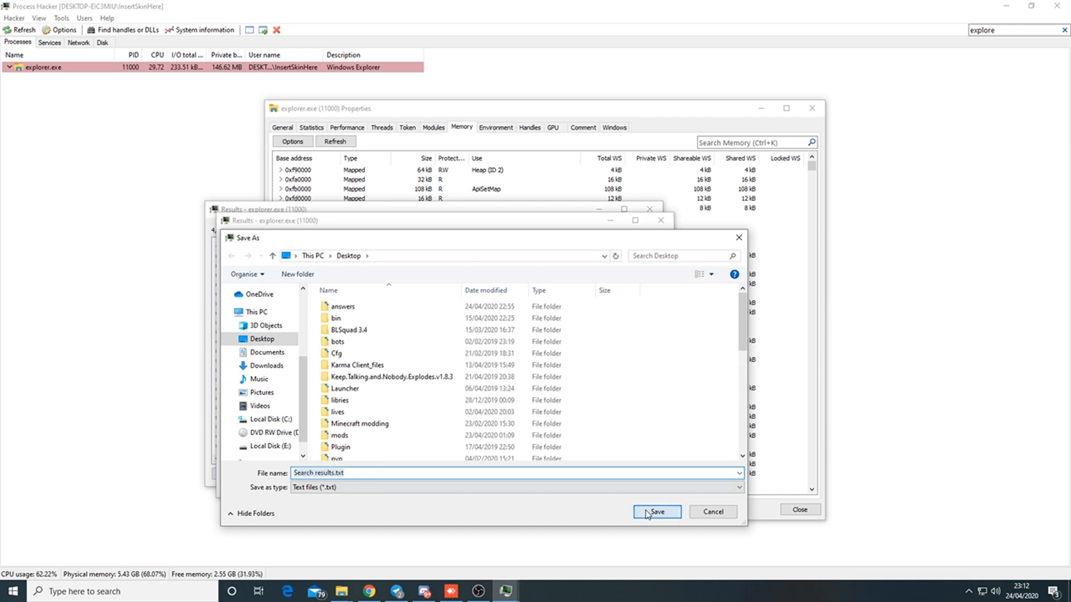
- Save the PcaClient results as Search results.txt for review in Notepad
click(655, 511)
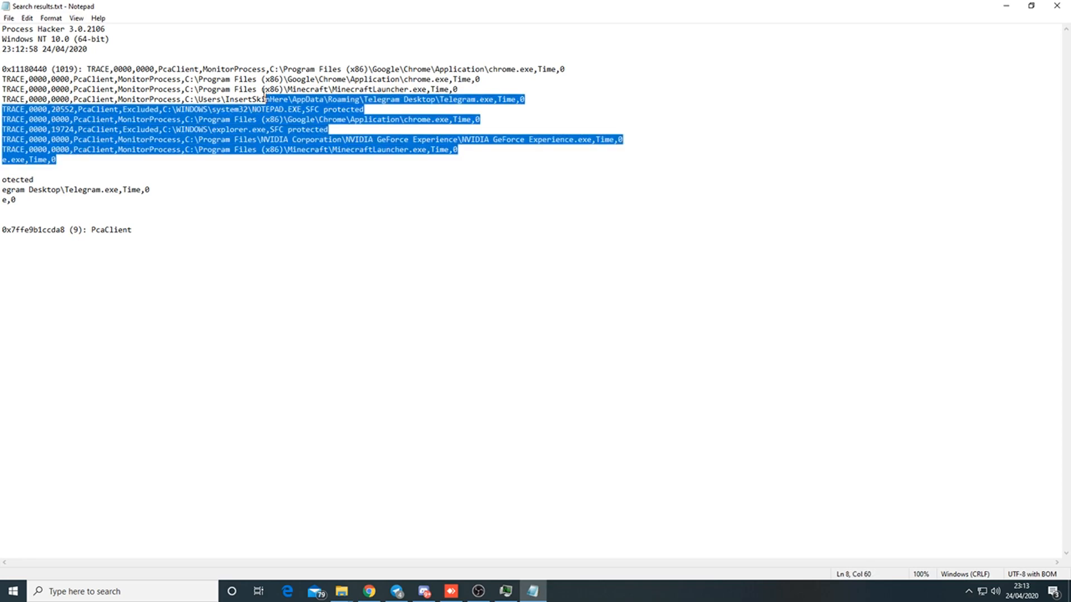
- Highlight the Minecraft launcher line and the chrome.exe path in the first TRACE entry
click(455, 163)
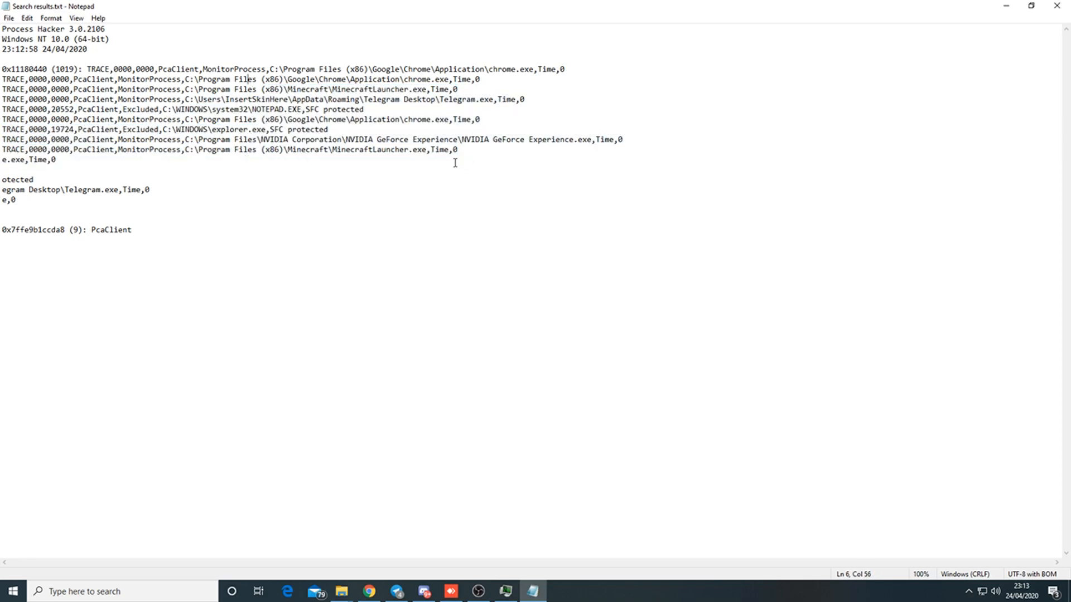
drag(344, 150, 58, 160)
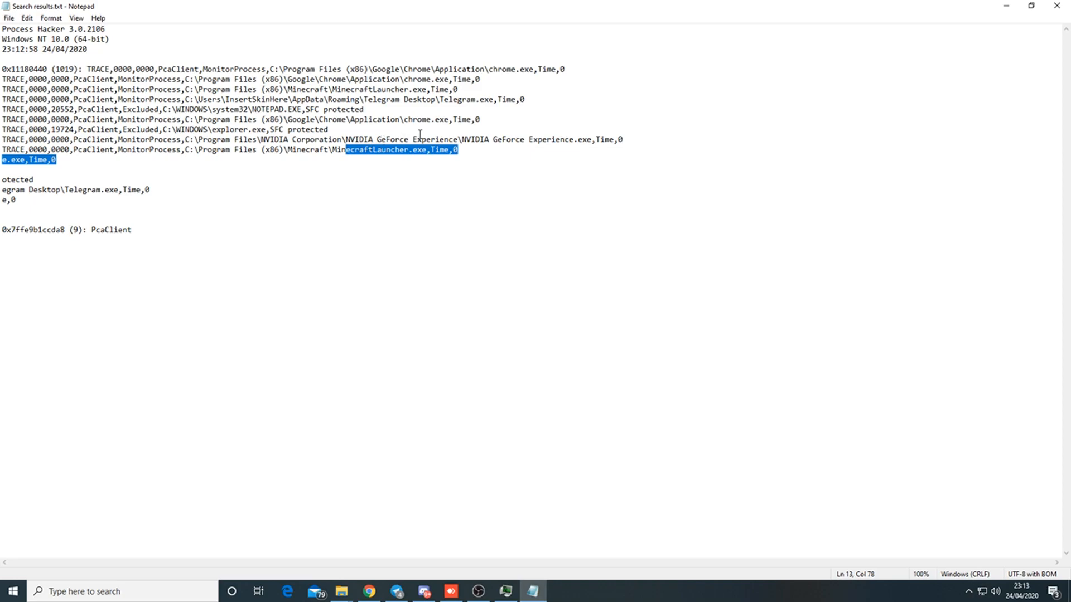
click(327, 129)
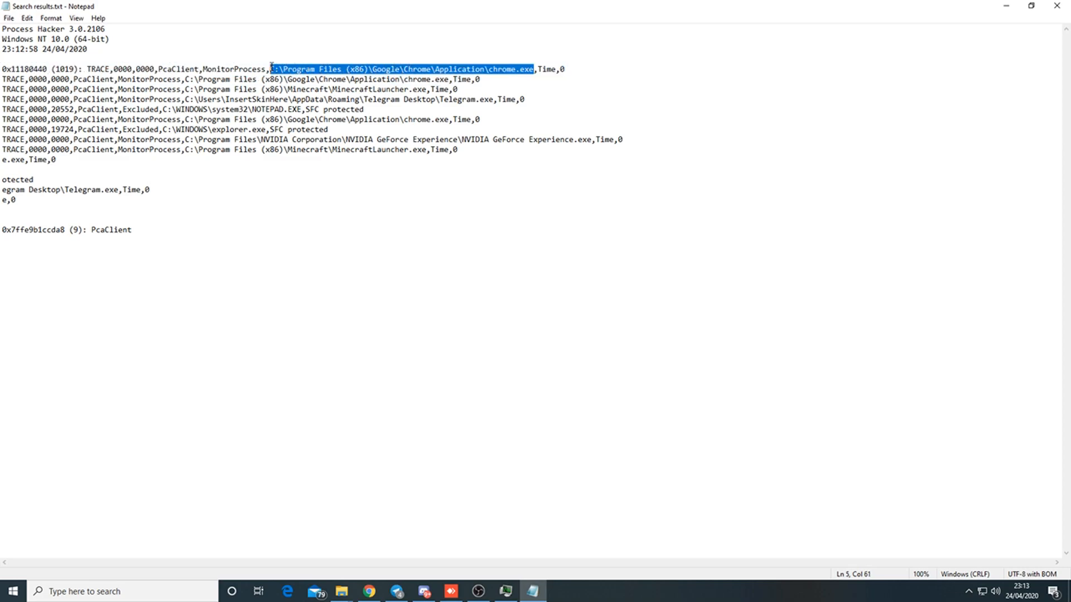
- Launch Chrome from the Run dialog via the logged path, close it, and select the chrome.exe entry
key(Win+r)
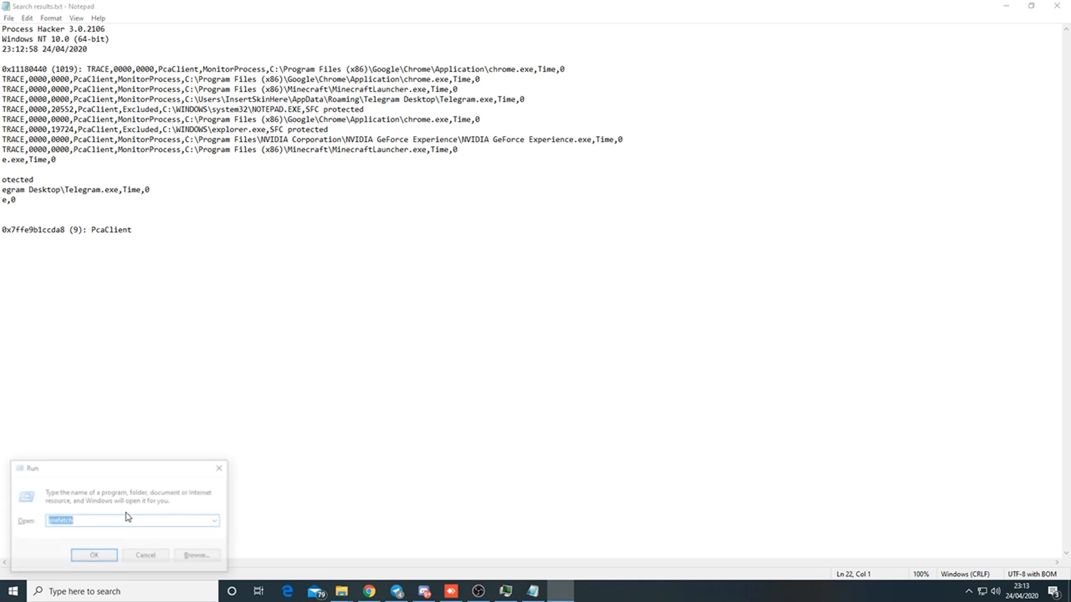
click(94, 555)
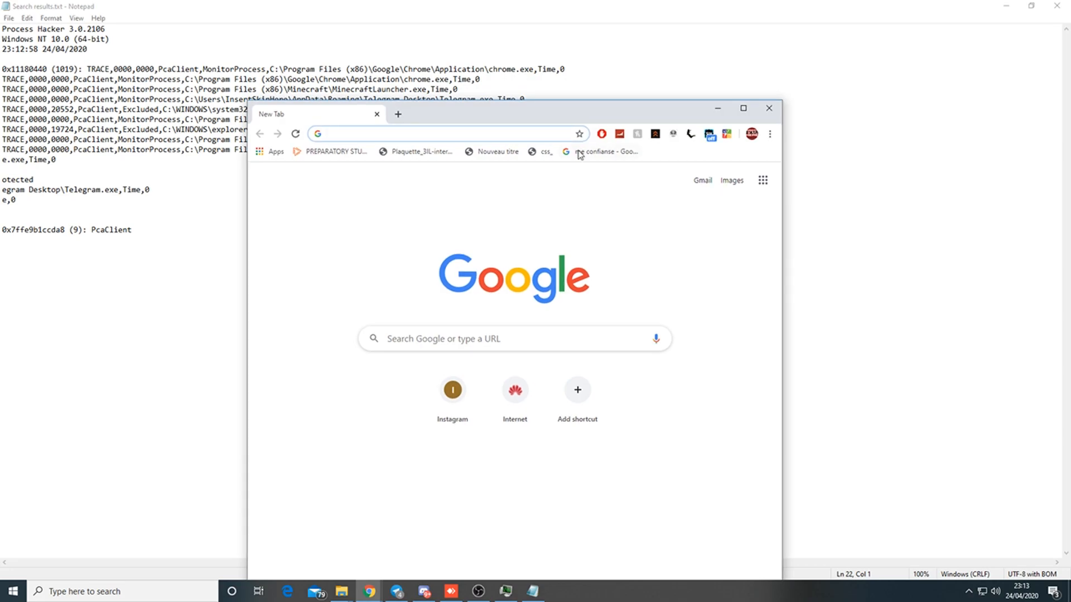
click(444, 133)
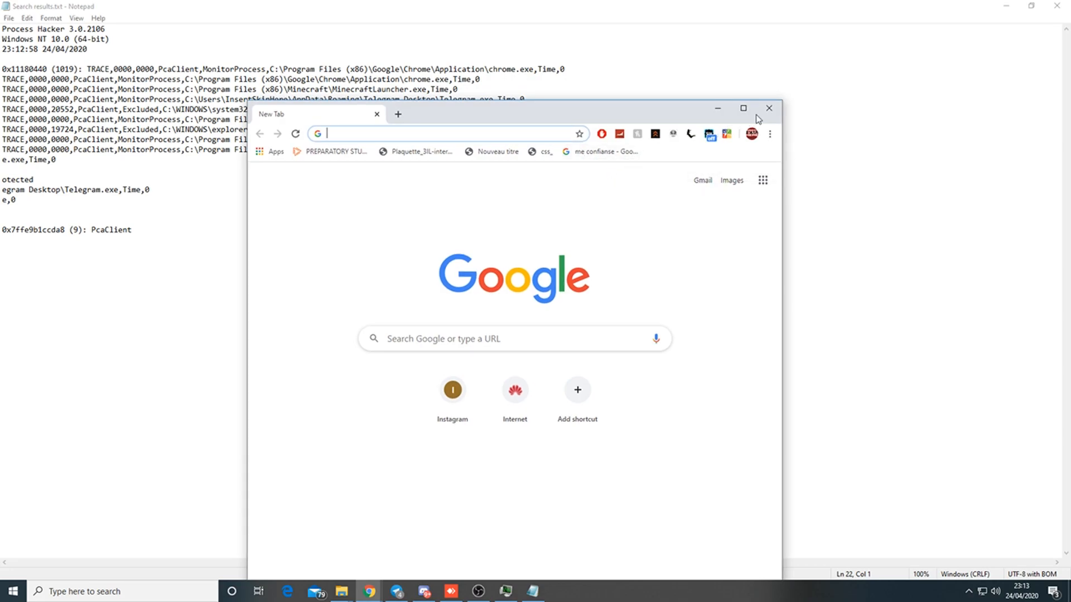
click(768, 108)
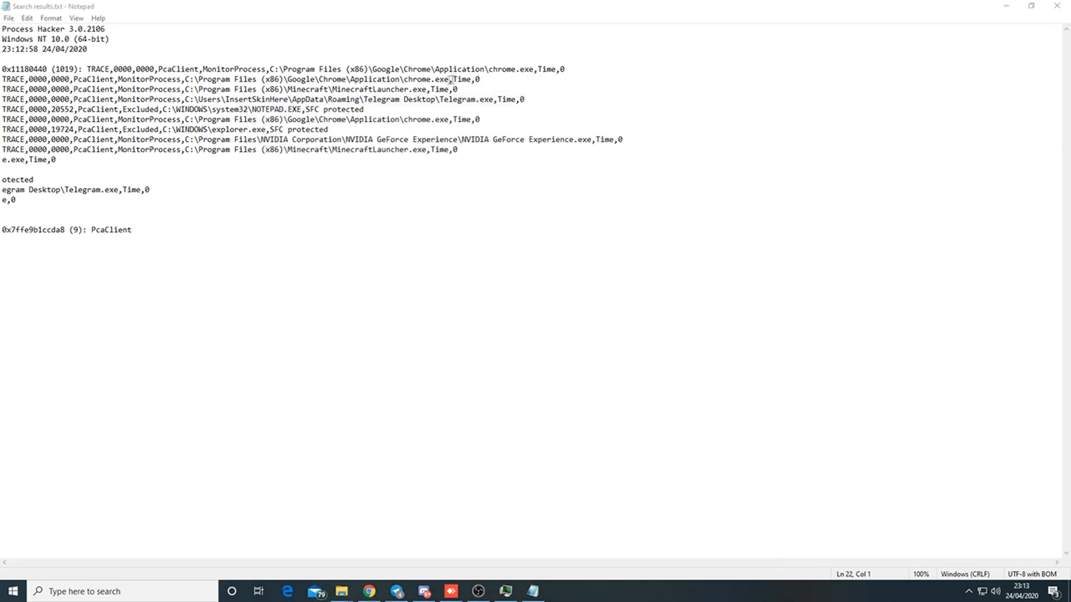
double_click(428, 79)
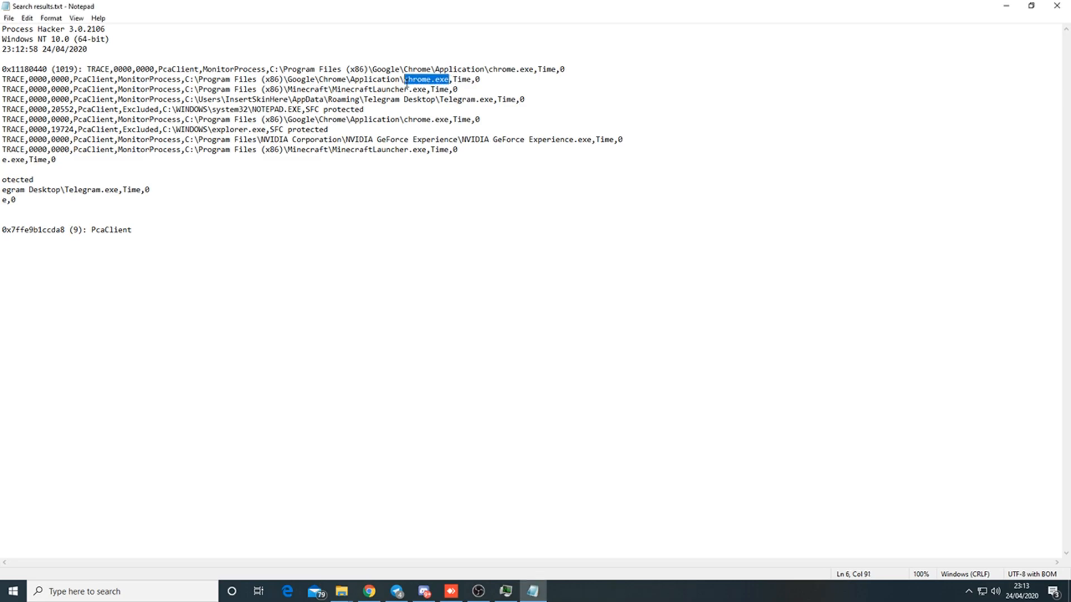
click(383, 78)
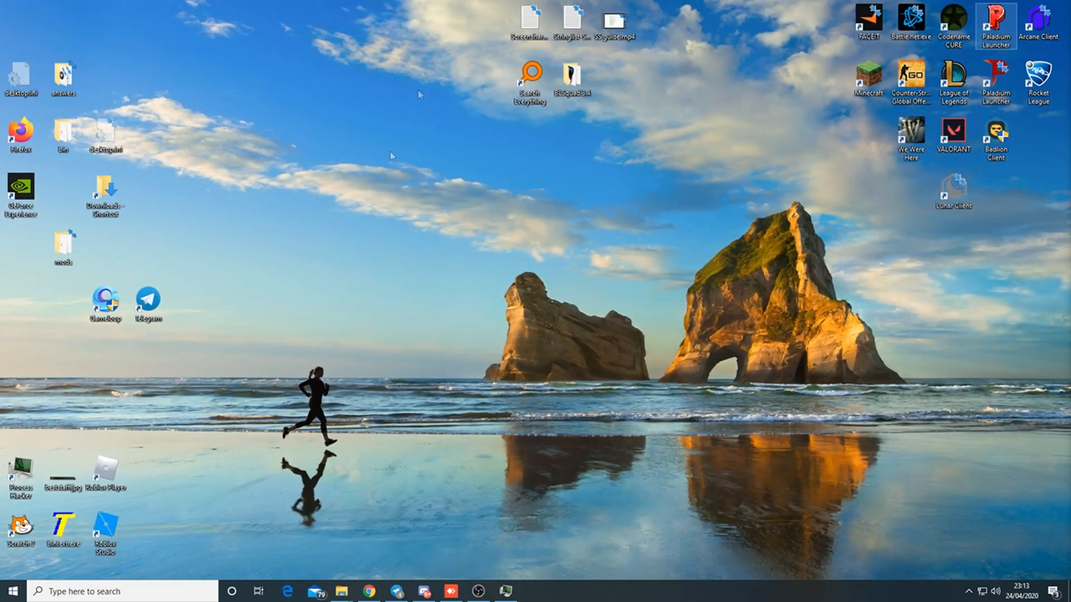
- Bring up Process Hacker filtered to the running javaw.exe process
click(504, 592)
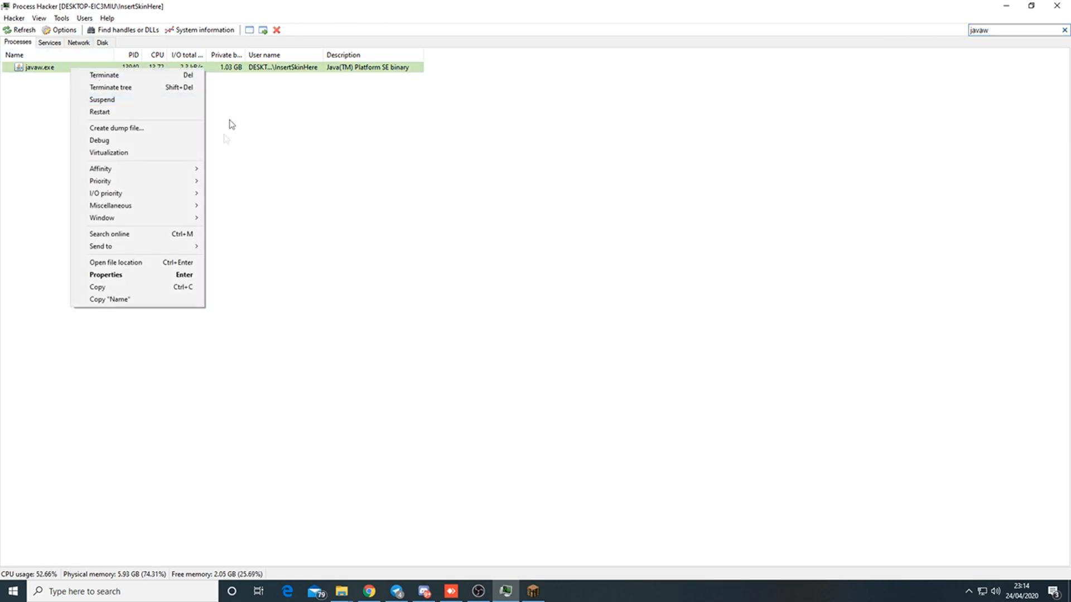
- Review javaw.exe's General tab, then list its windows including Minecraft 1.7.10 and select them all
click(105, 274)
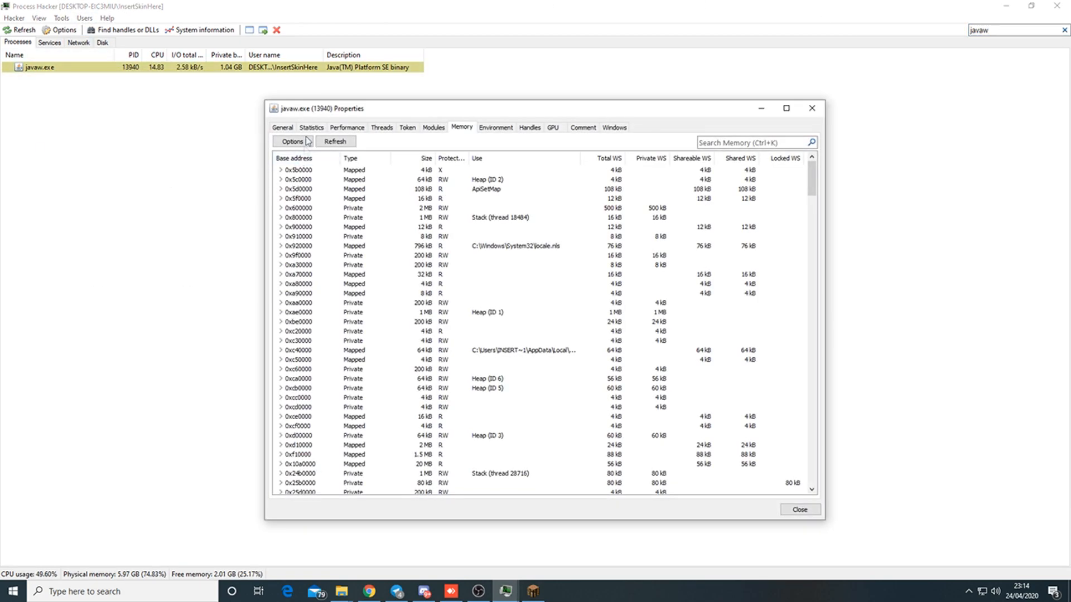
click(282, 127)
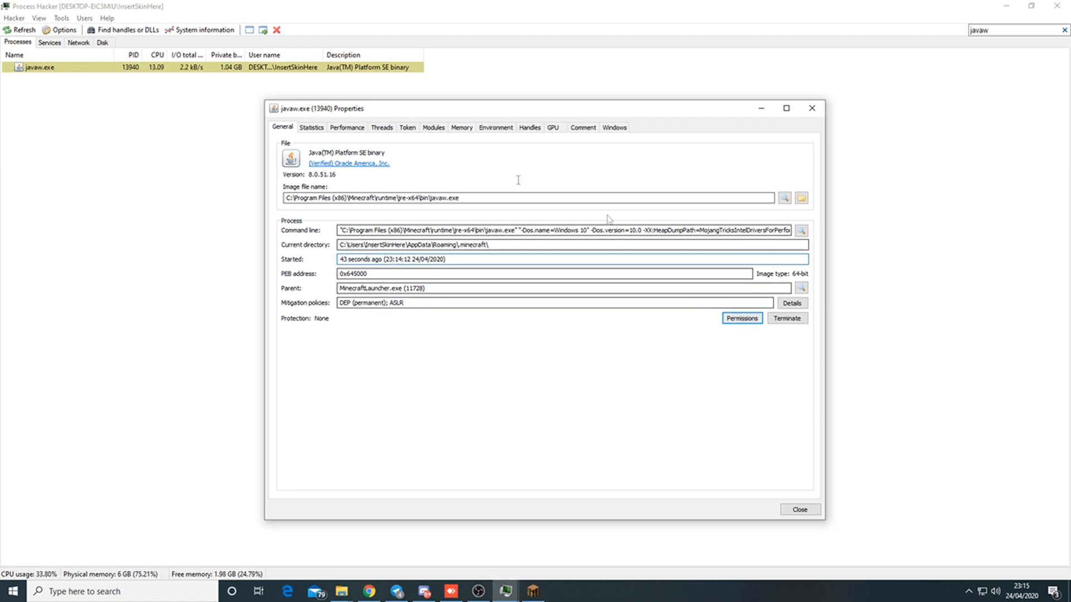
click(614, 128)
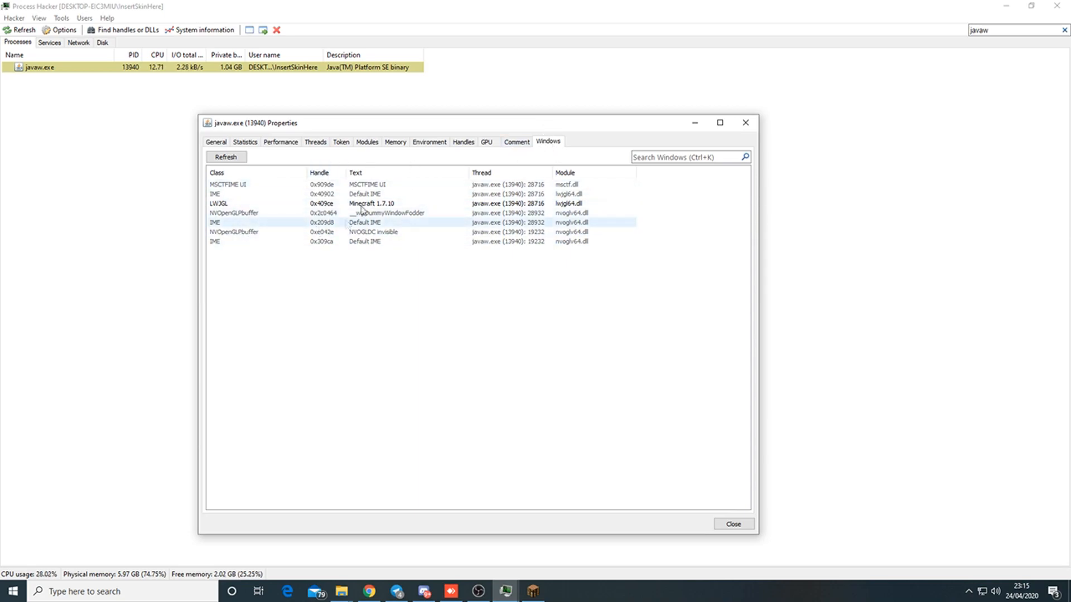
click(307, 232)
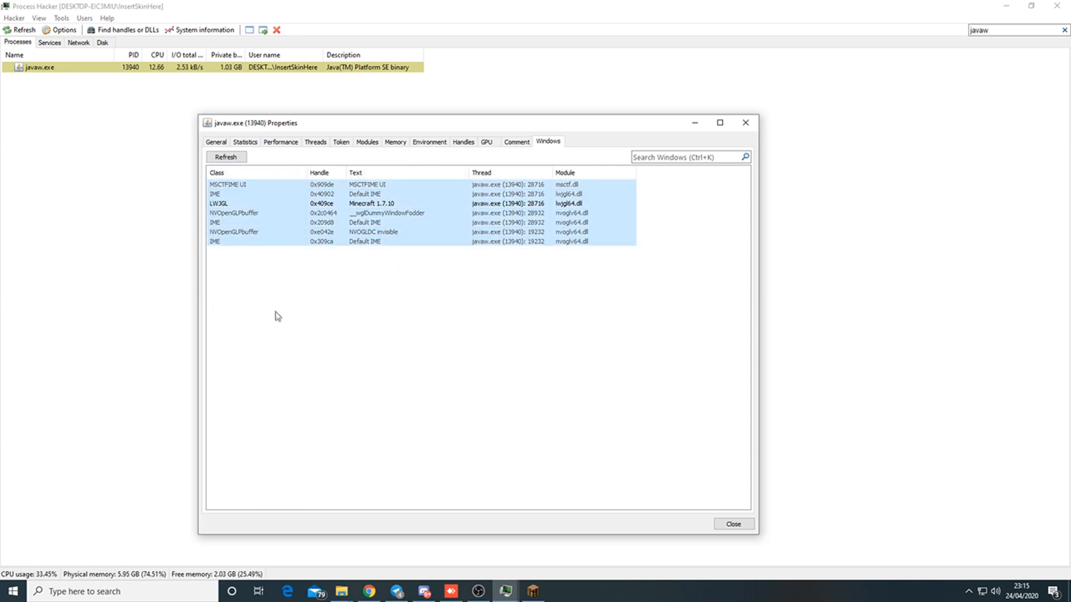
mouse_move(307, 335)
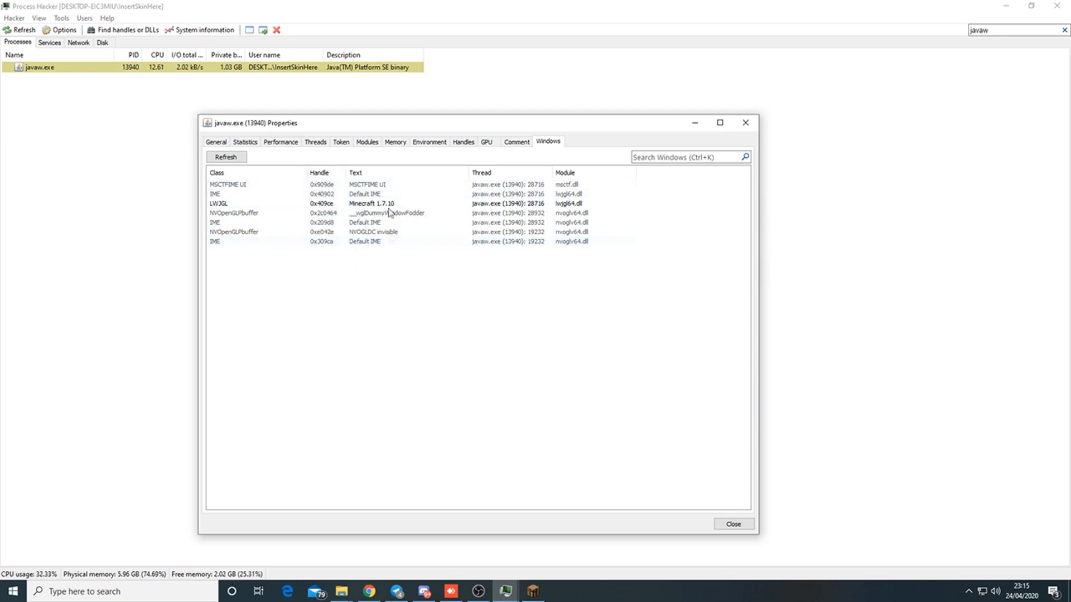
- Search javaw.exe's private memory for strings, yielding about 4.65 million results
click(395, 142)
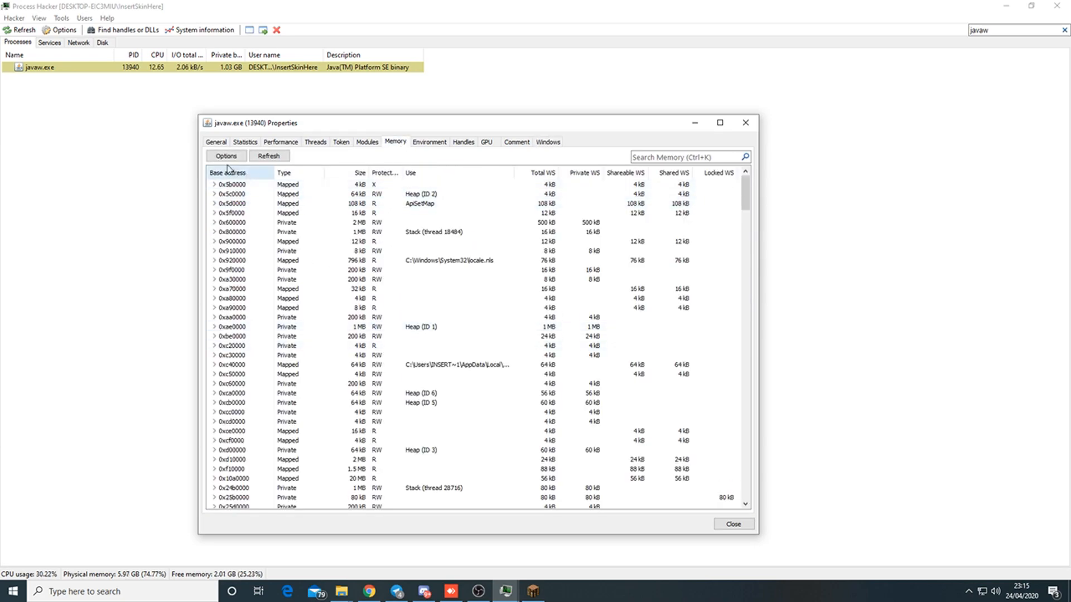
click(227, 156)
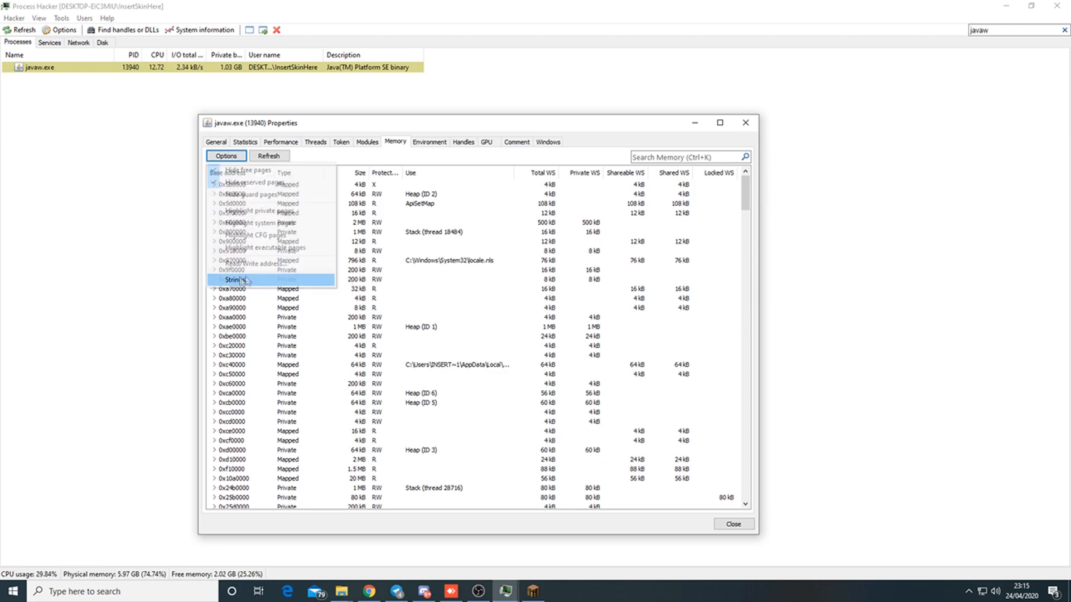
click(235, 280)
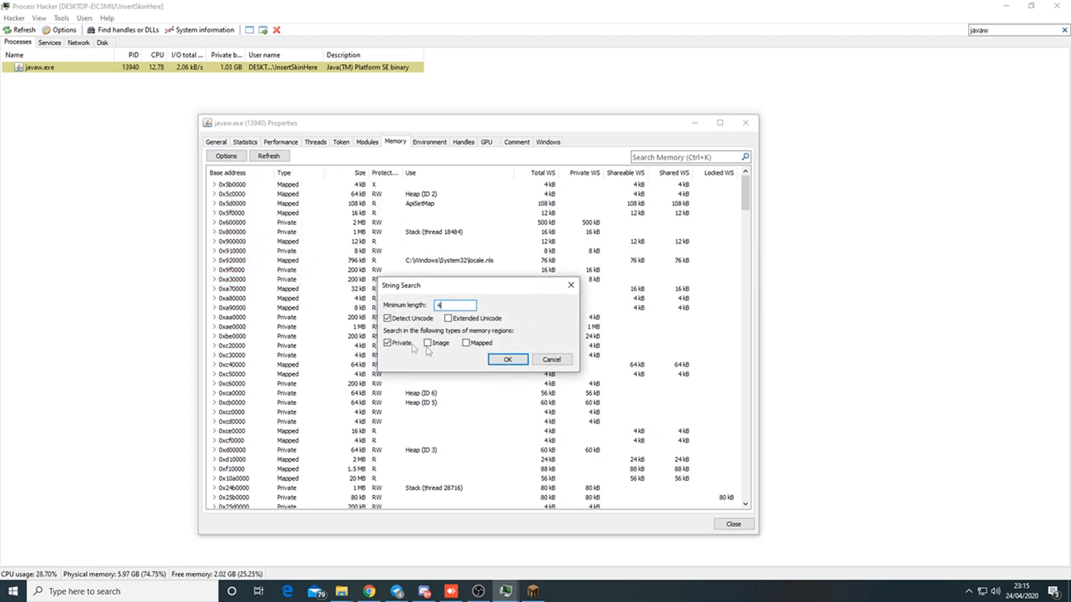
click(507, 359)
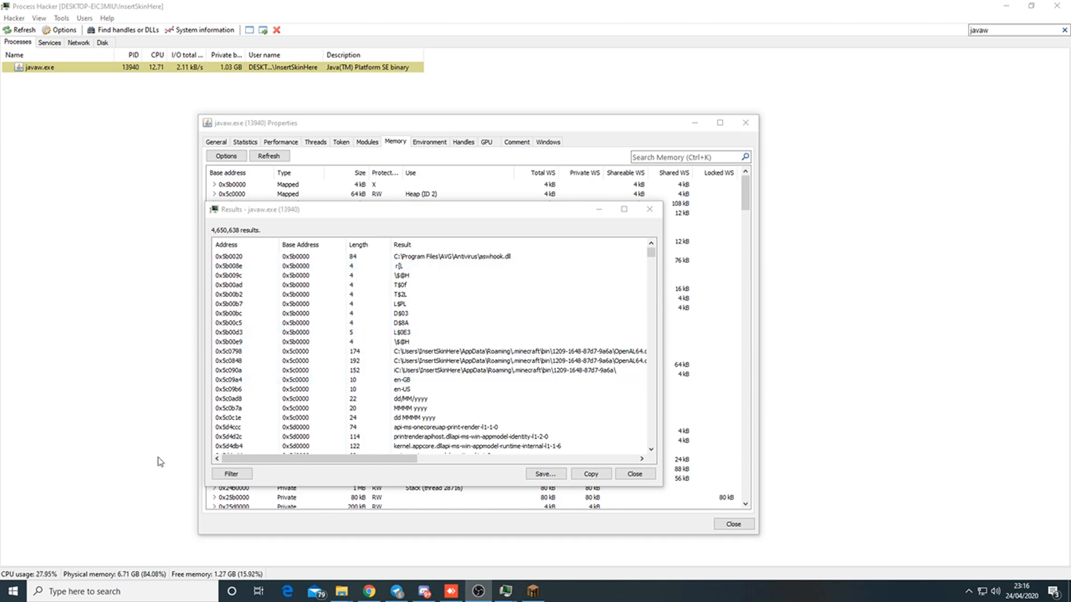
- Filter javaw.exe's strings by a pattern with zero matches and close the results windows
click(232, 474)
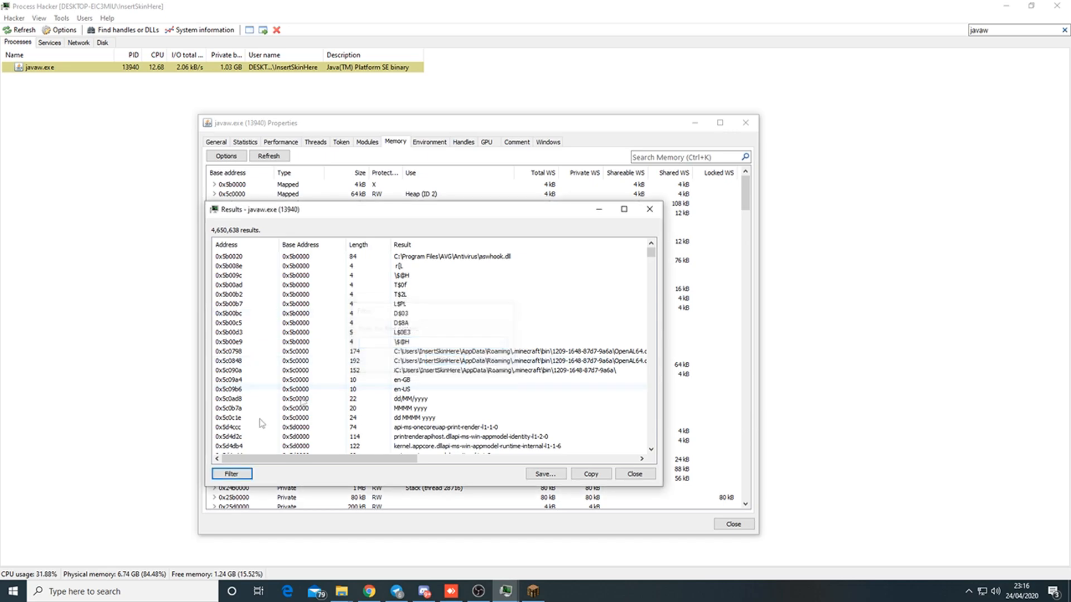
click(231, 474)
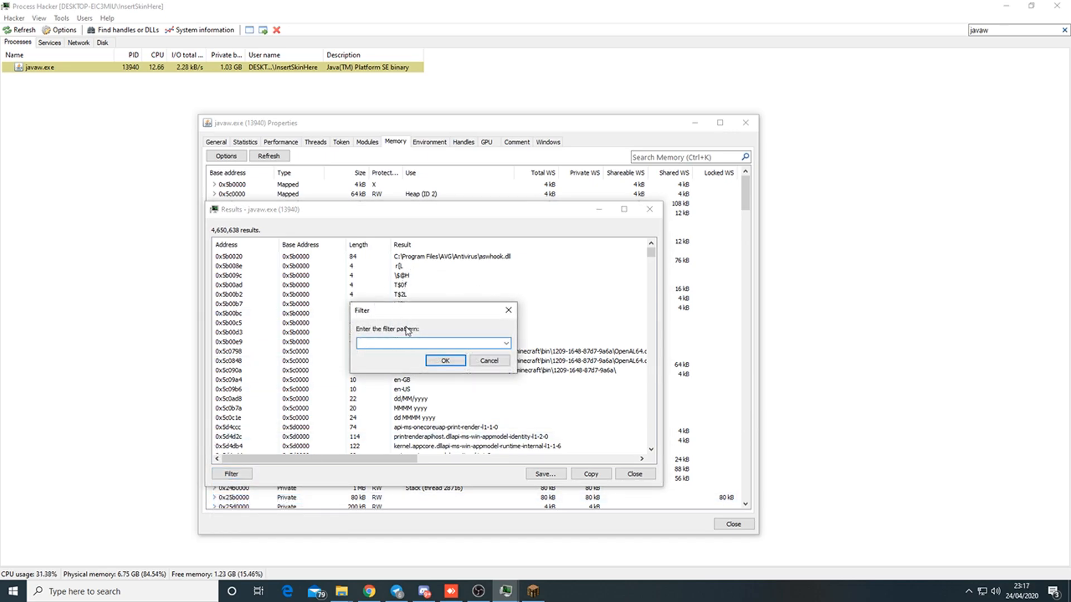
click(431, 343)
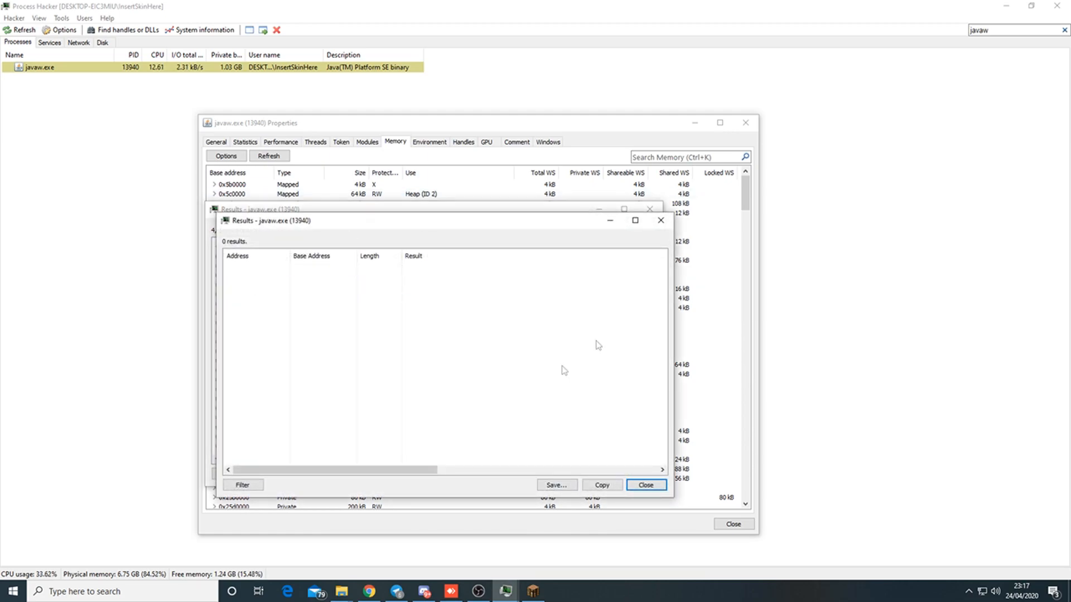
mouse_move(659, 220)
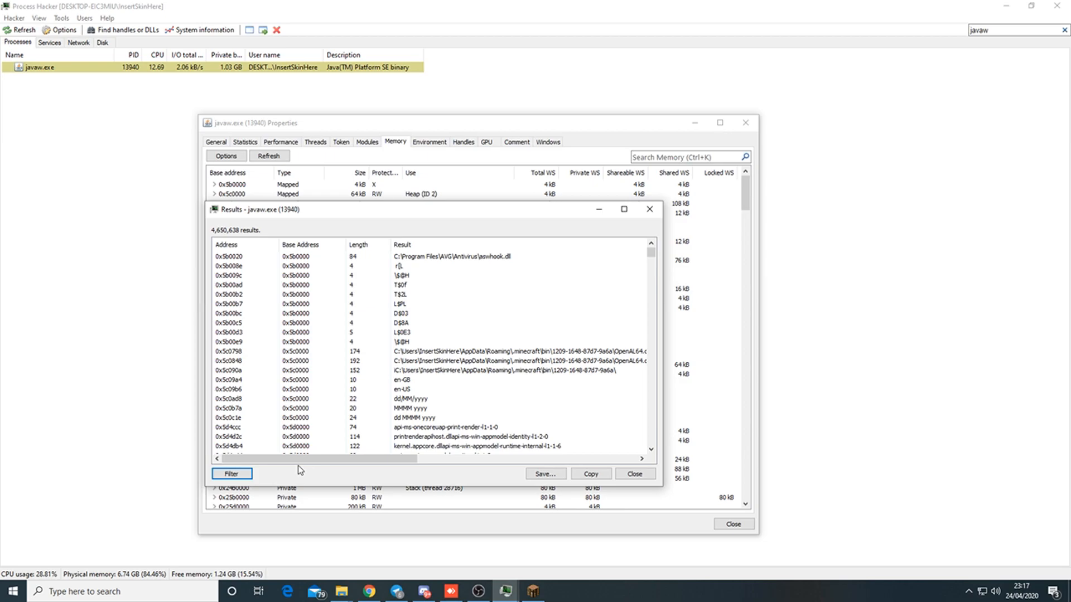
click(478, 417)
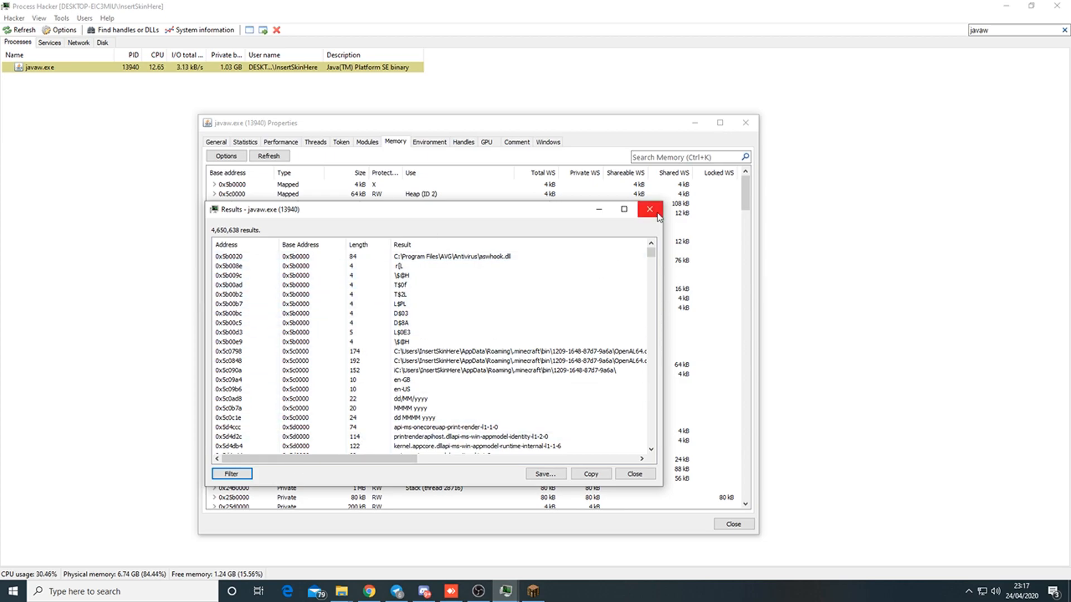
click(648, 208)
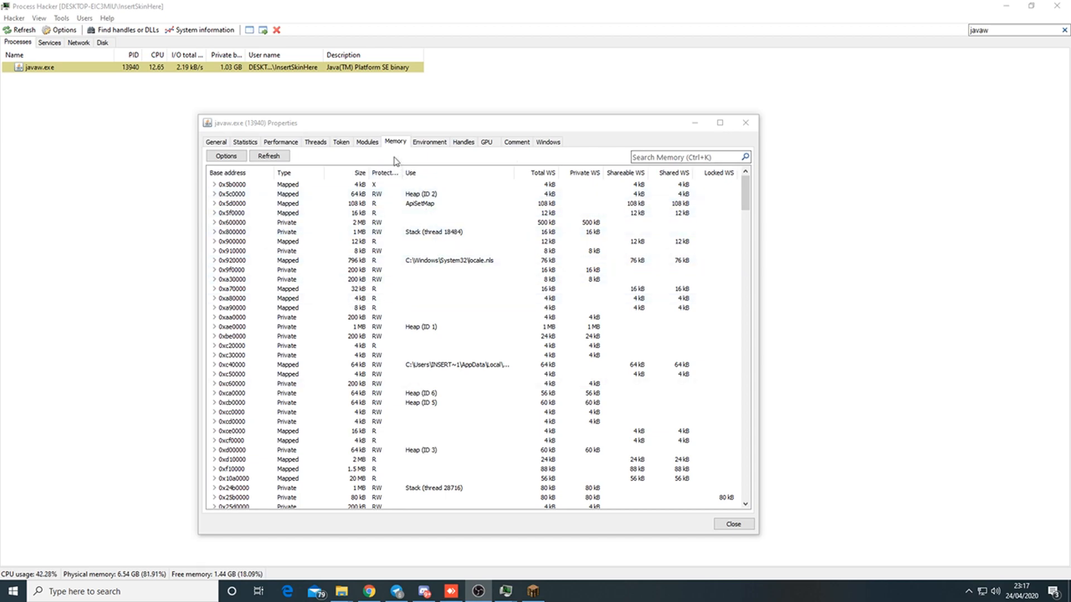
- Check javaw.exe's loaded modules, request its unloaded modules, and dismiss the unload trace error
click(367, 141)
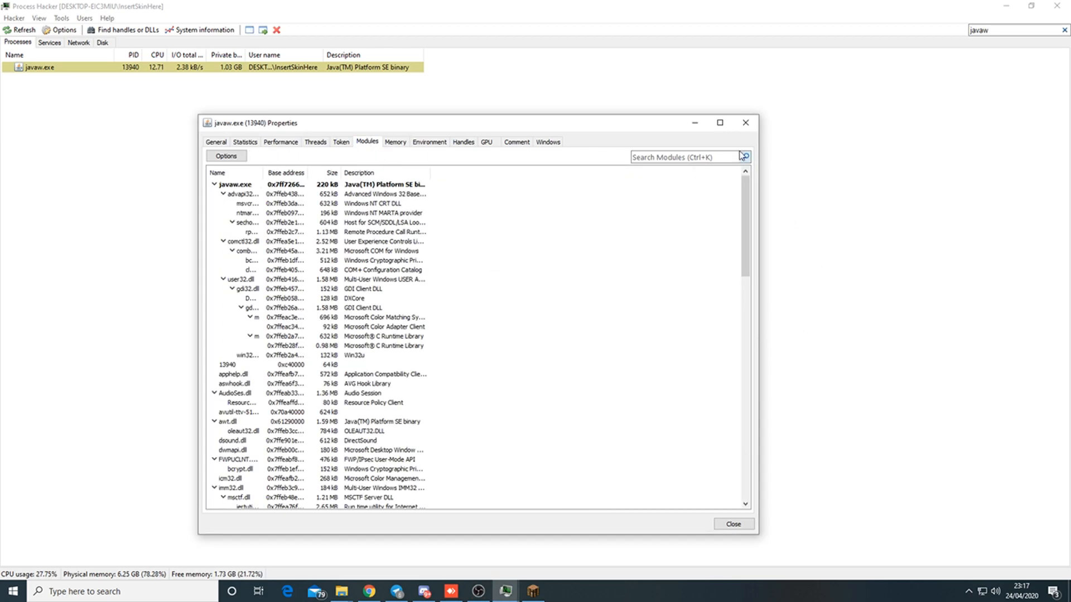
click(732, 524)
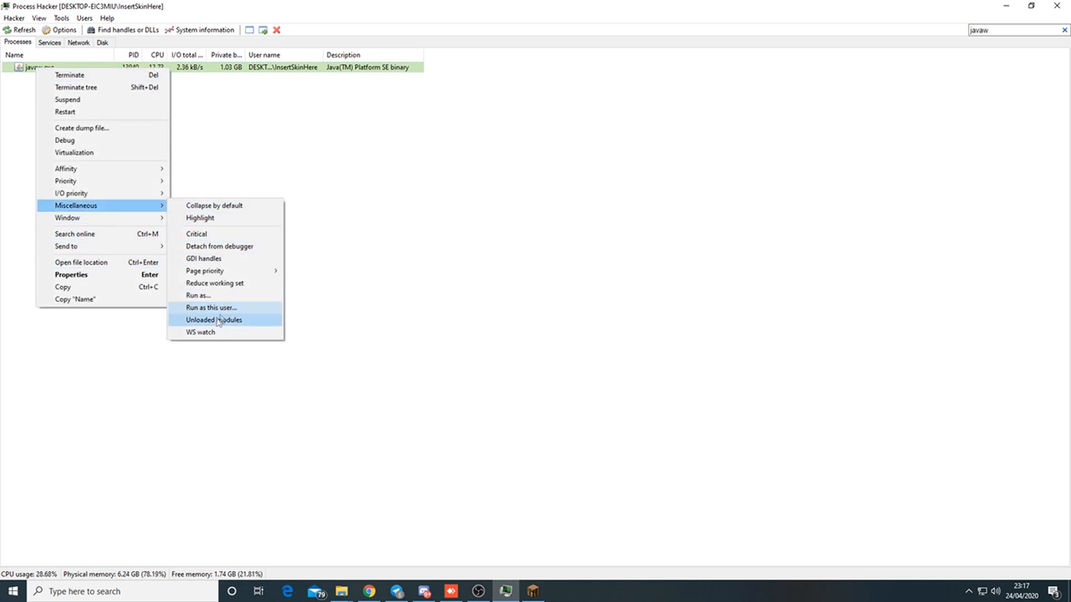
click(215, 320)
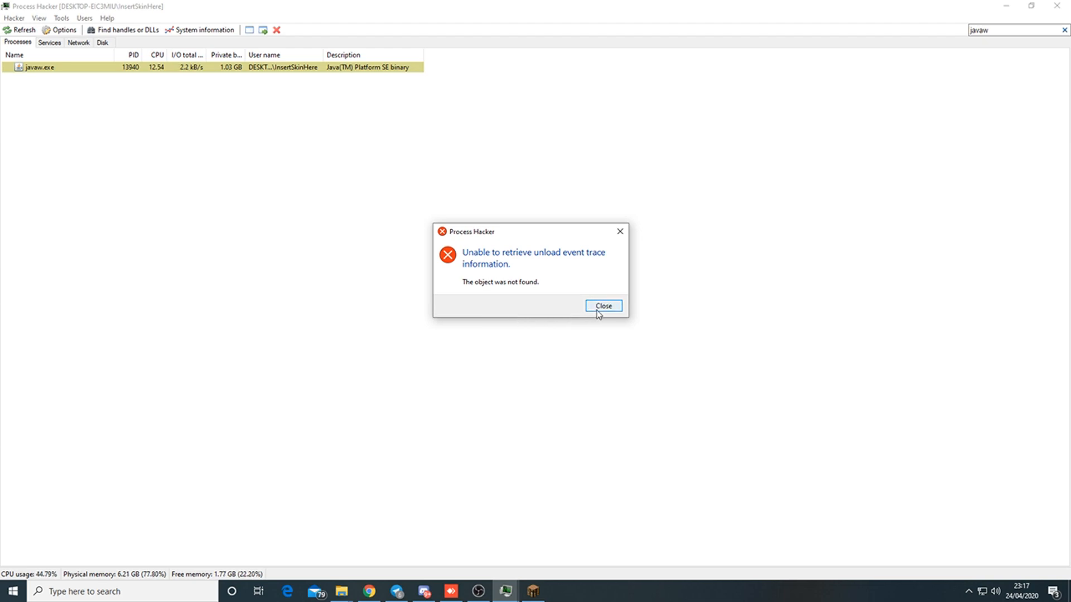
click(603, 306)
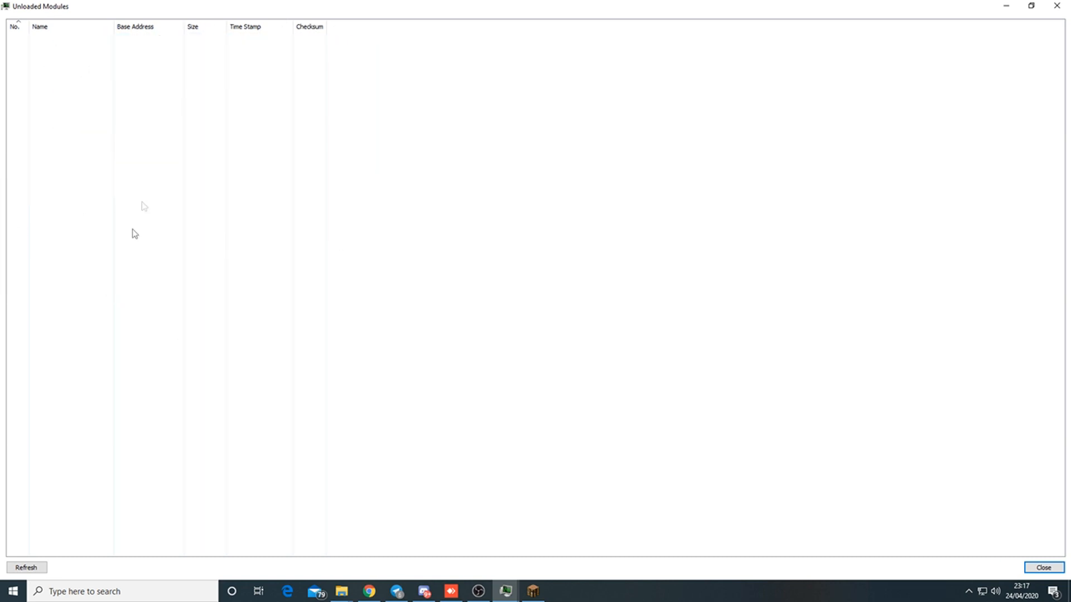
mouse_move(1058, 7)
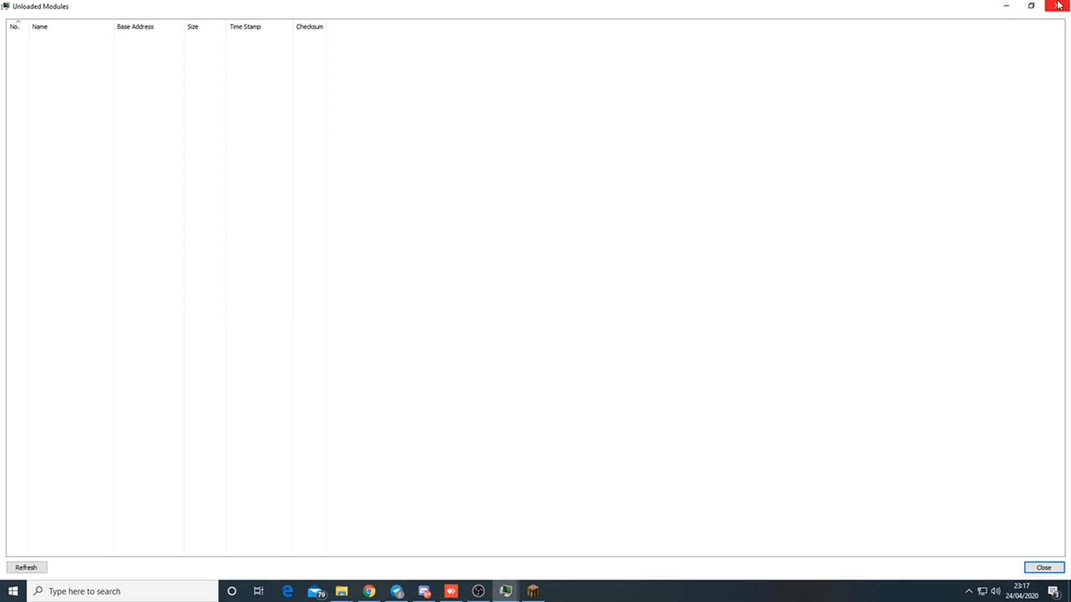
- Close javaw.exe's empty unloaded modules list and clear the javaw filter to list all processes
click(1040, 567)
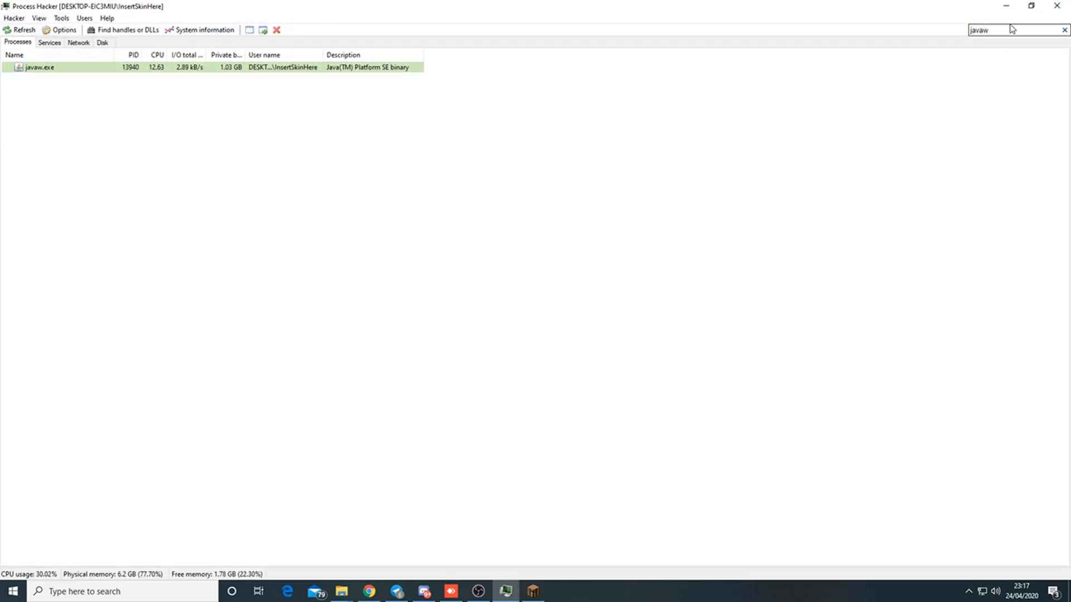
click(1063, 29)
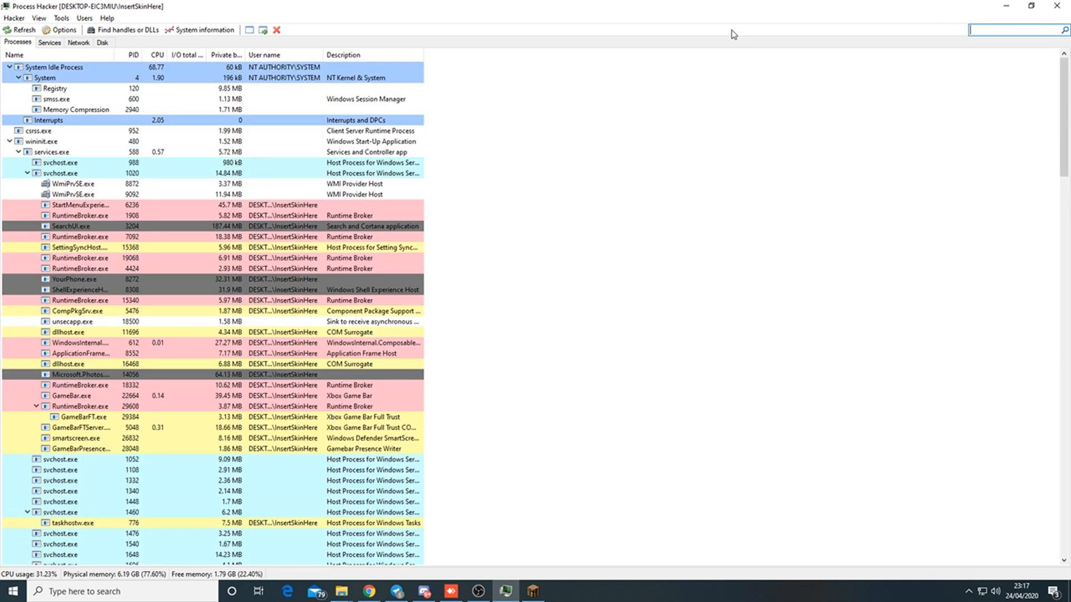